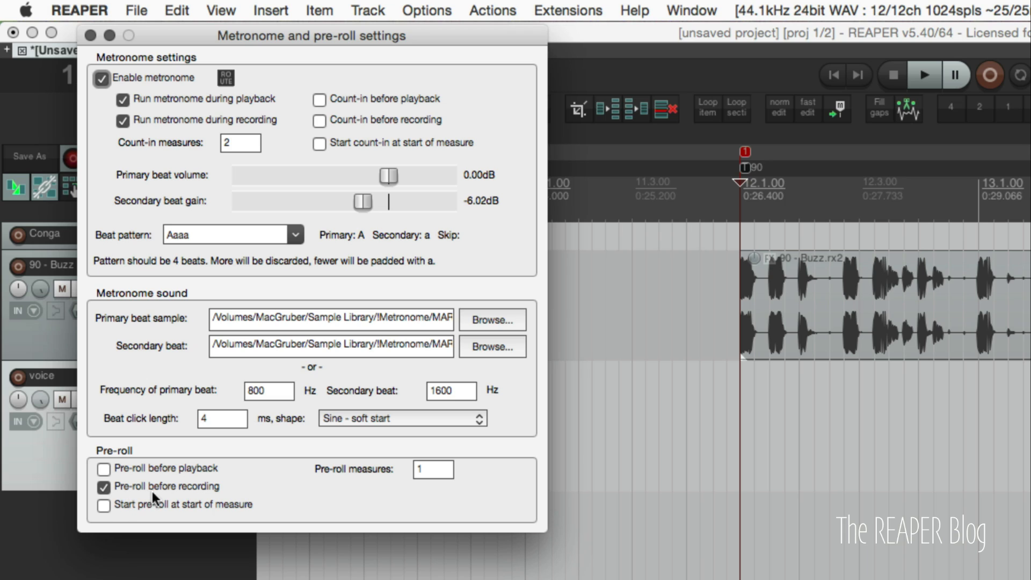
mouse_move(367, 482)
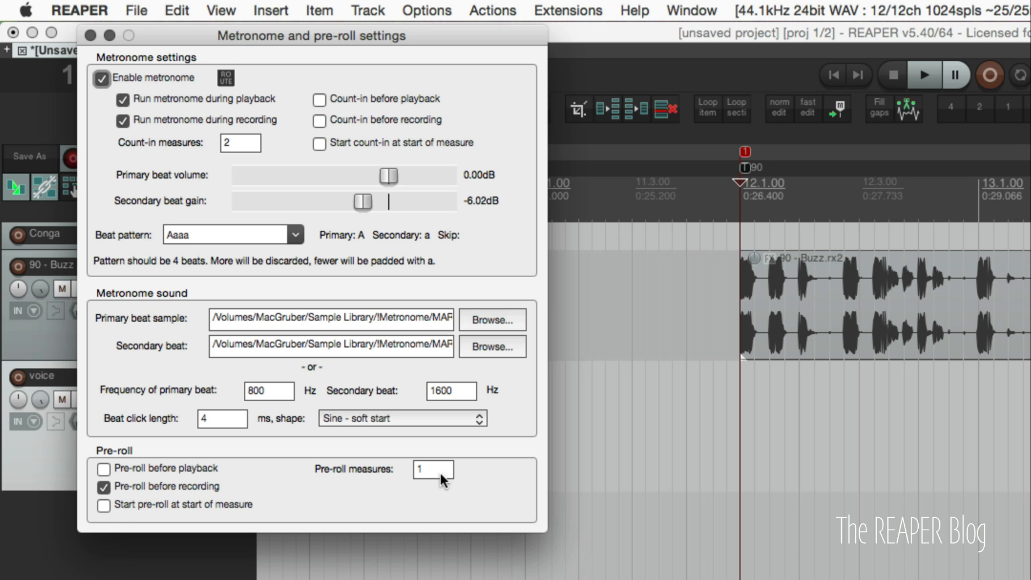
Close the Metronome and pre-roll settings, keeping one measure of pre-roll before recording.
click(87, 35)
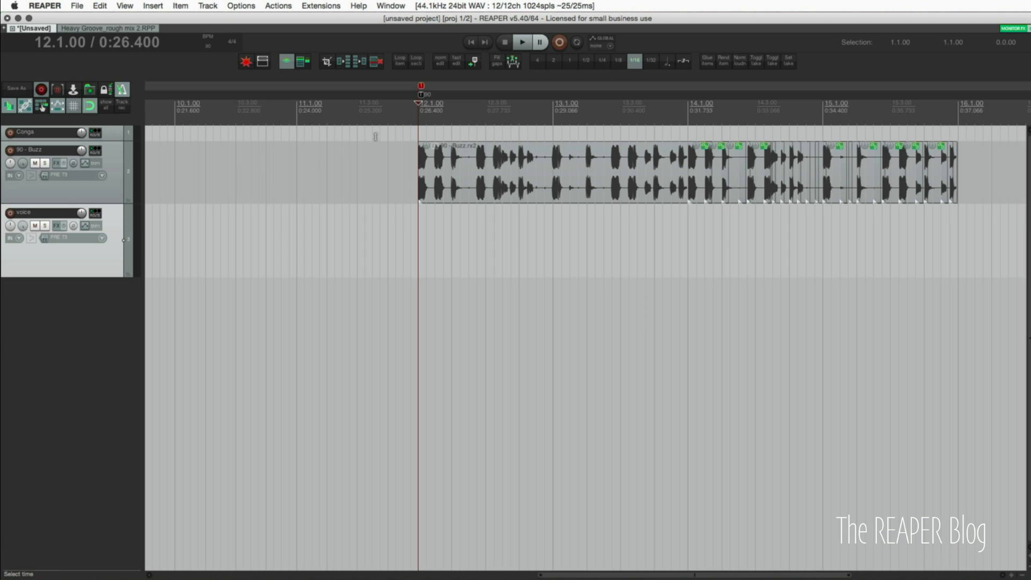
mouse_move(391, 111)
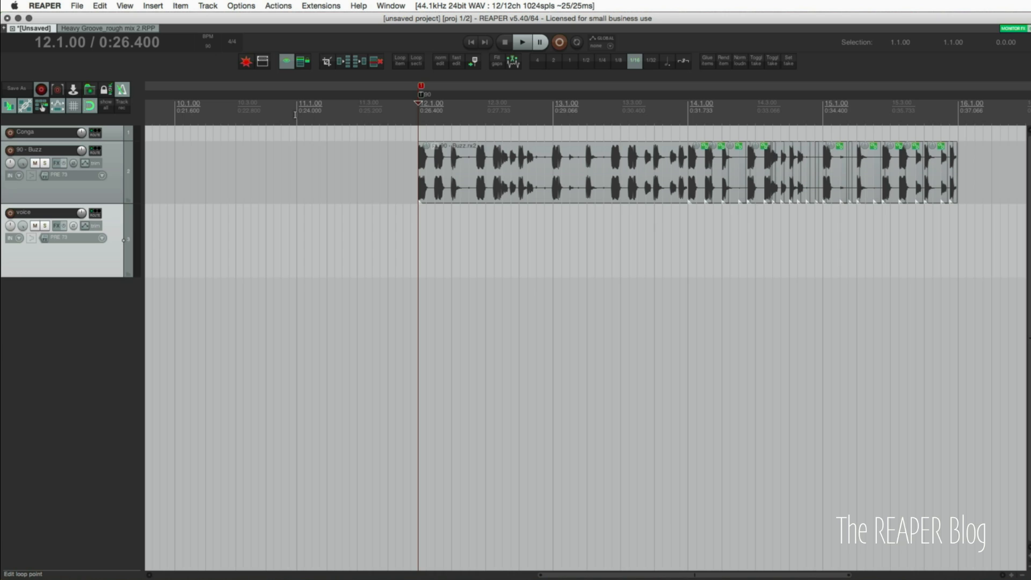
mouse_move(614, 107)
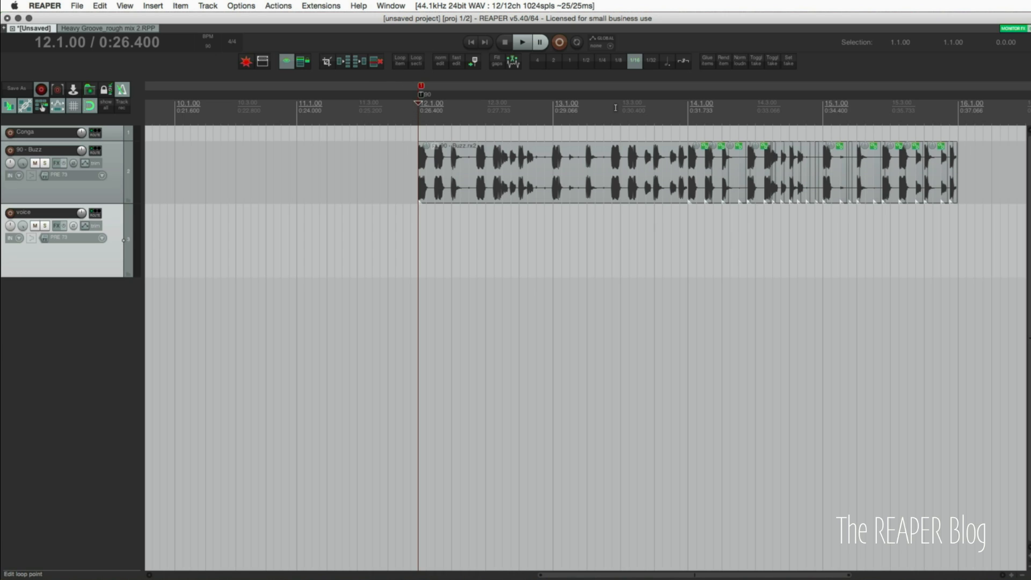
mouse_move(602, 123)
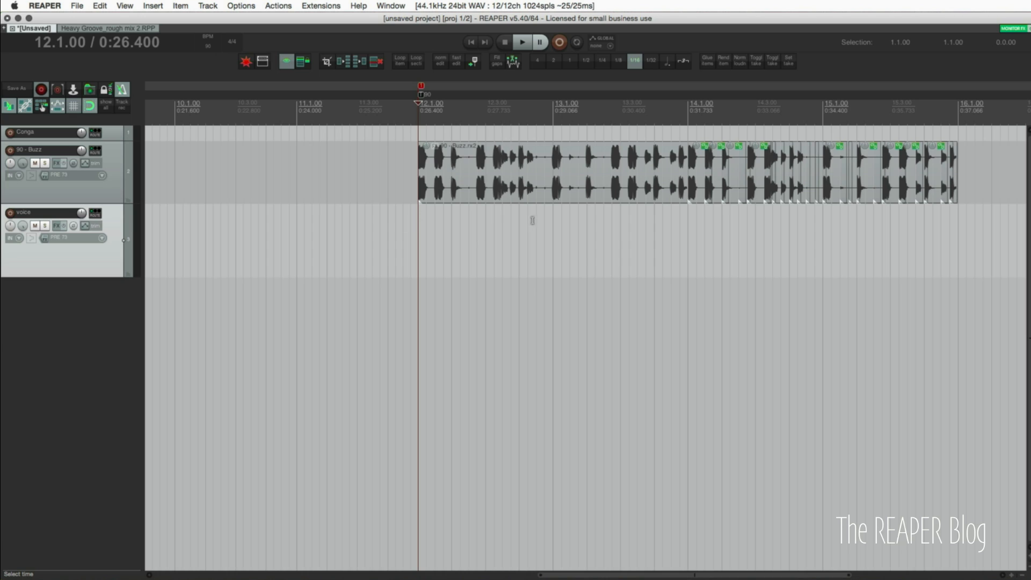
mouse_move(584, 254)
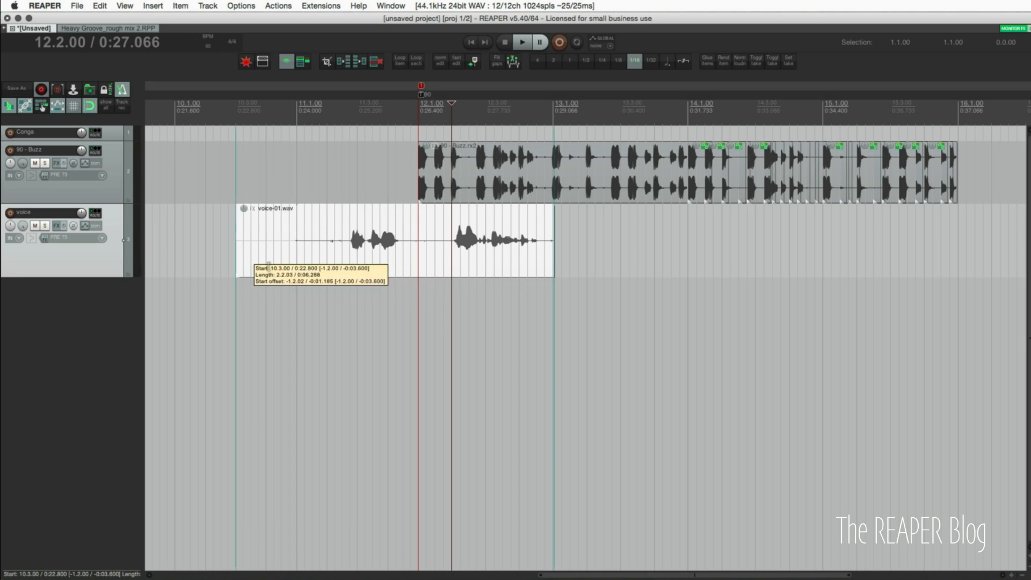
Move the voice-01.wav item so it starts at bar 12.1 beside the Buzz loop.
click(522, 42)
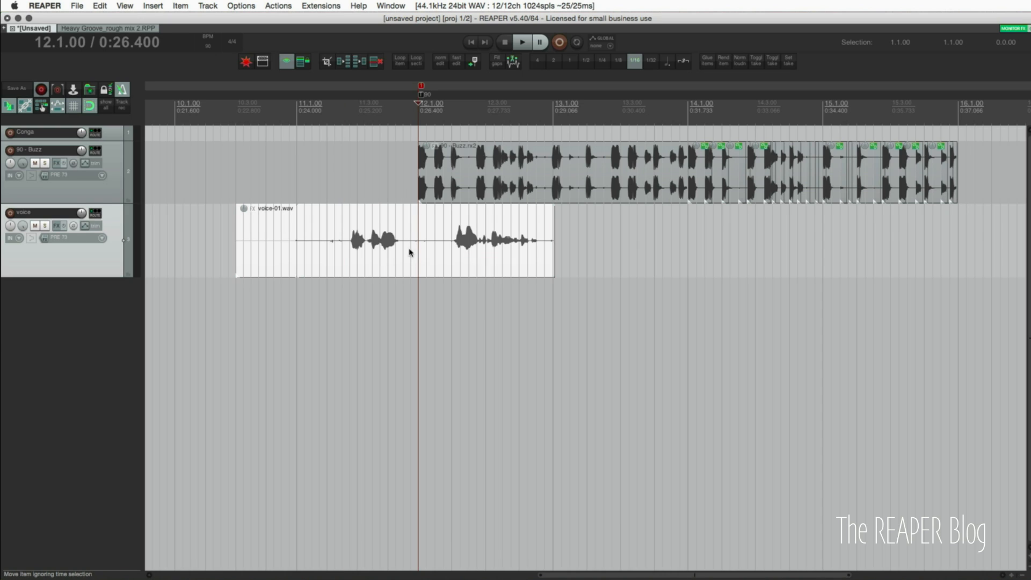
mouse_move(303, 247)
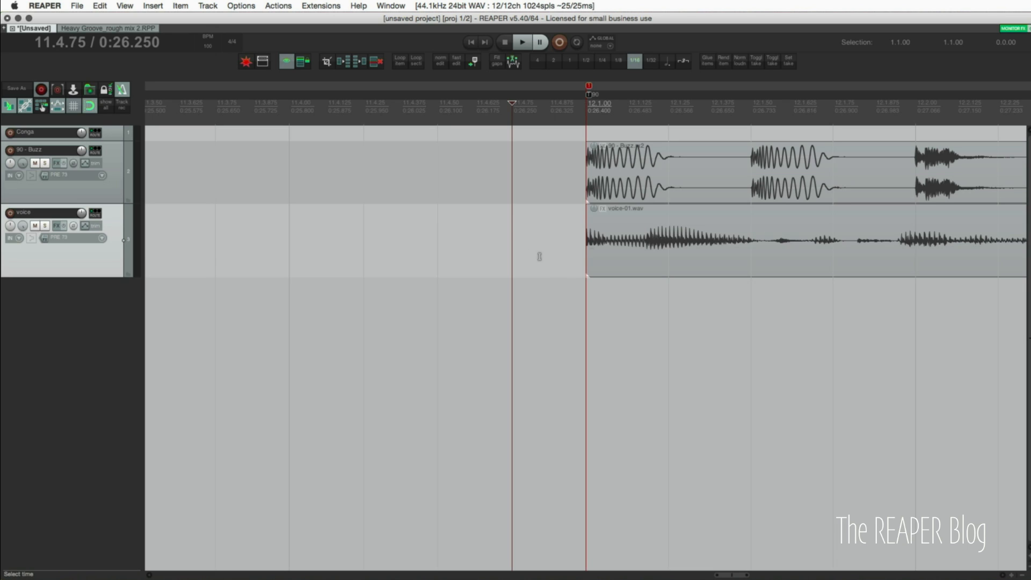
mouse_move(331, 273)
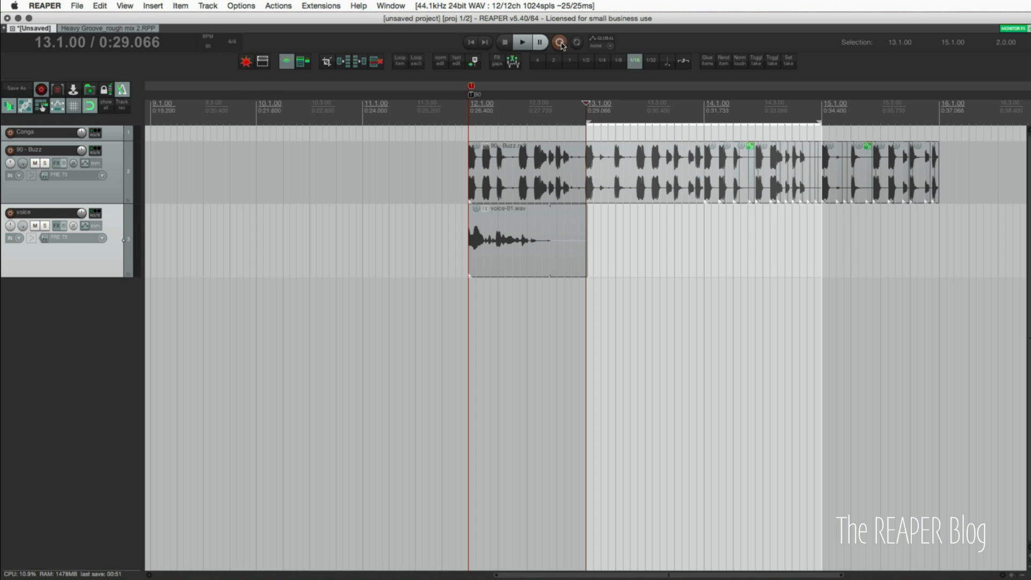
Record a pass over the 13.1–16.1 time selection and stop it.
click(560, 42)
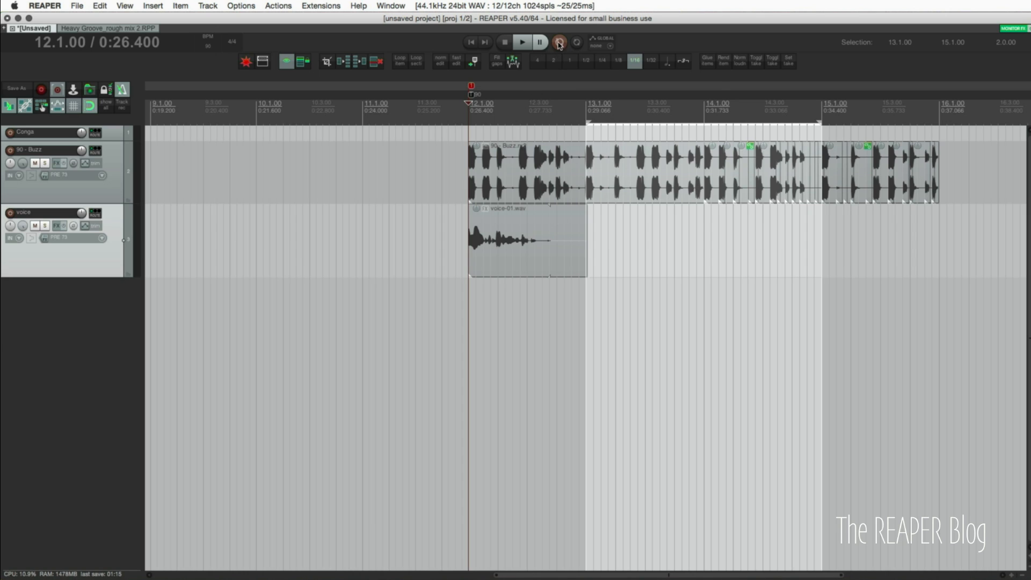
click(558, 41)
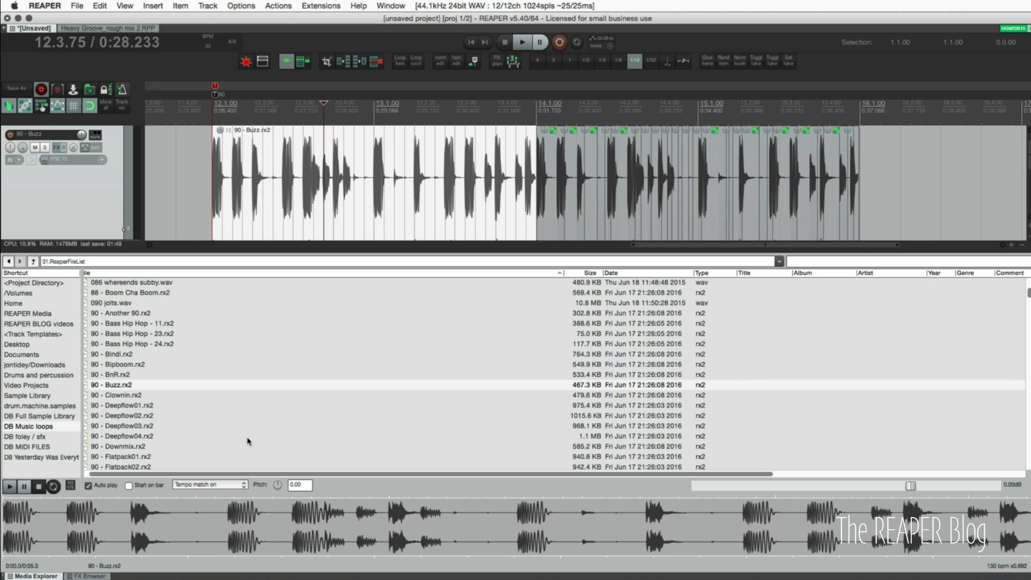
Import 90 - Buzz.rx2 as a single loopable media item and dismiss the REX prompt.
click(111, 384)
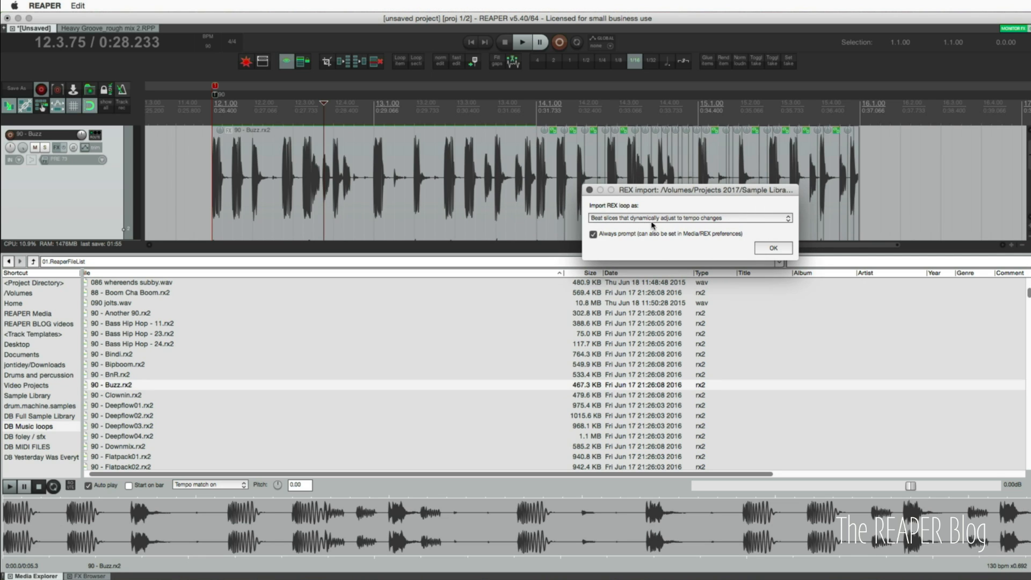
mouse_move(708, 194)
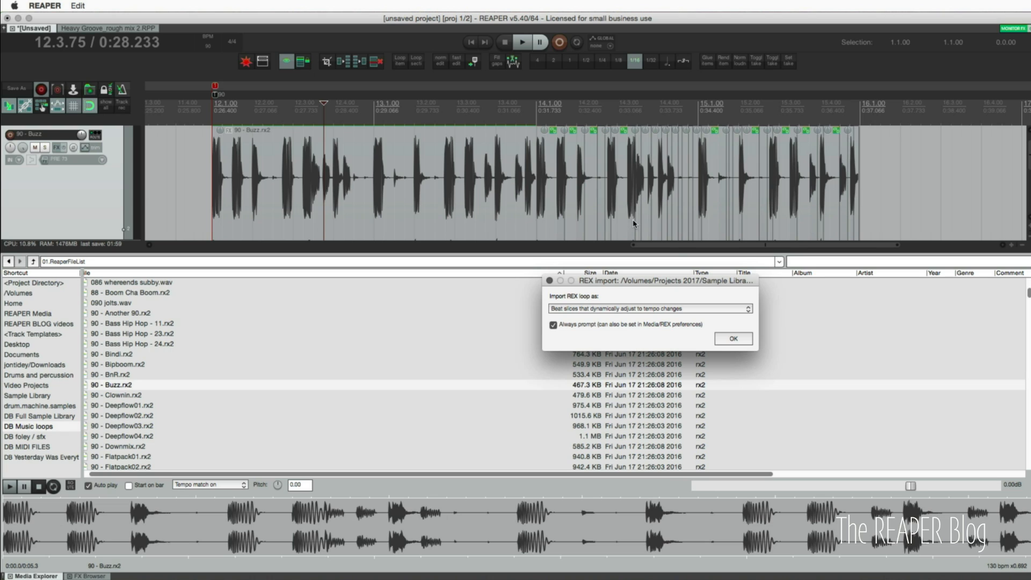
click(651, 308)
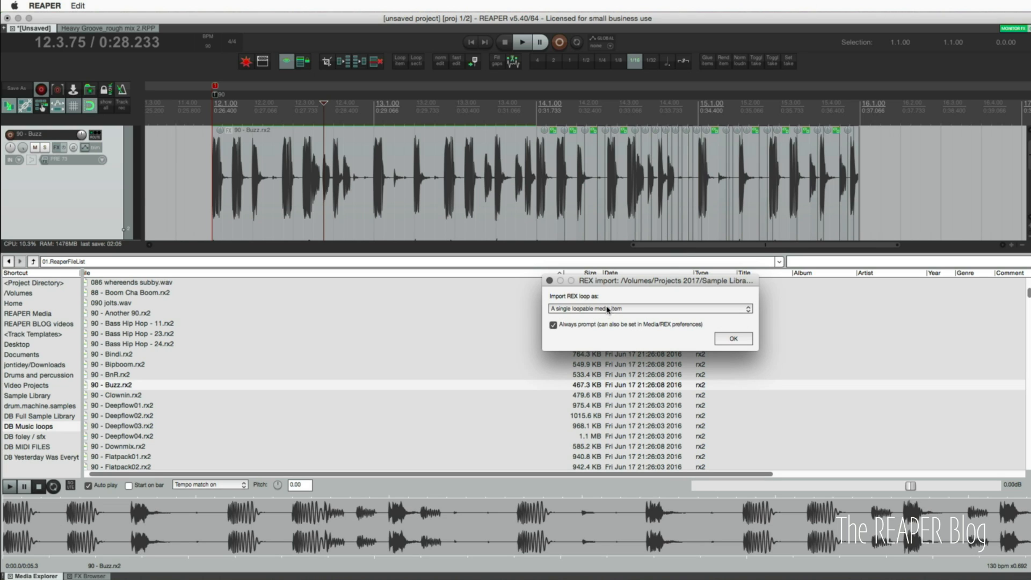
mouse_move(592, 306)
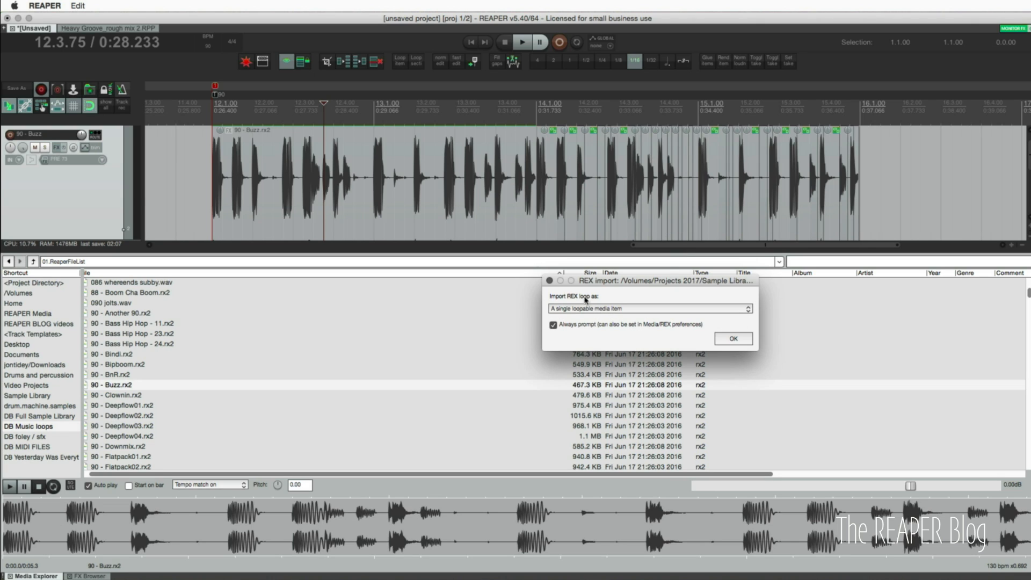
mouse_move(423, 158)
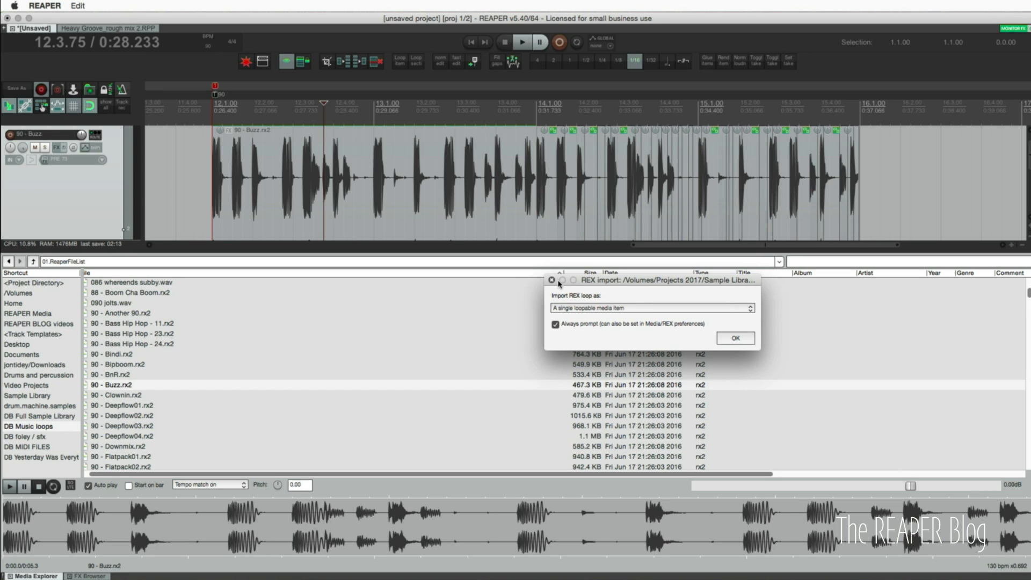
click(735, 337)
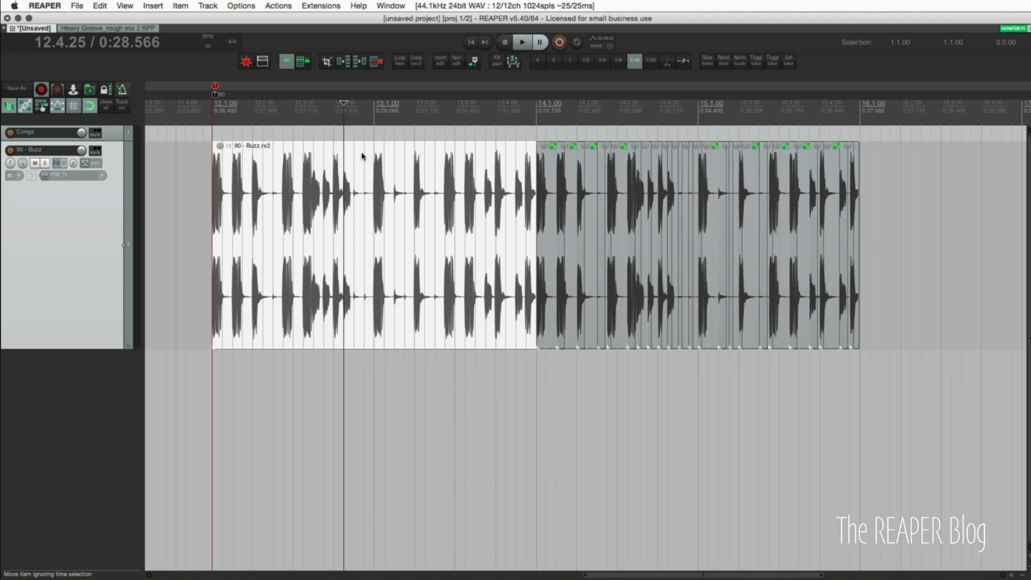
mouse_move(199, 109)
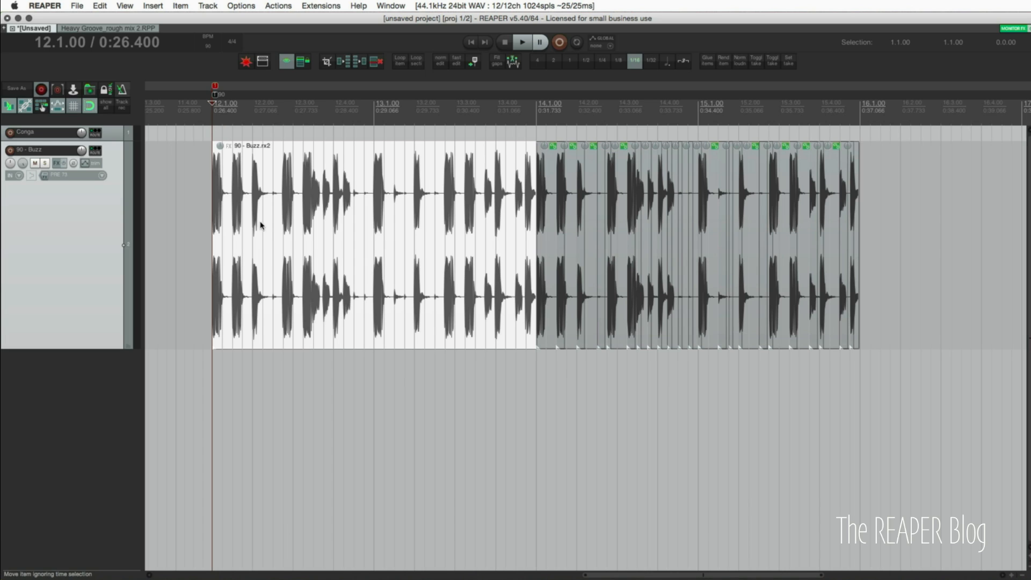
Set the project tempo to 100 BPM and play back the Buzz loop.
click(521, 42)
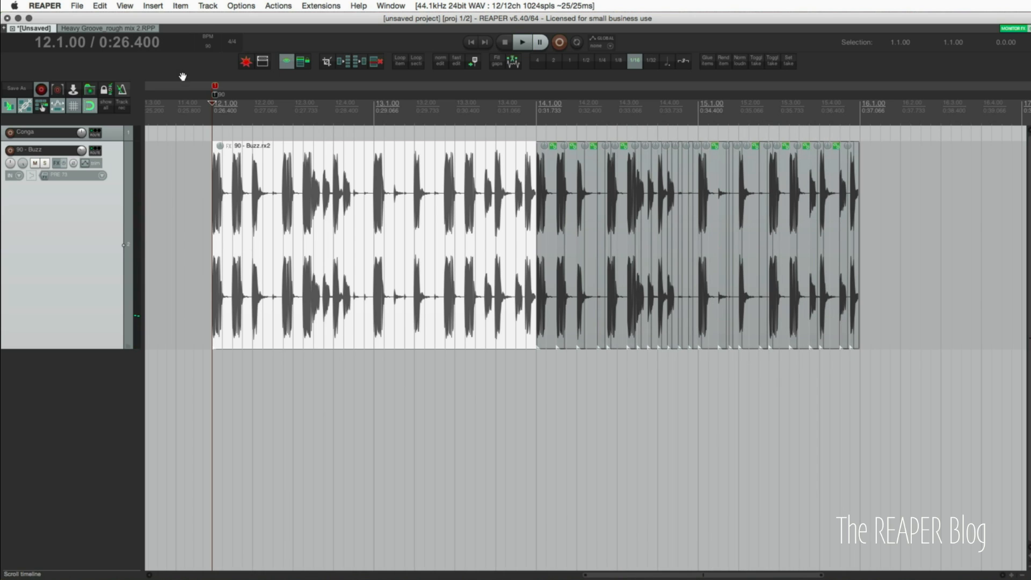
click(207, 47)
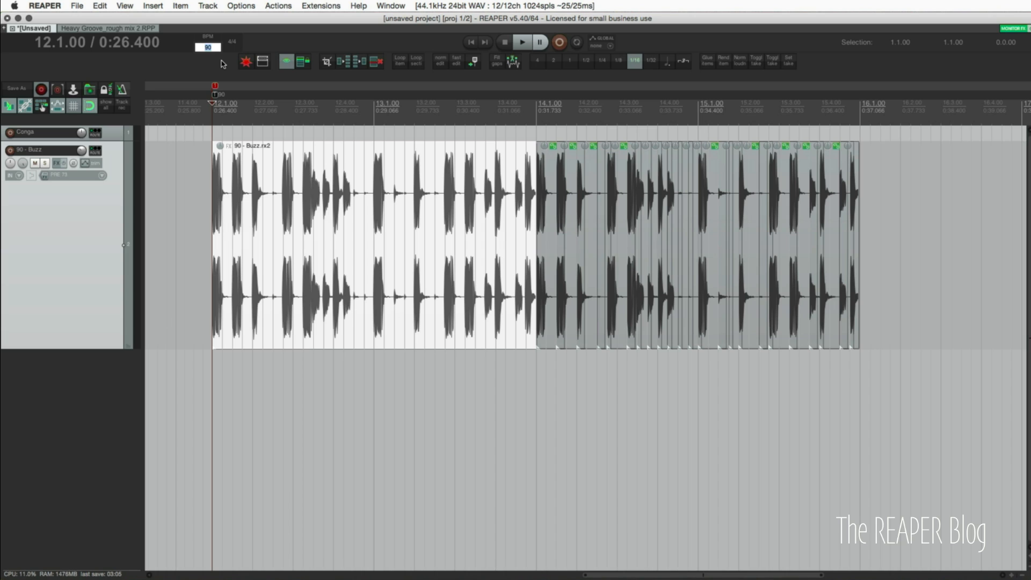
text(100)
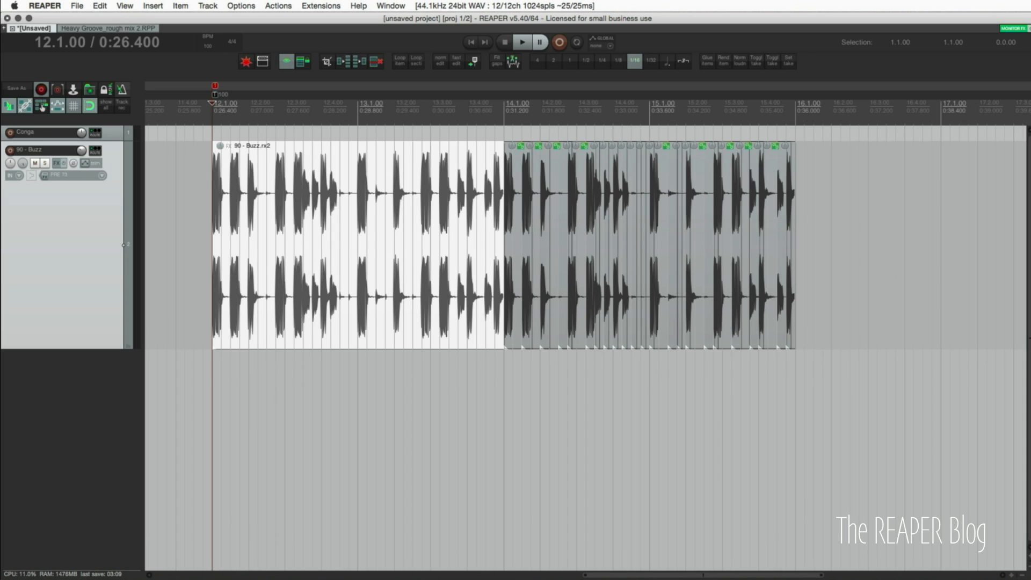
click(522, 42)
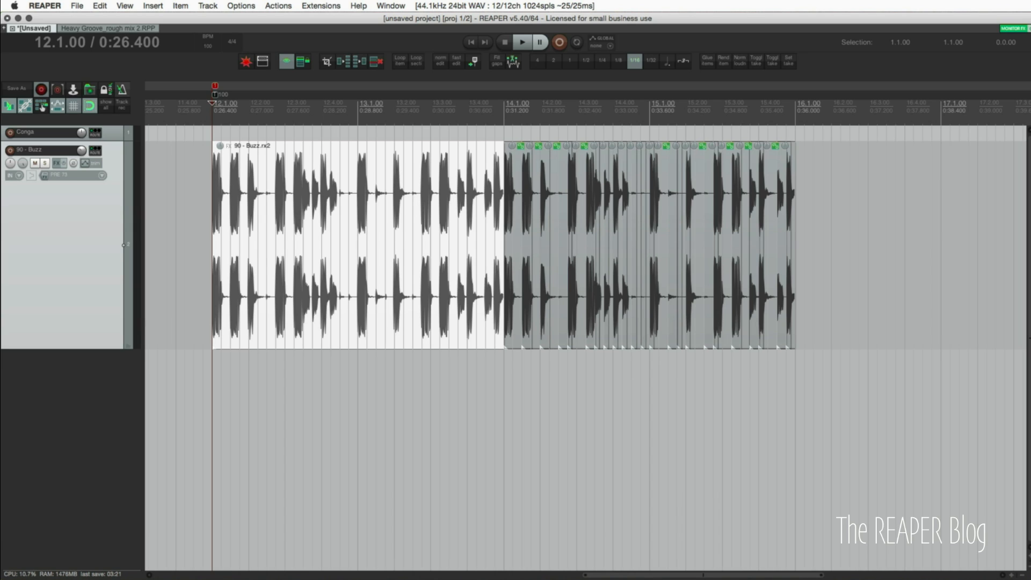
mouse_move(236, 55)
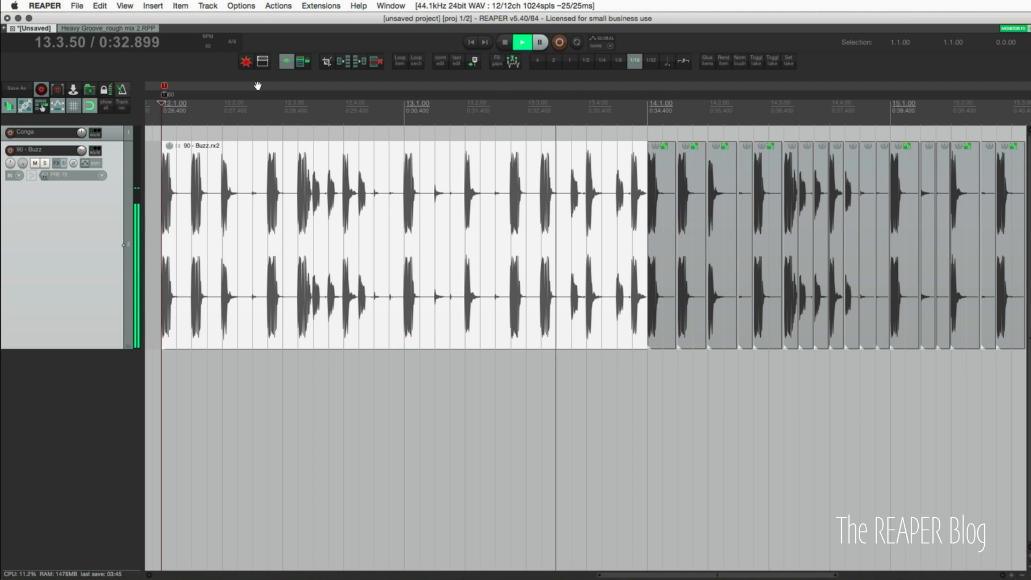
click(522, 42)
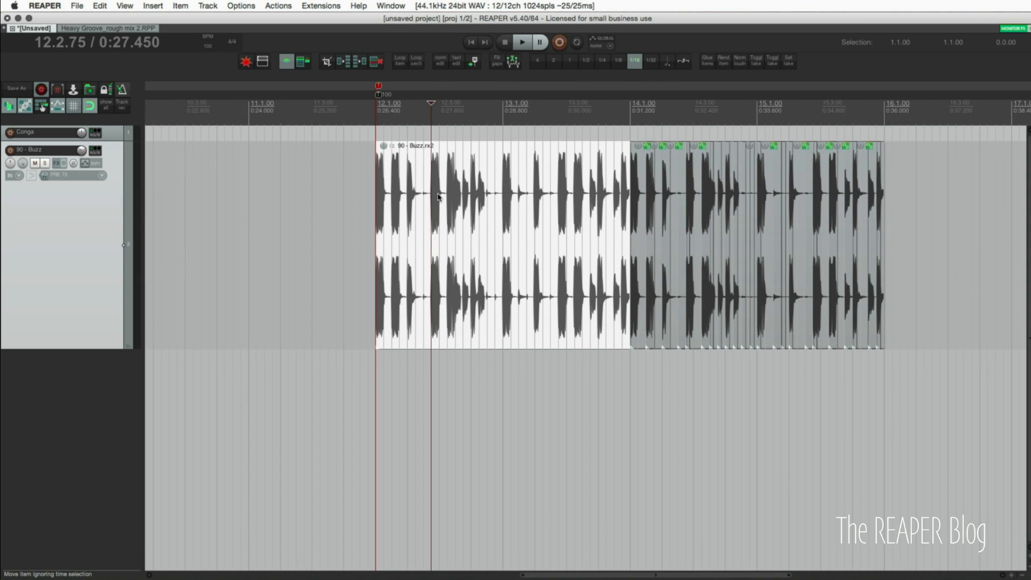
mouse_move(412, 212)
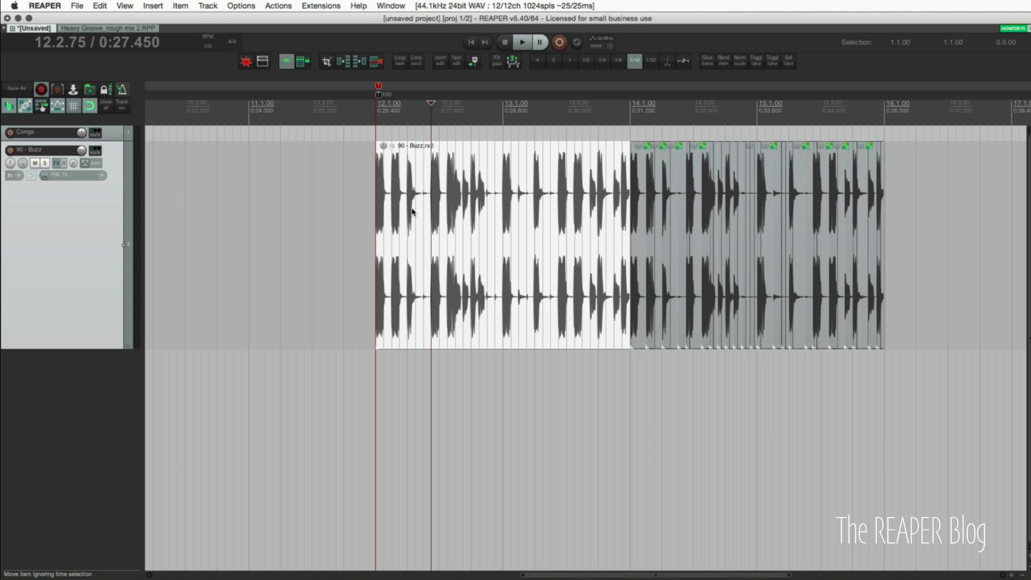
View the loop item's source properties and cancel without changes.
right_click(487, 210)
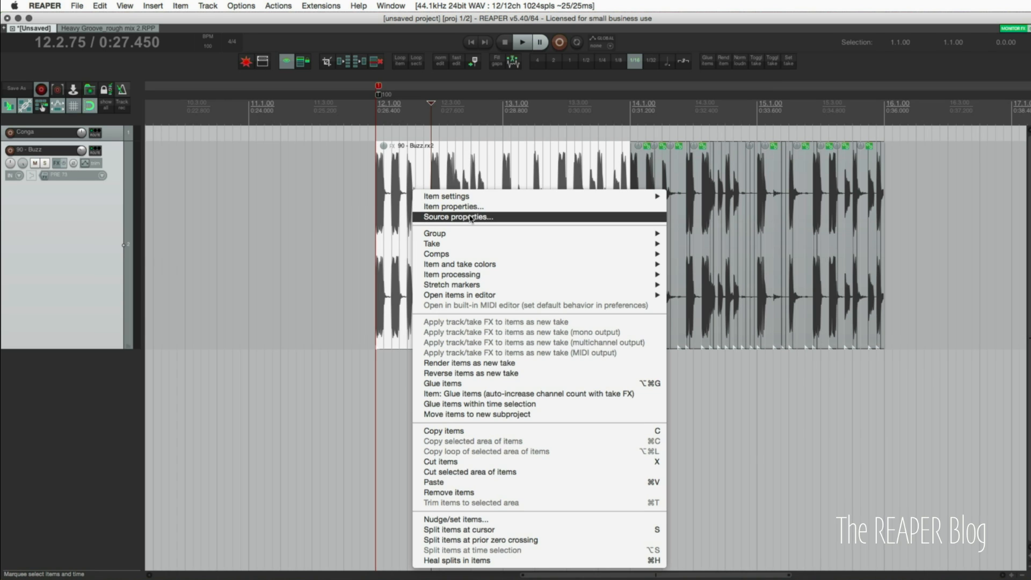
click(456, 217)
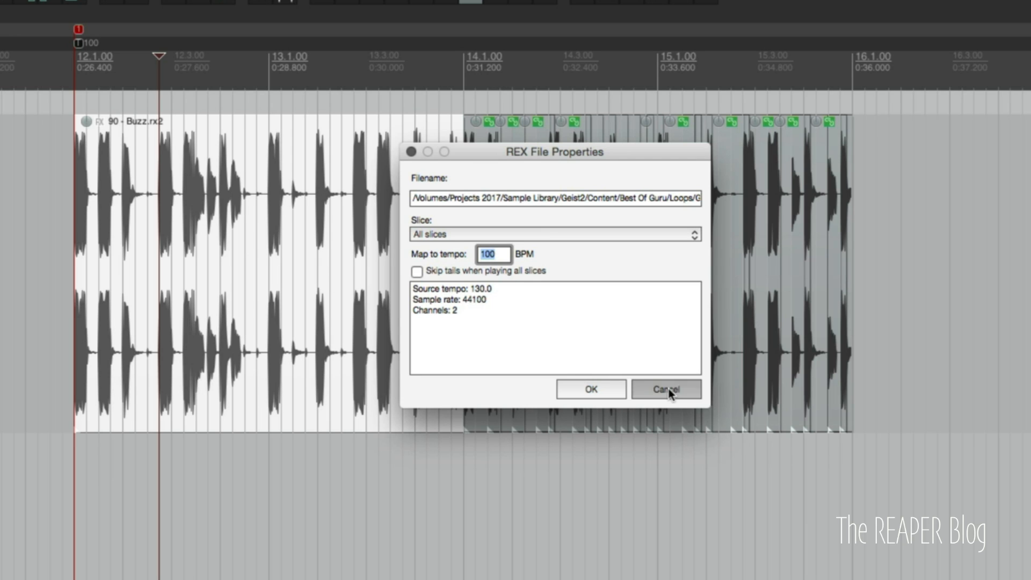
click(666, 388)
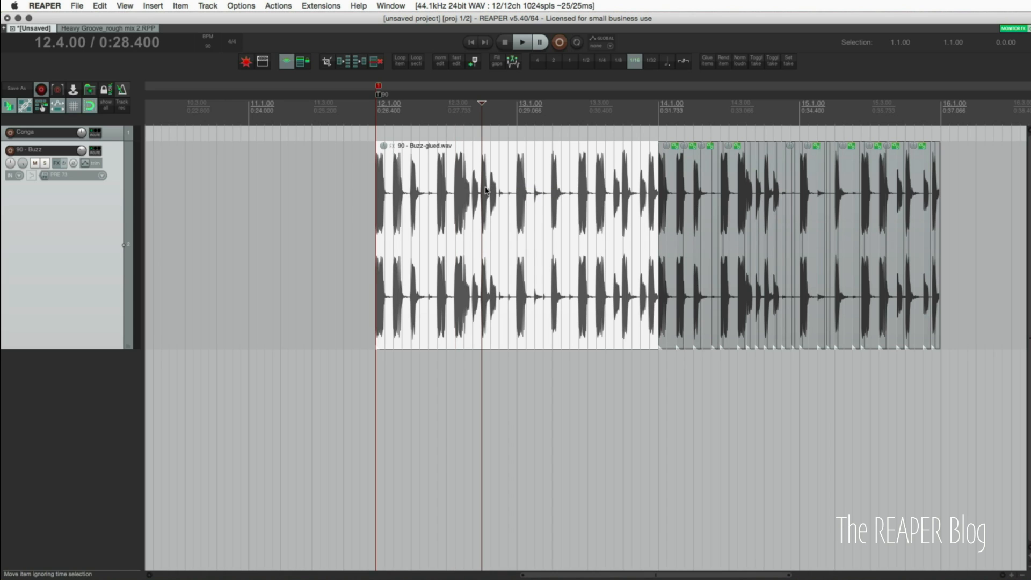
mouse_move(651, 229)
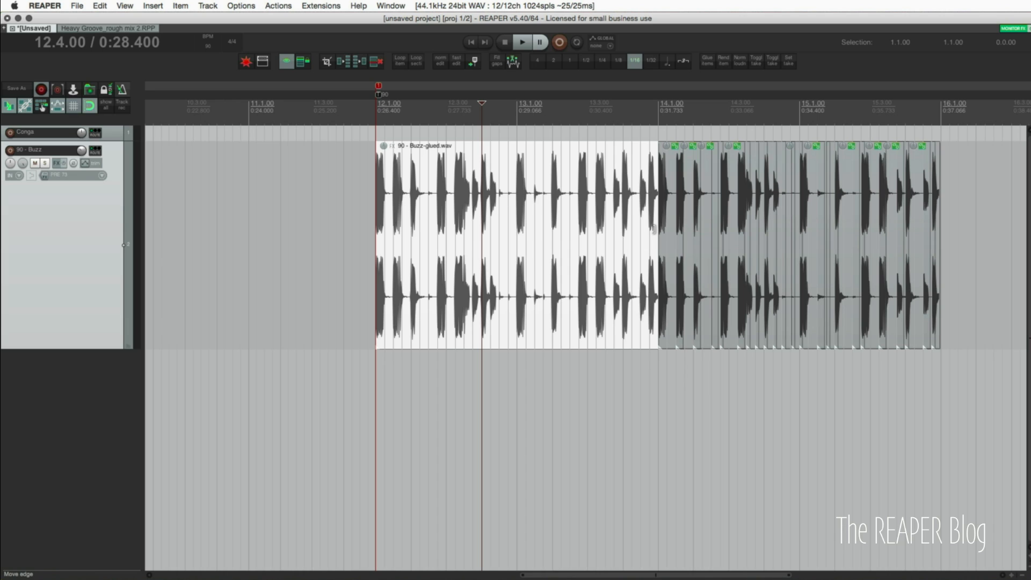
Lower the project tempo to 60 then 45 BPM and play from bar 14.
click(377, 112)
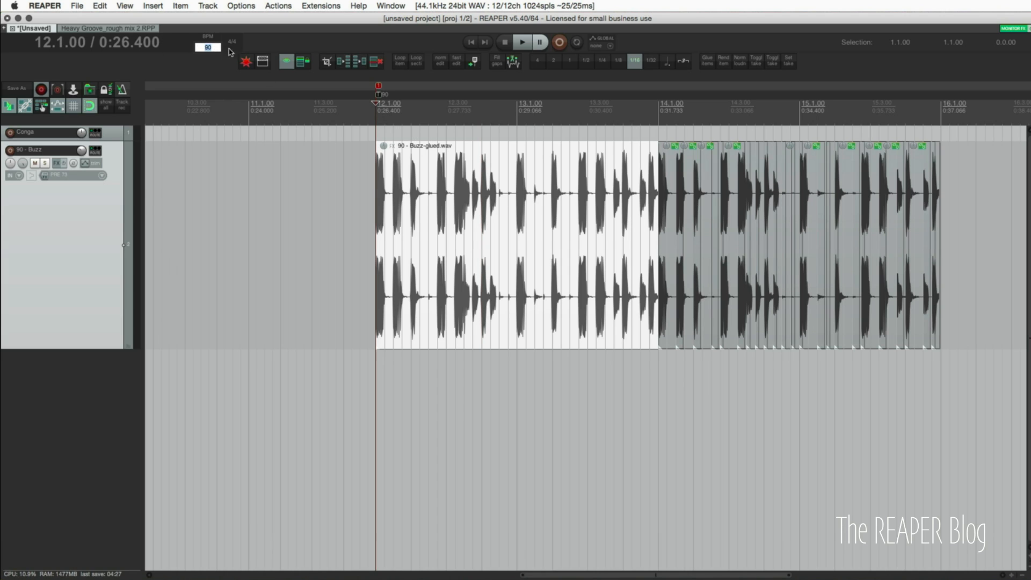
mouse_move(248, 52)
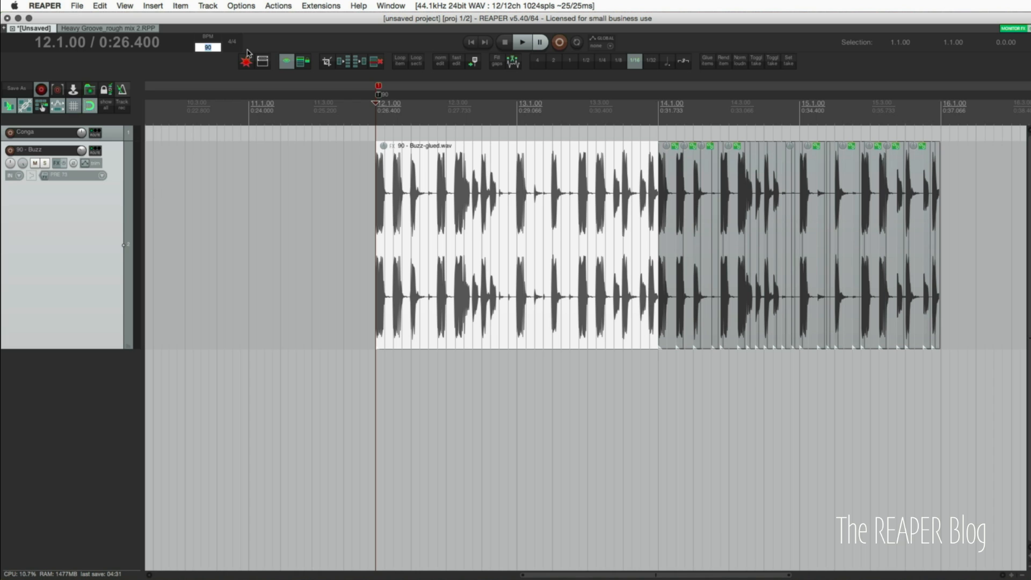
text(60)
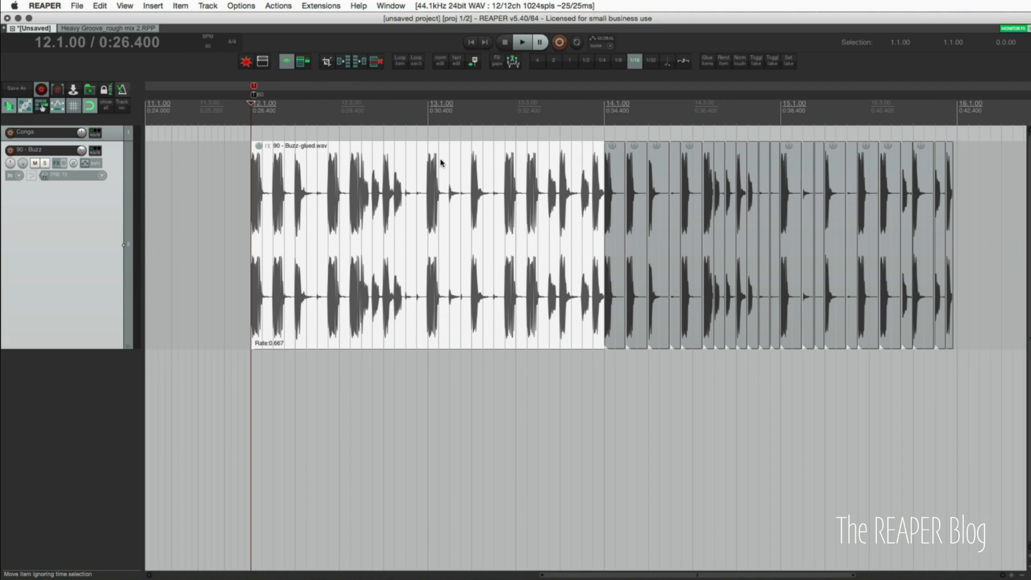
click(521, 41)
text(45)
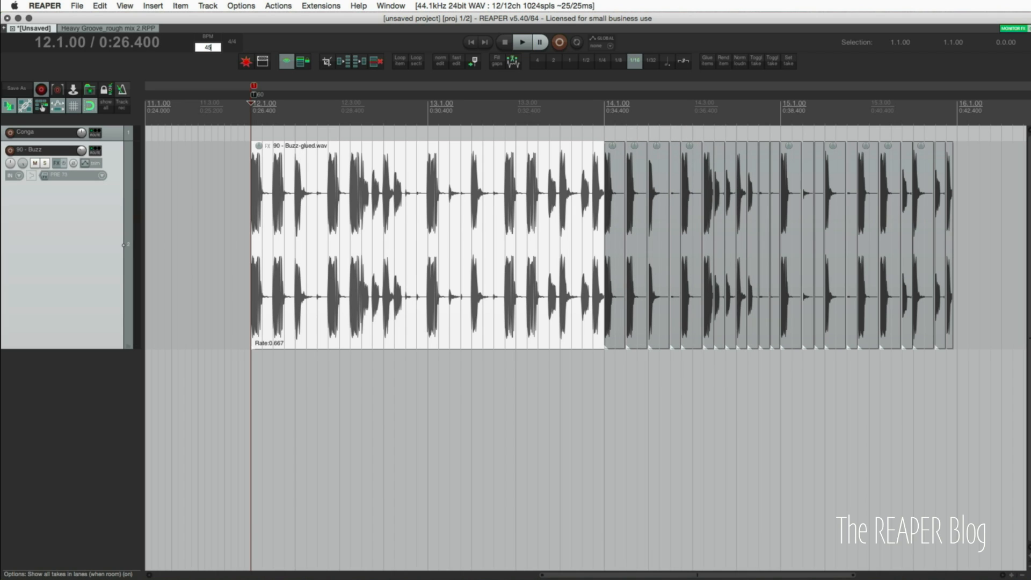
click(522, 42)
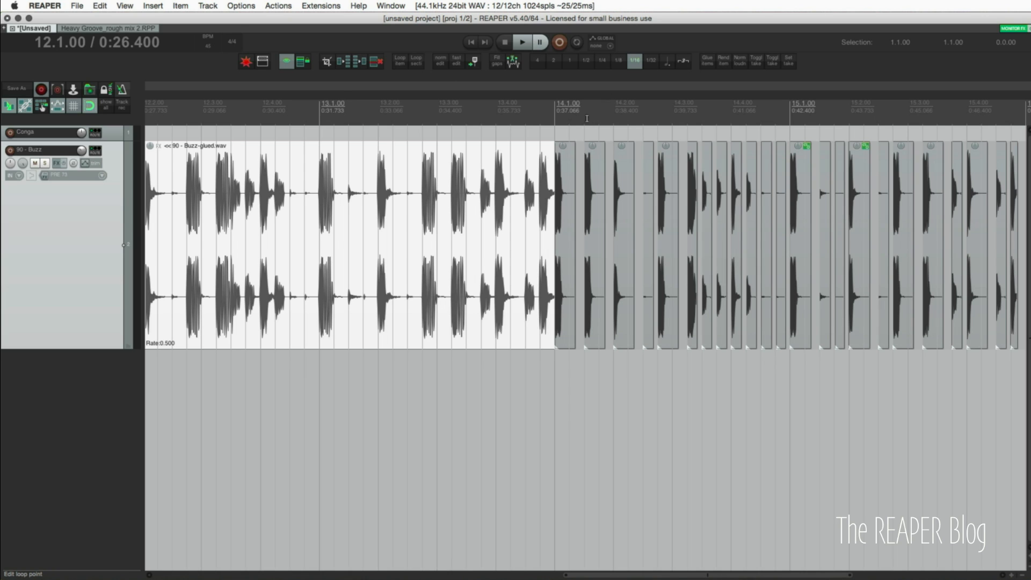
click(555, 108)
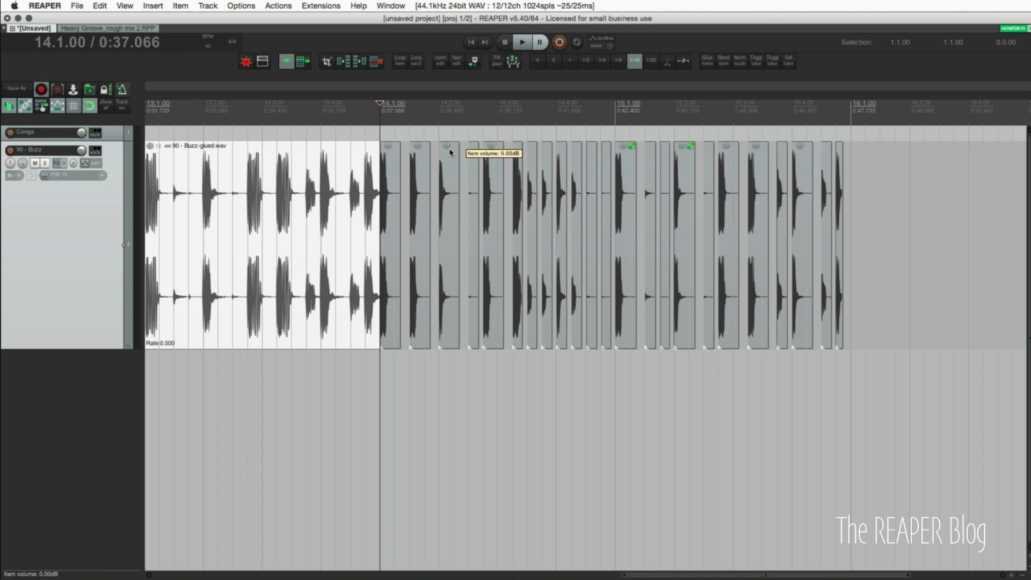
click(520, 42)
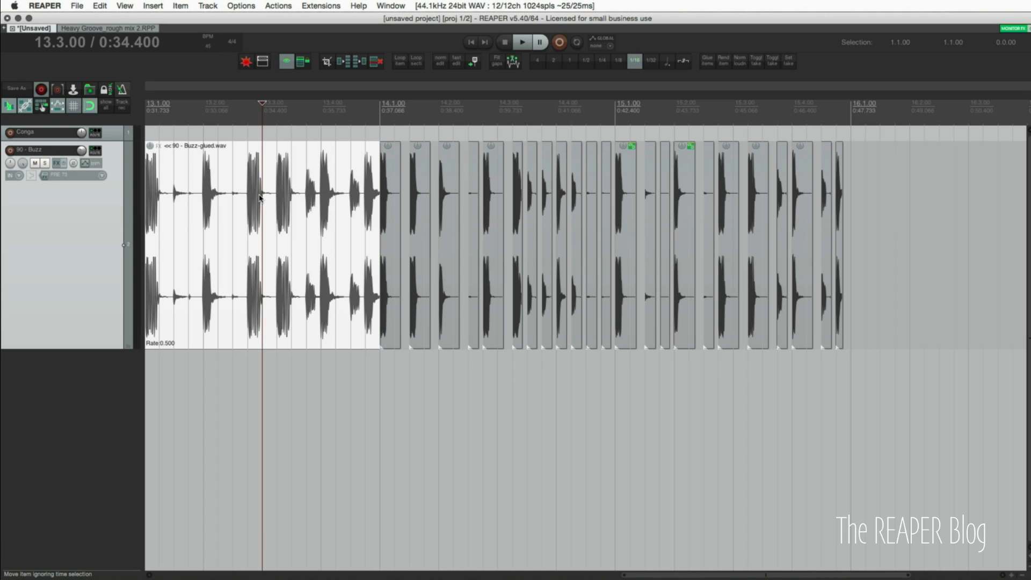
Bring up Render to File for the master mix with the file-name wildcards list shown.
click(76, 6)
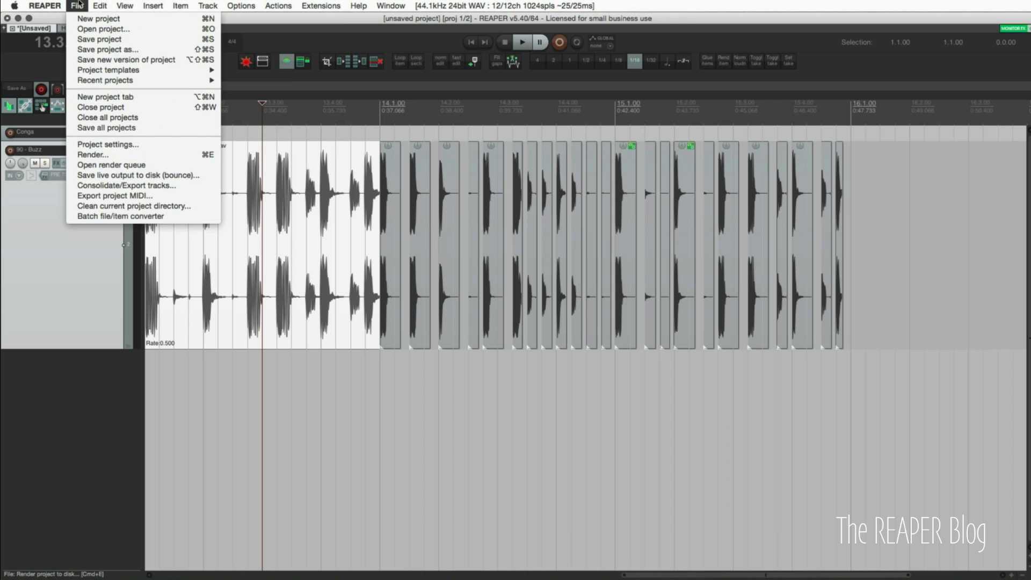
click(92, 154)
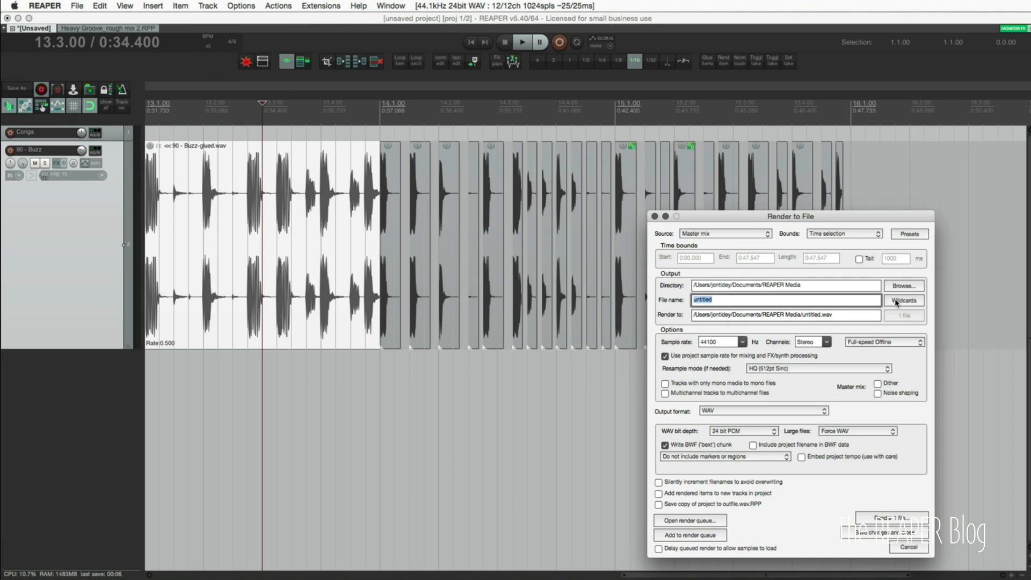
click(903, 300)
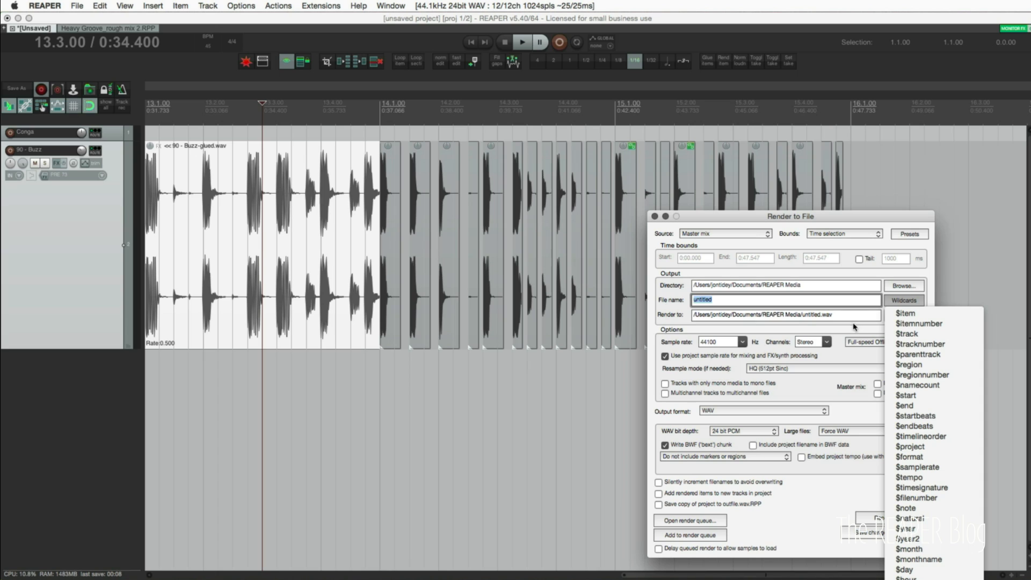
mouse_move(917, 467)
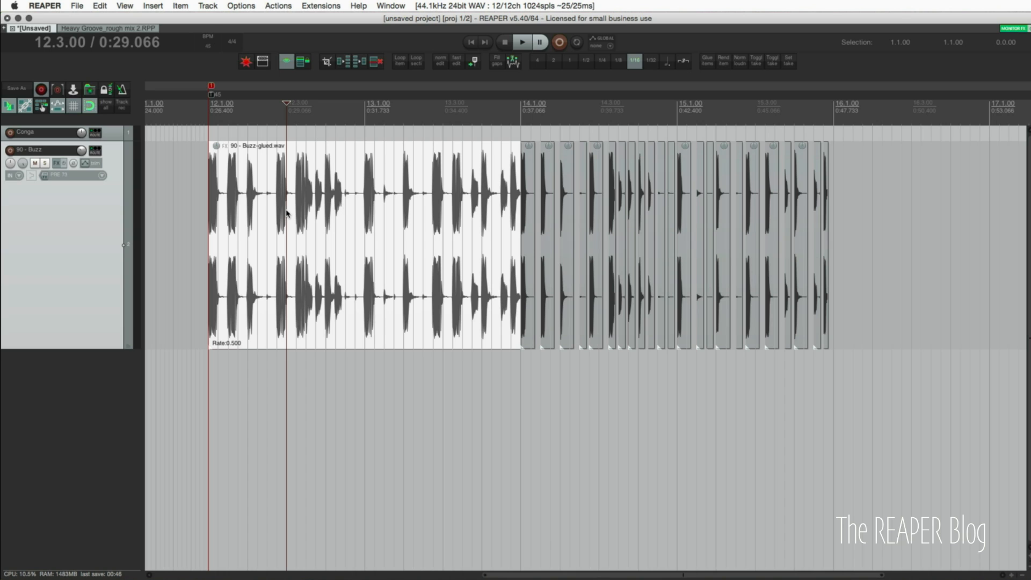
mouse_move(232, 192)
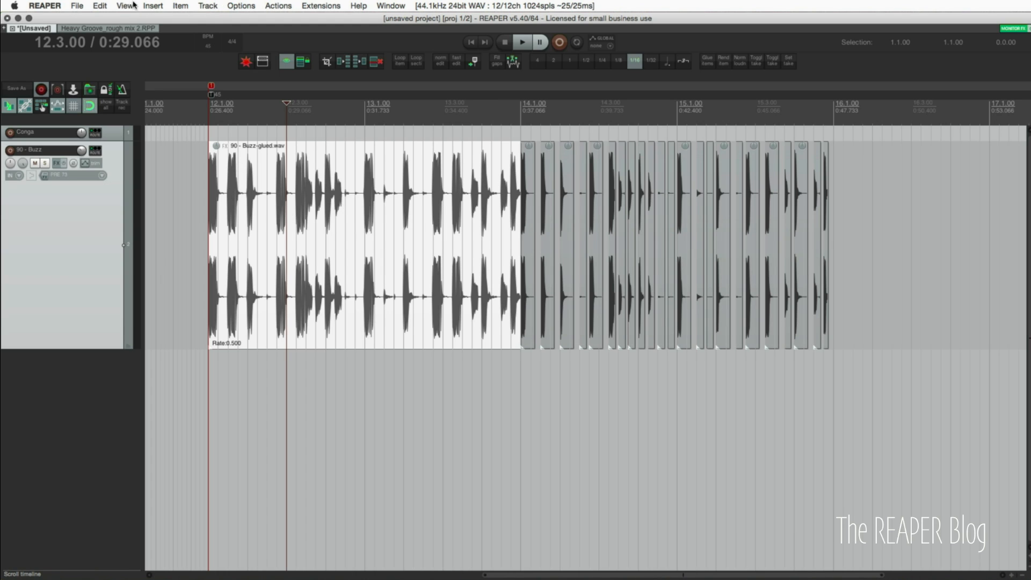
Switch peaks display to Spectrogram, adjust display gain, and load spectrogram Preset 2.
click(124, 6)
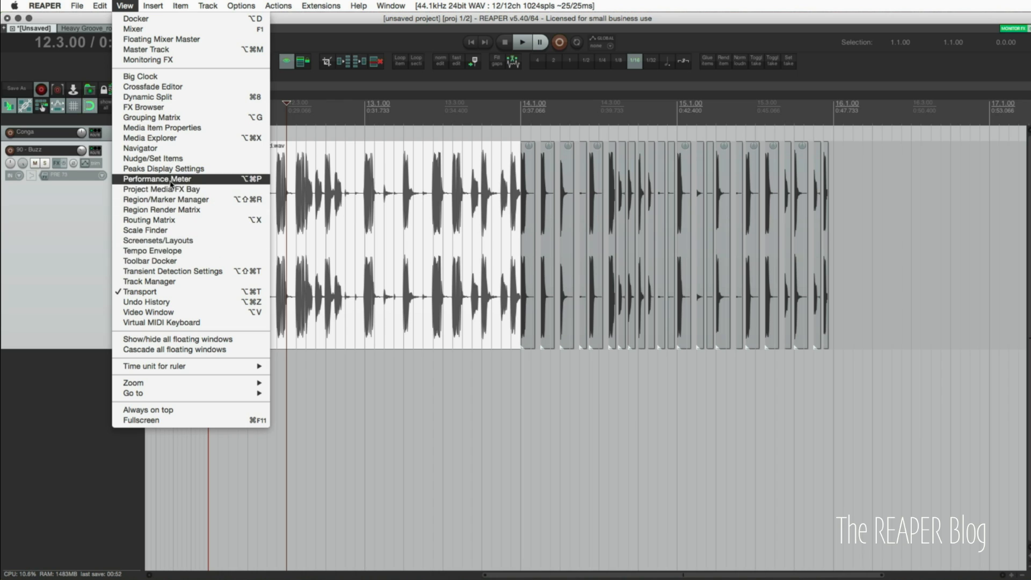
click(165, 169)
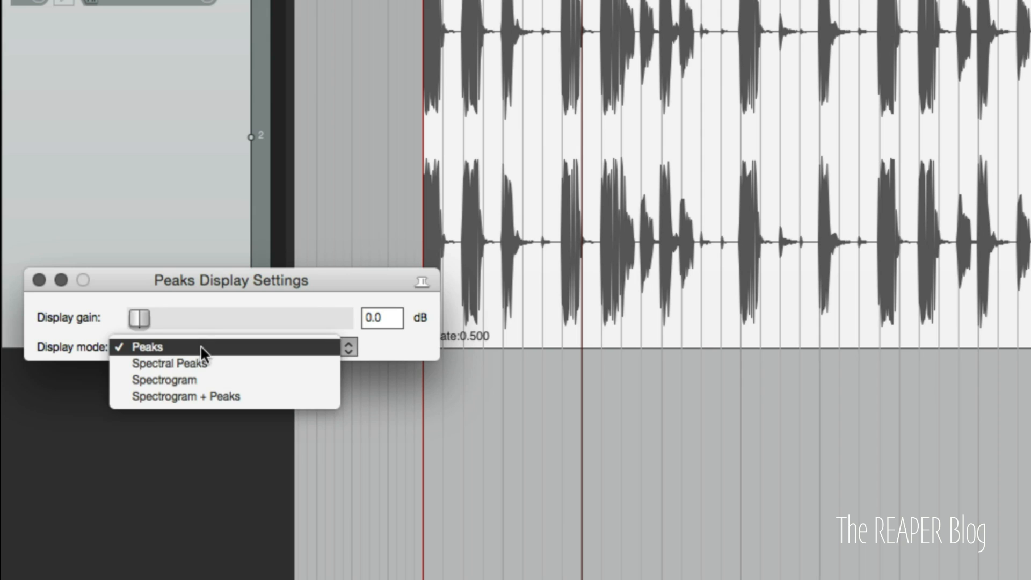
click(164, 379)
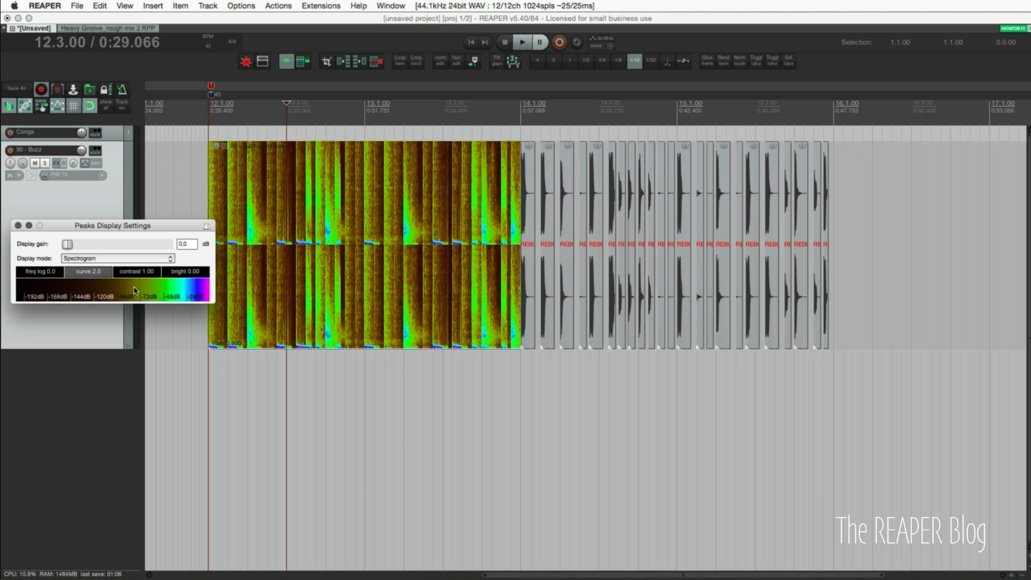
drag(68, 244, 125, 244)
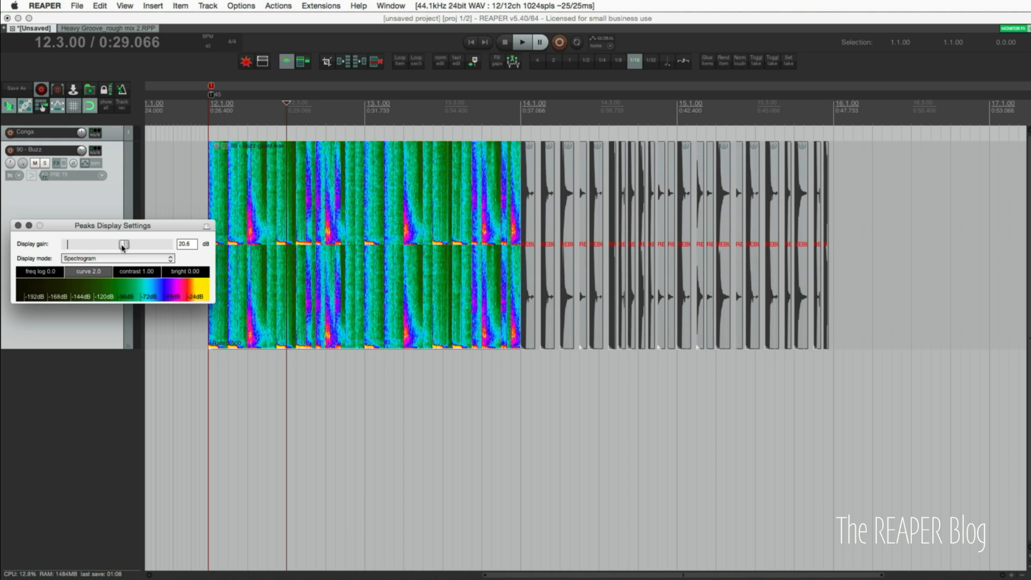
drag(124, 243, 98, 244)
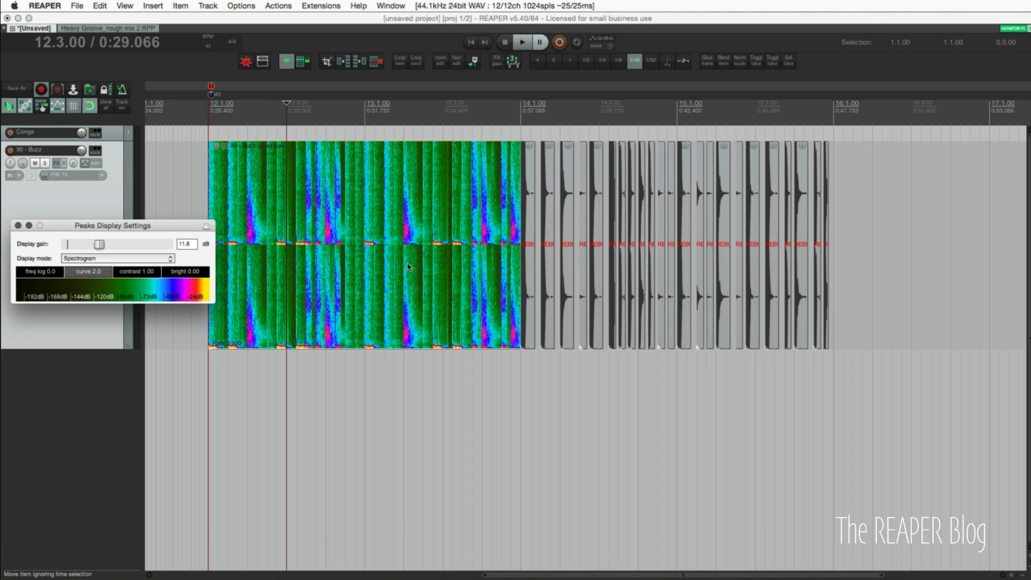
mouse_move(374, 256)
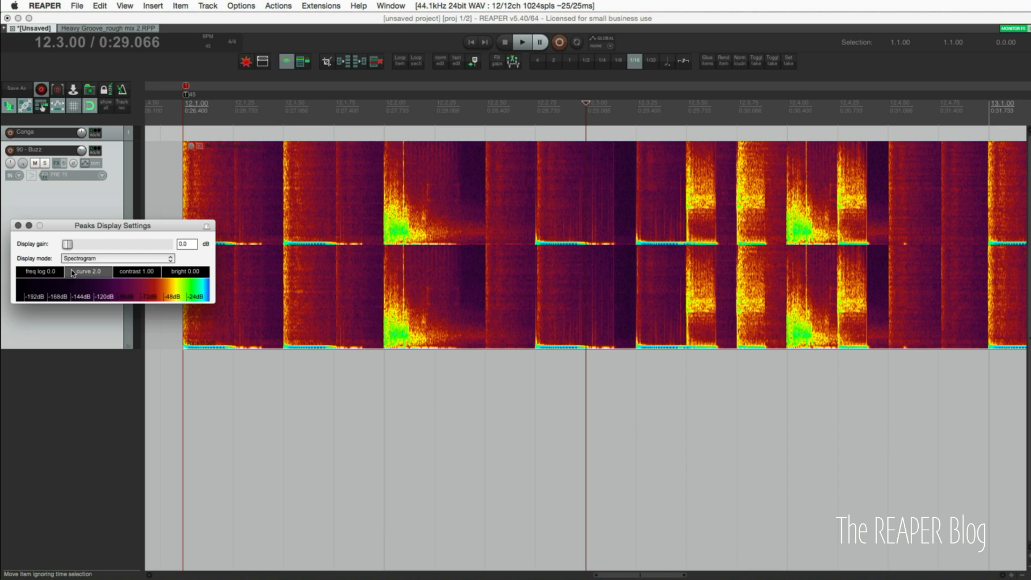
drag(40, 271, 59, 271)
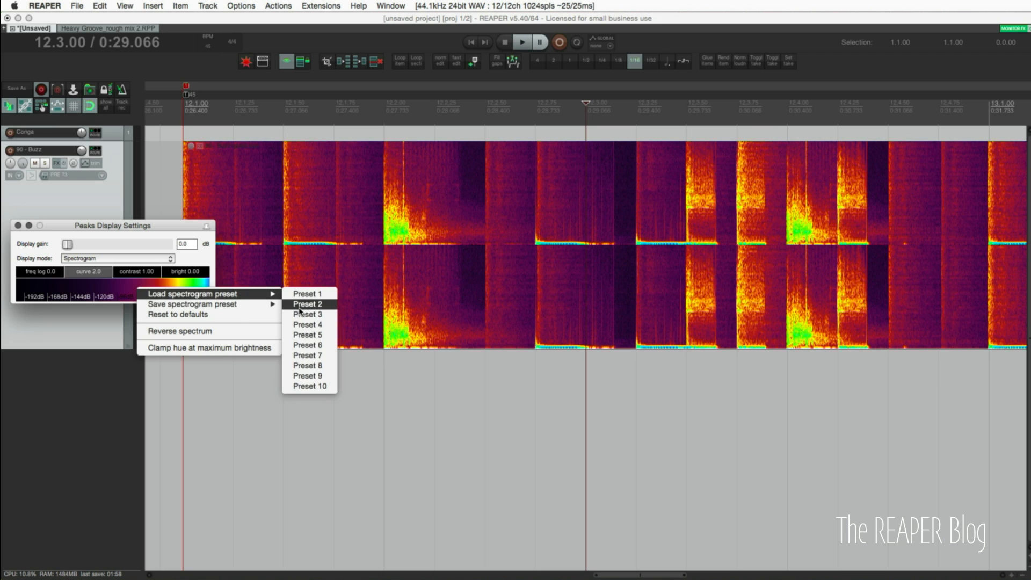
click(307, 304)
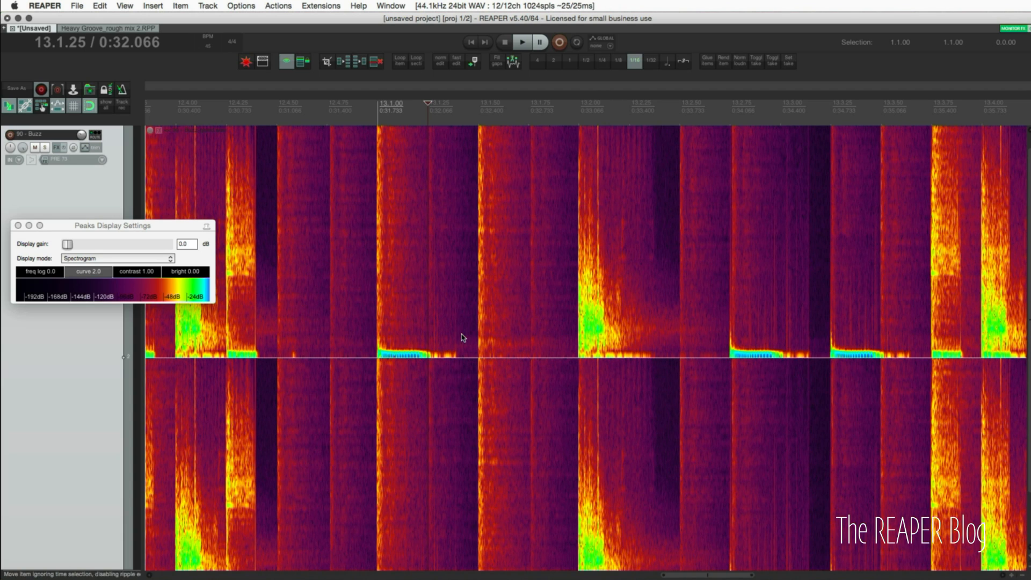
Set display mode to Spectrogram + Peaks and raise the frequency log scale to 9.4.
click(117, 257)
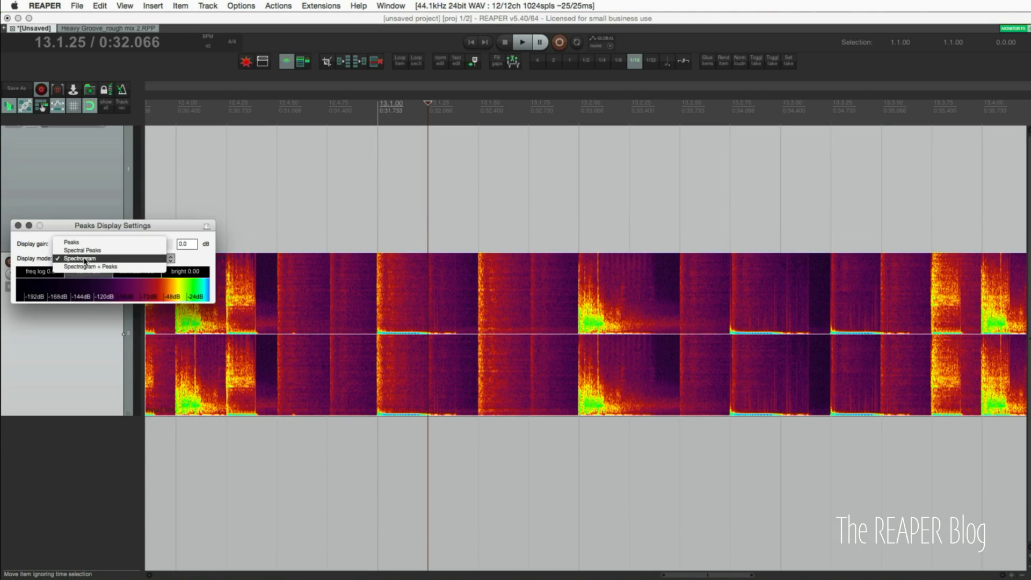
click(90, 267)
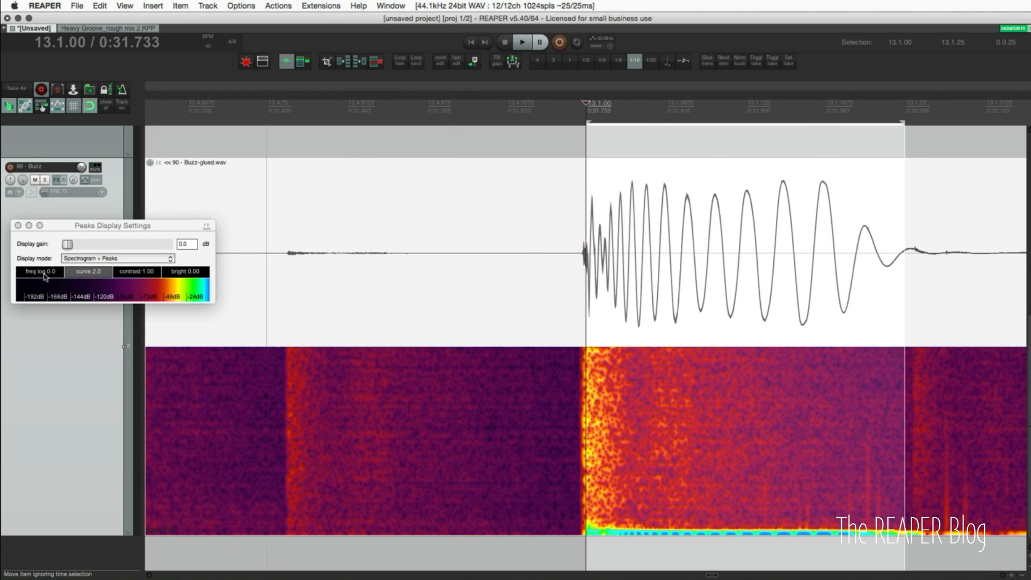
drag(23, 271, 56, 270)
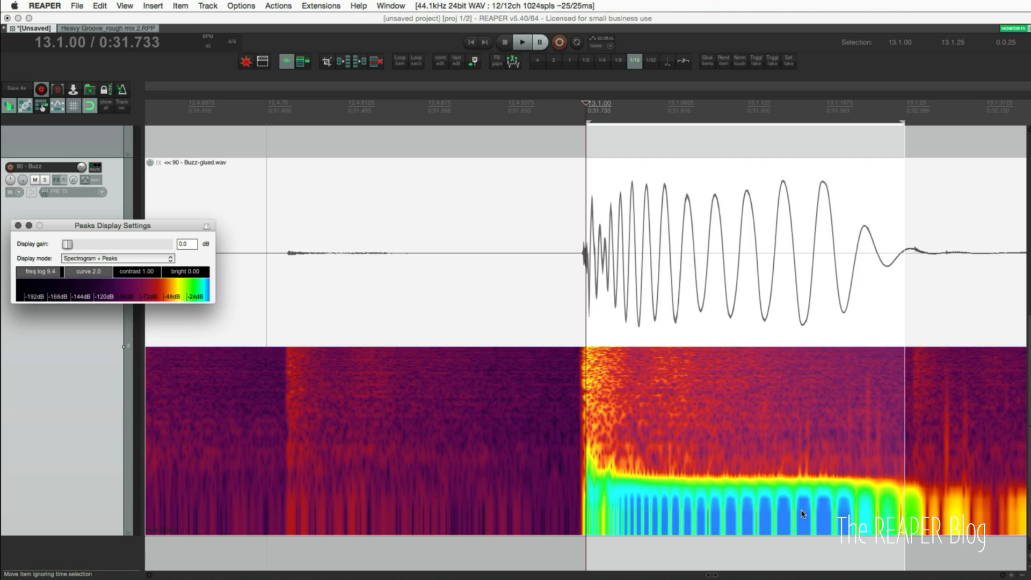
mouse_move(719, 261)
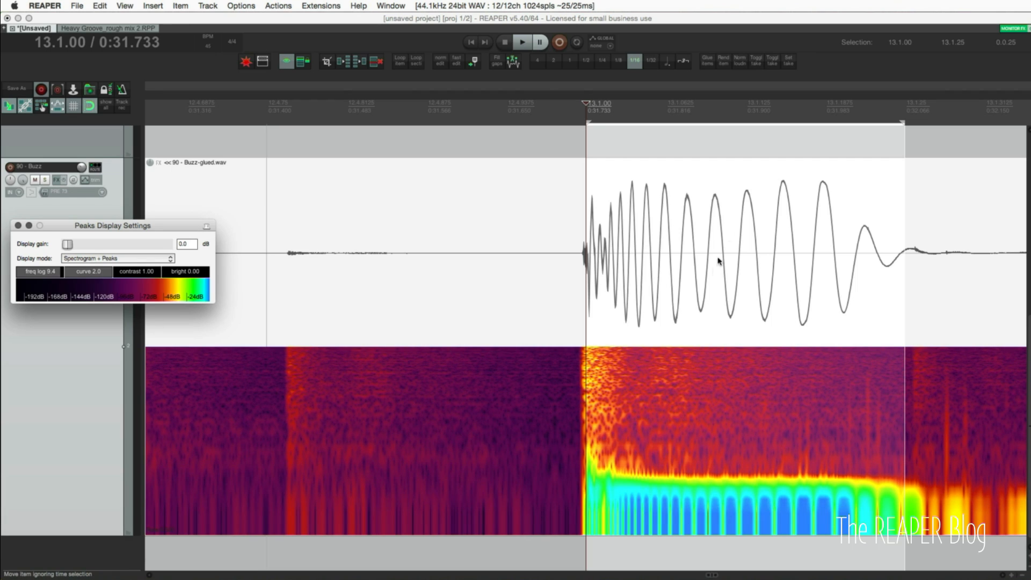
mouse_move(789, 524)
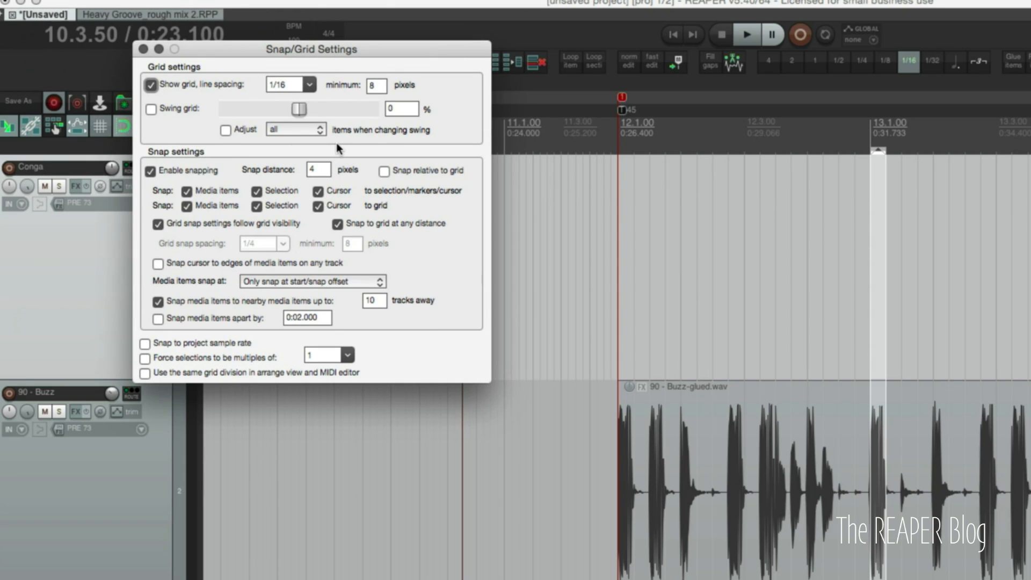
mouse_move(346, 153)
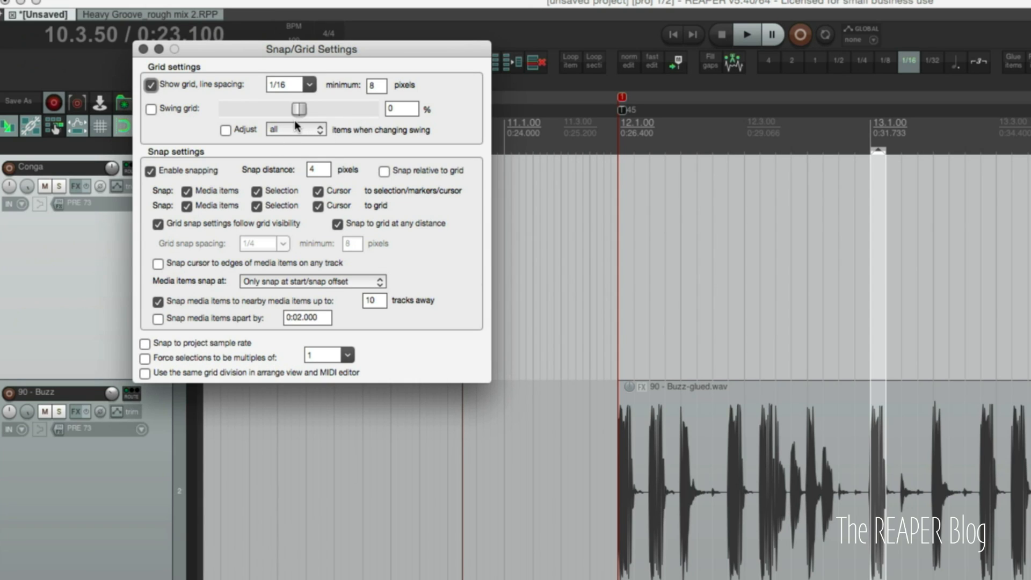
mouse_move(339, 184)
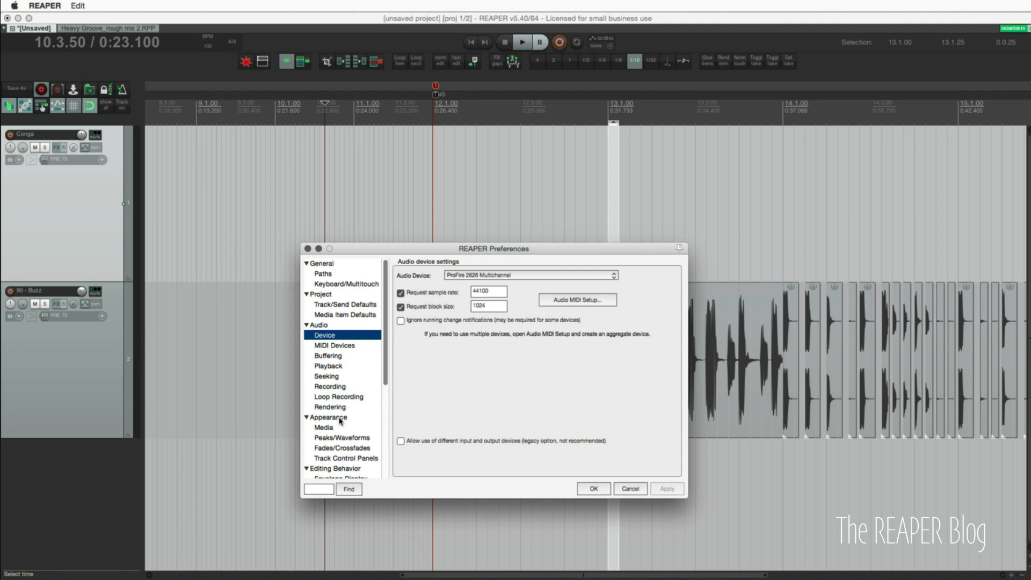
Review Appearance's Grid line Z order, keep 'Through items', then go to General preferences.
click(327, 418)
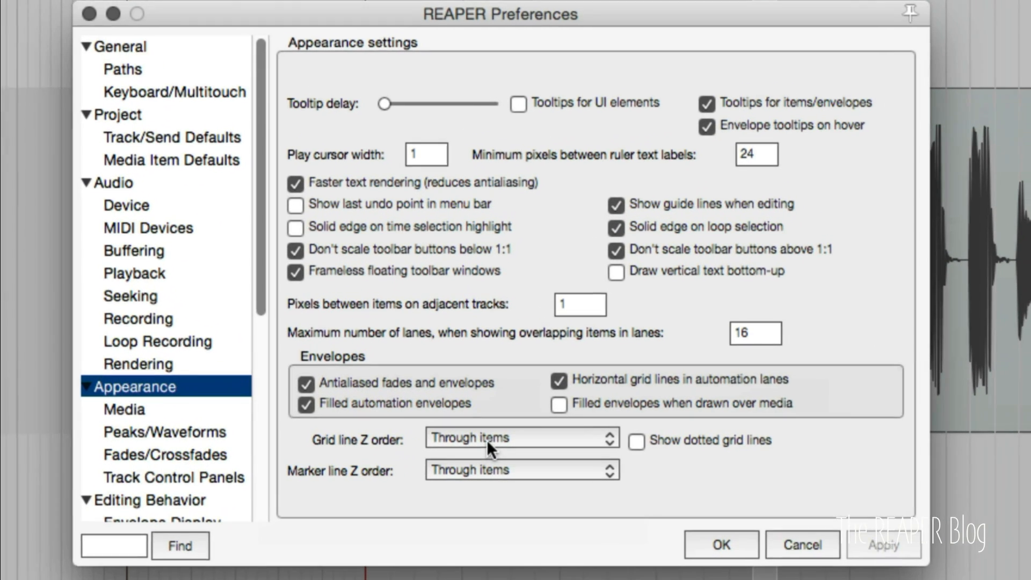
click(520, 437)
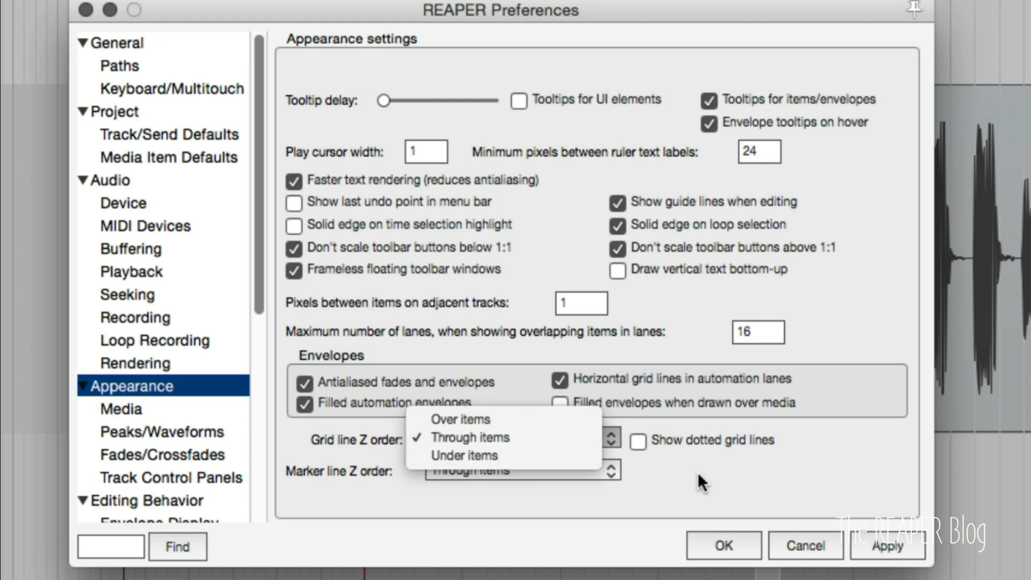
click(469, 437)
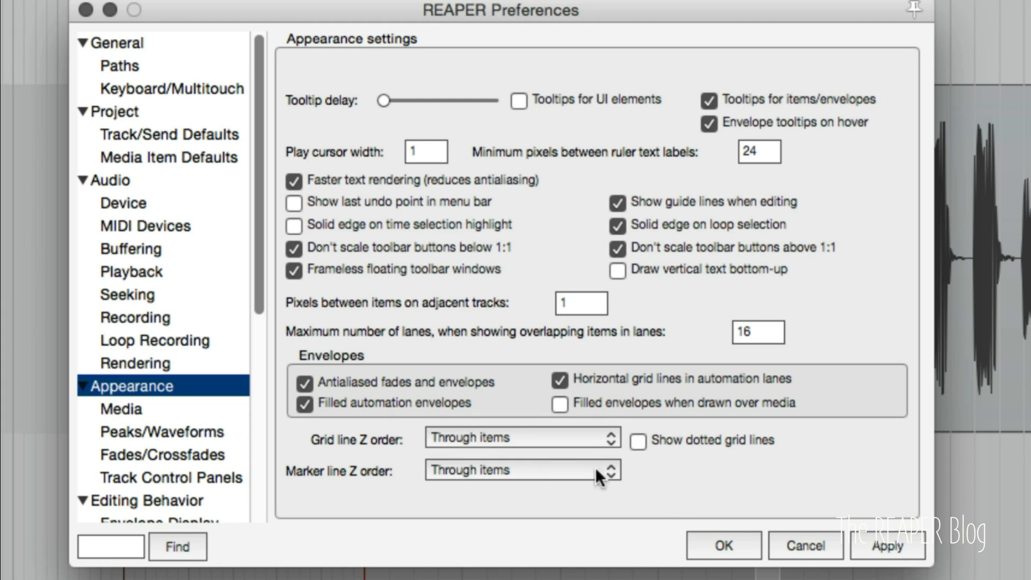
mouse_move(484, 445)
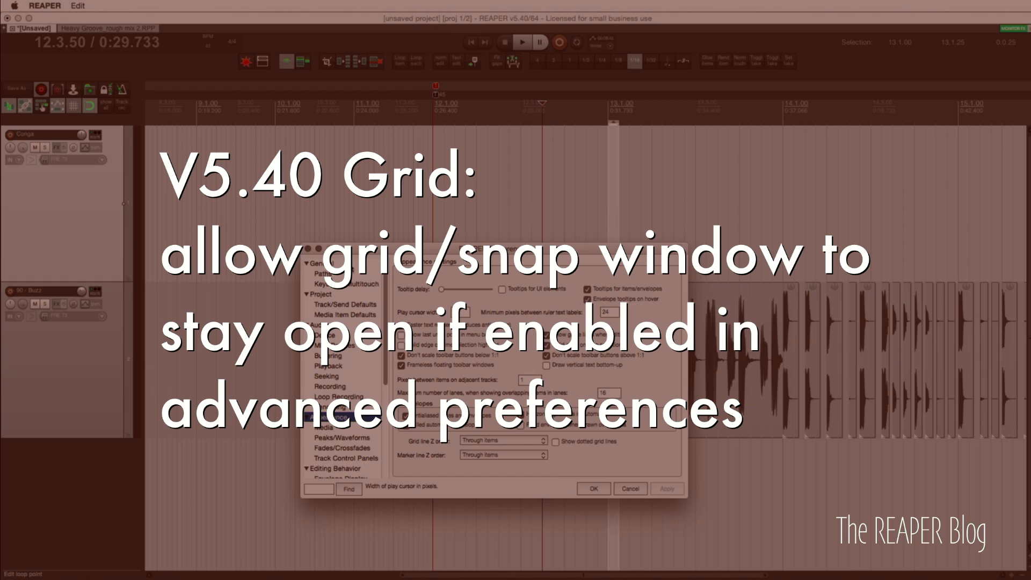
click(318, 263)
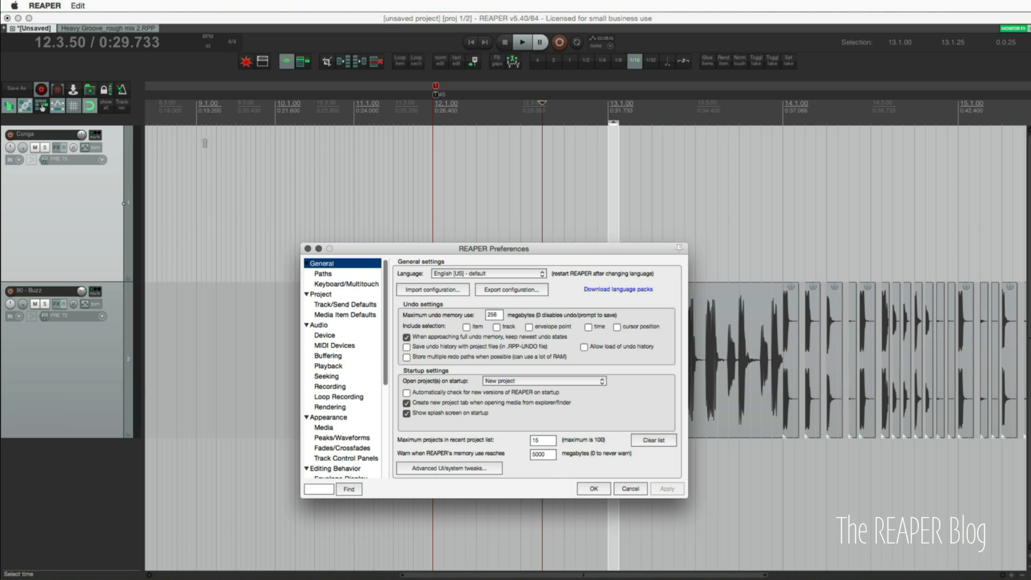
mouse_move(340, 264)
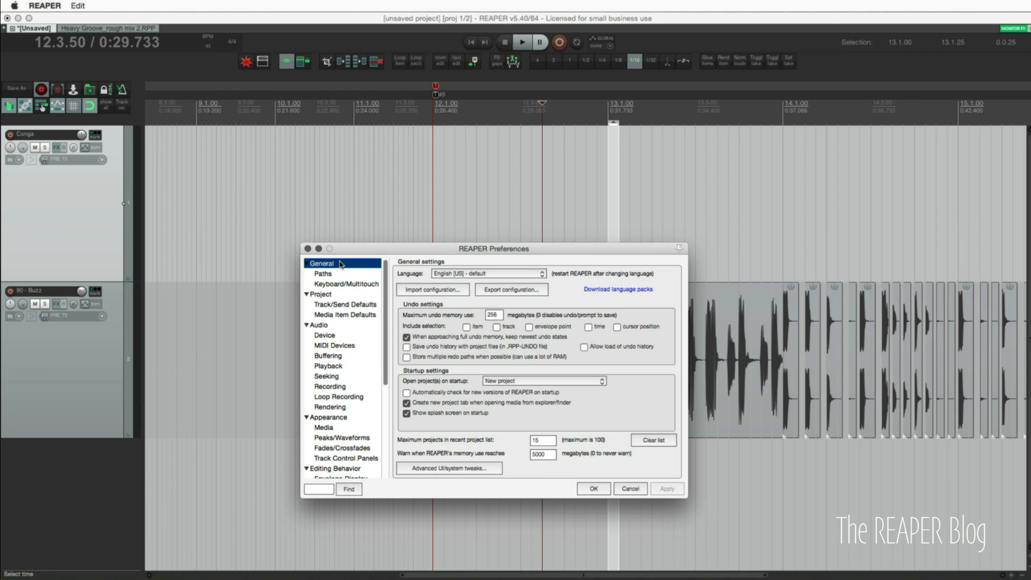
In Advanced UI/system tweaks, enable 'Allow track envelope/routing windows to stay open' and confirm.
click(448, 468)
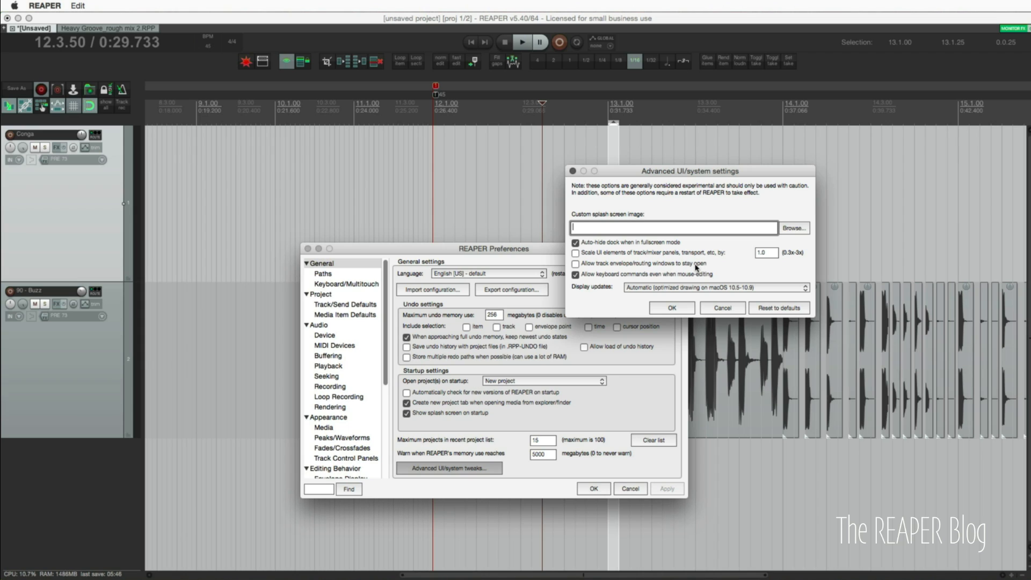
click(577, 264)
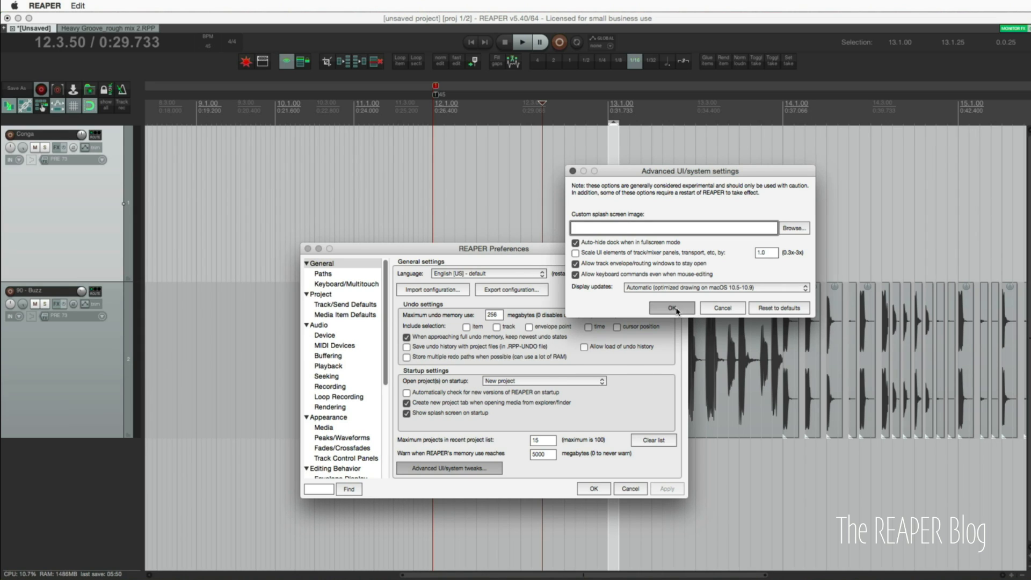
click(670, 308)
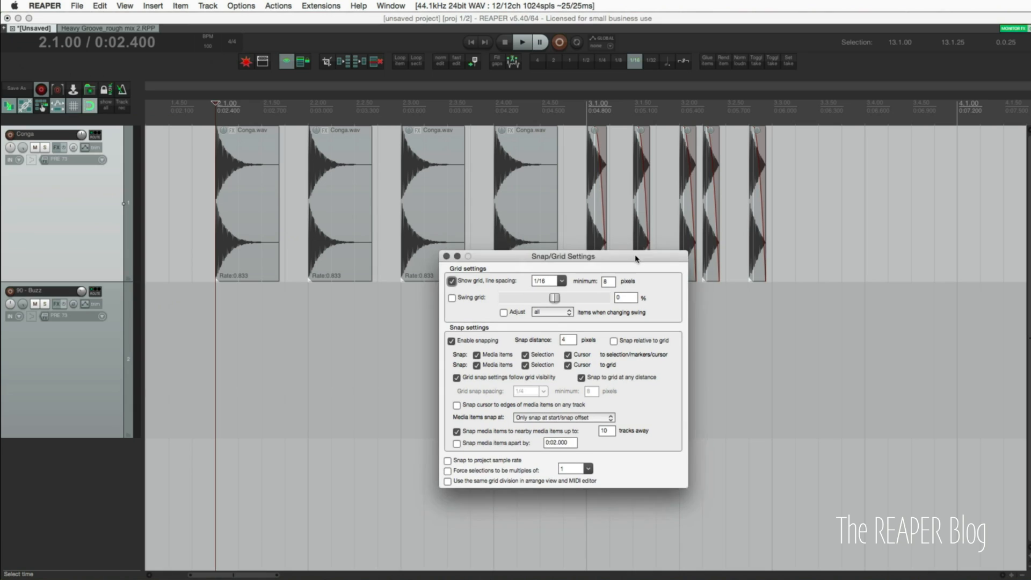
Move the Snap/Grid Settings window below the Conga items and zoom in on the hits.
drag(561, 257, 499, 309)
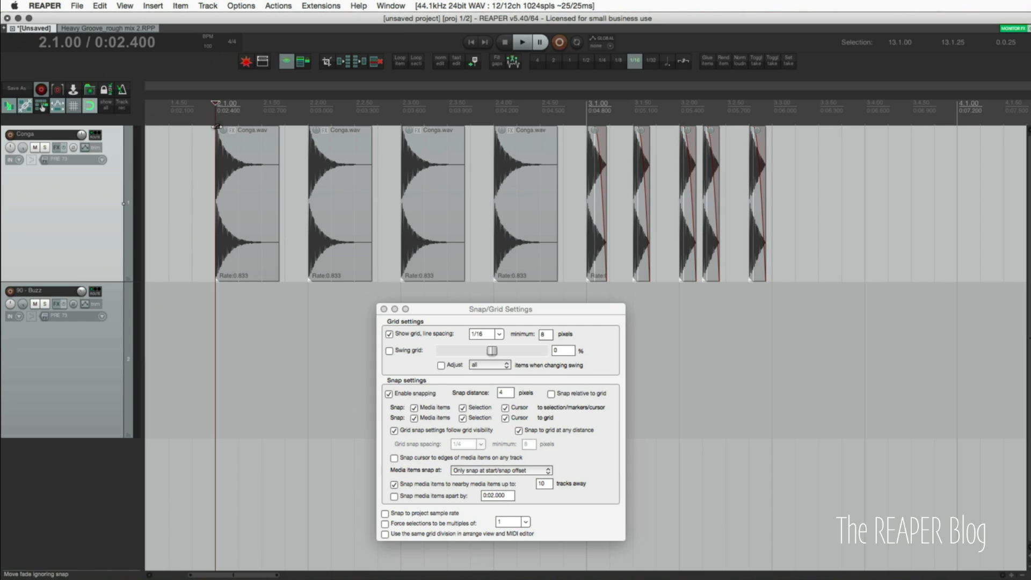
click(522, 42)
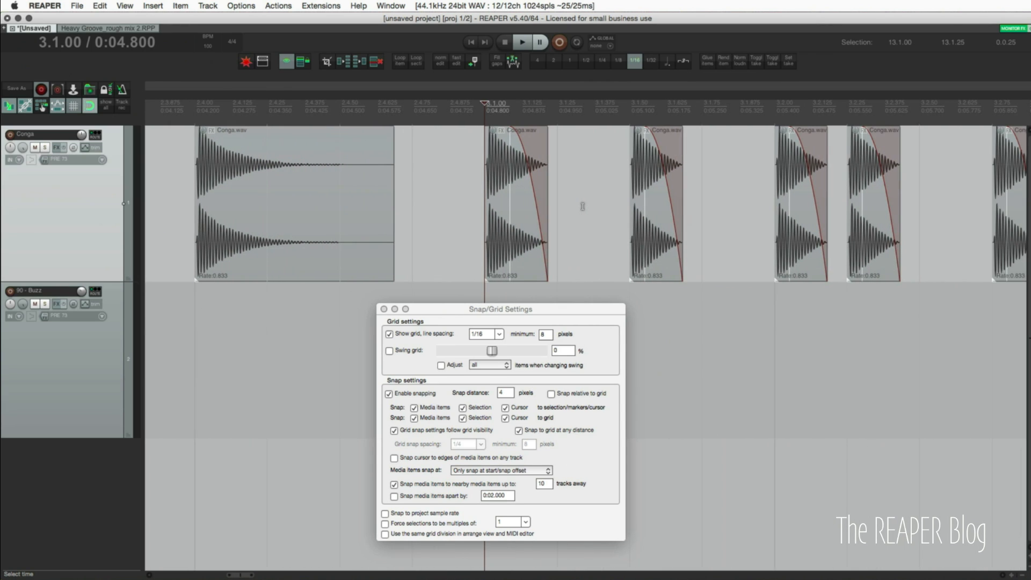
click(522, 41)
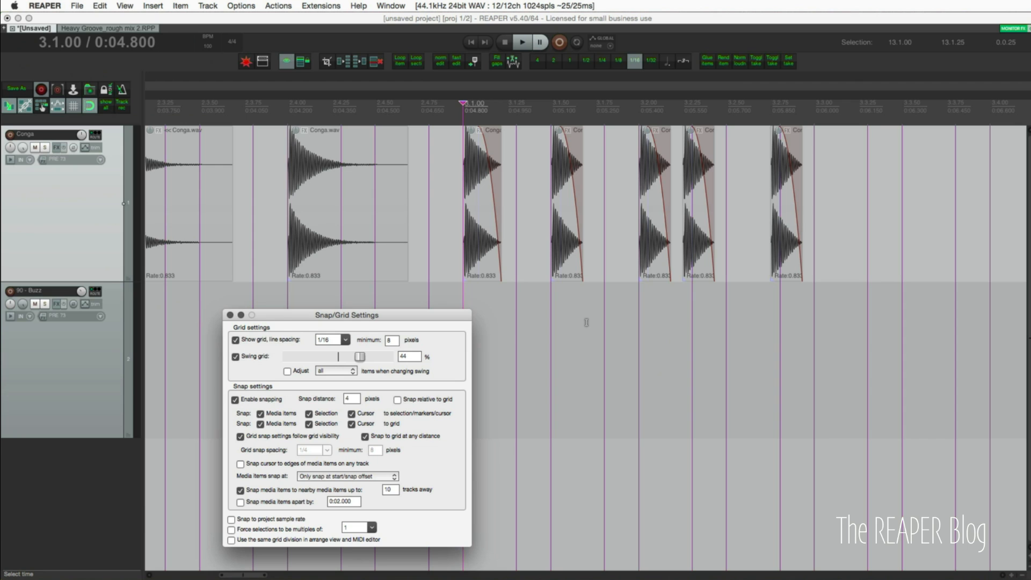
Try various grid swing amounts between -7% and 57% using the swing slider.
drag(359, 357, 334, 357)
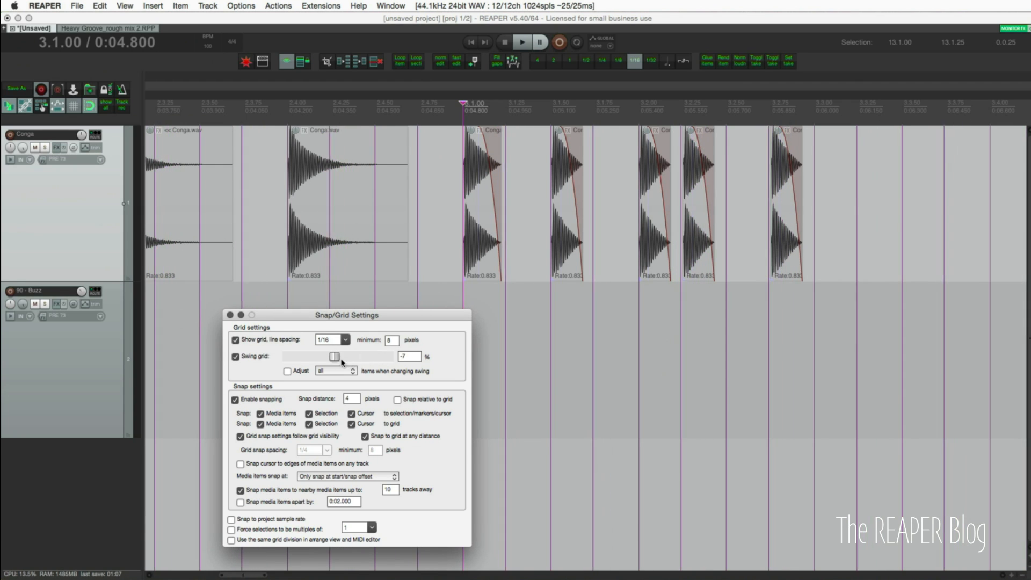
drag(334, 357, 353, 357)
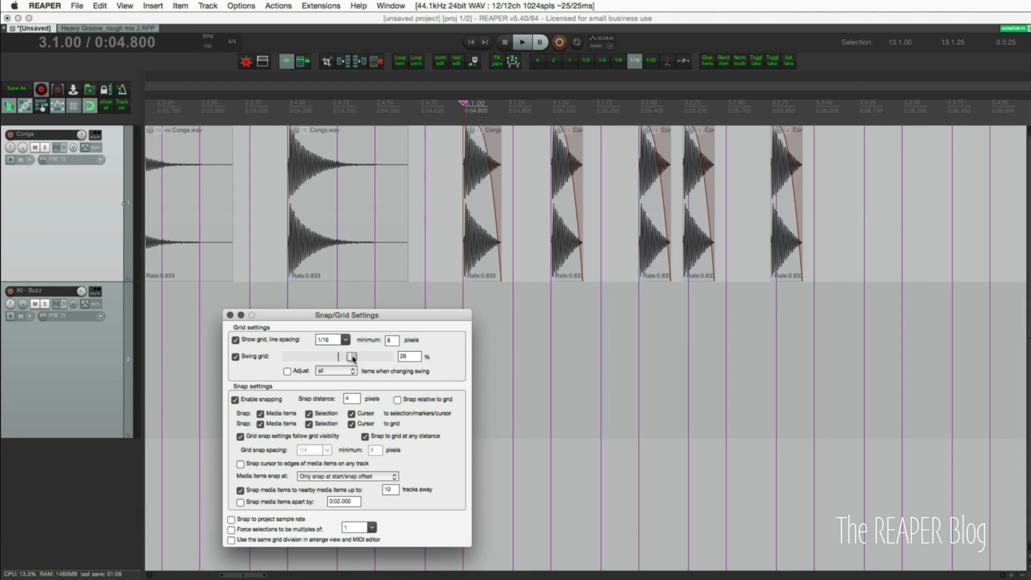
drag(353, 356, 347, 357)
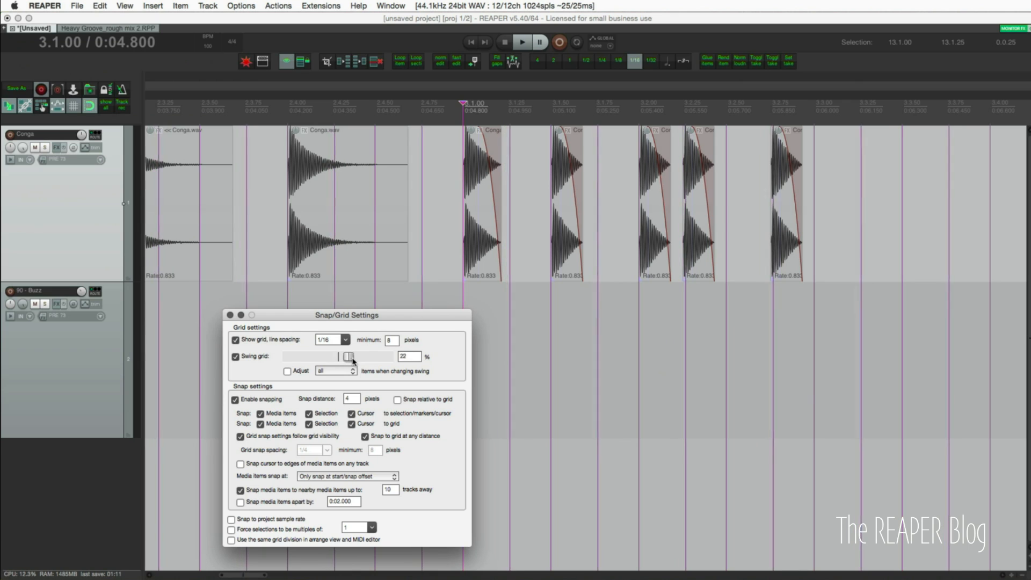
drag(348, 357, 357, 357)
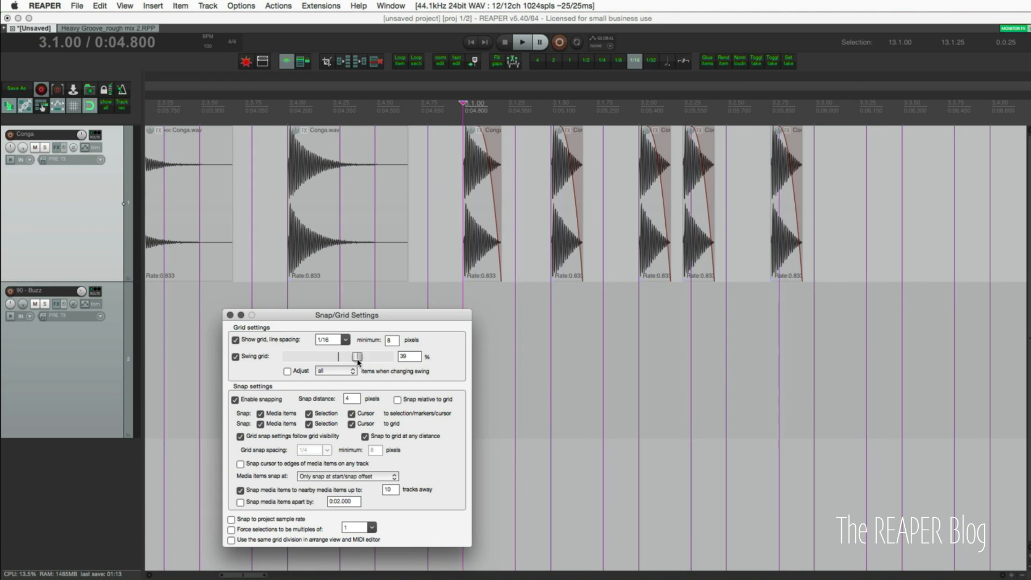
drag(357, 357, 368, 356)
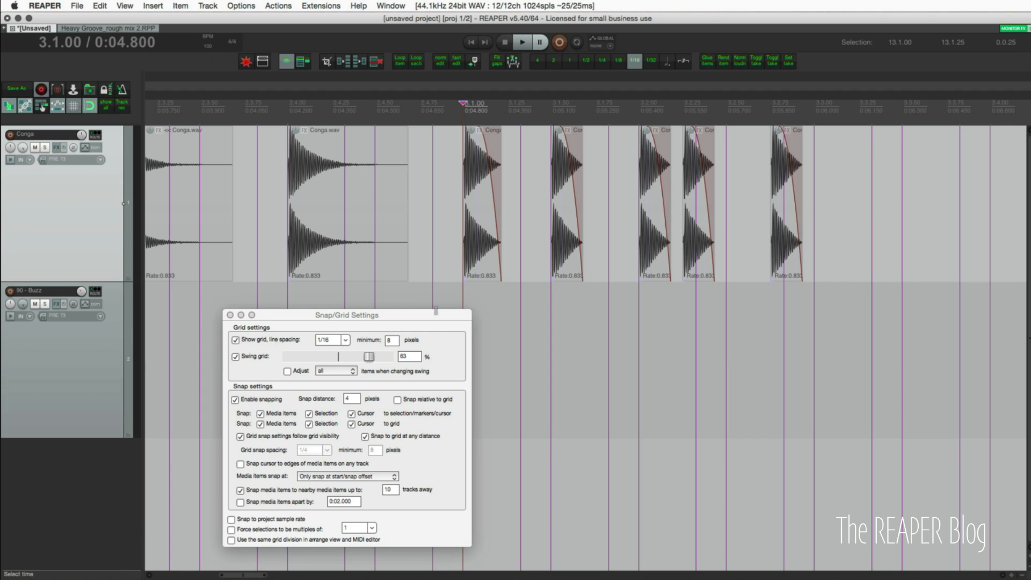
drag(368, 357, 360, 357)
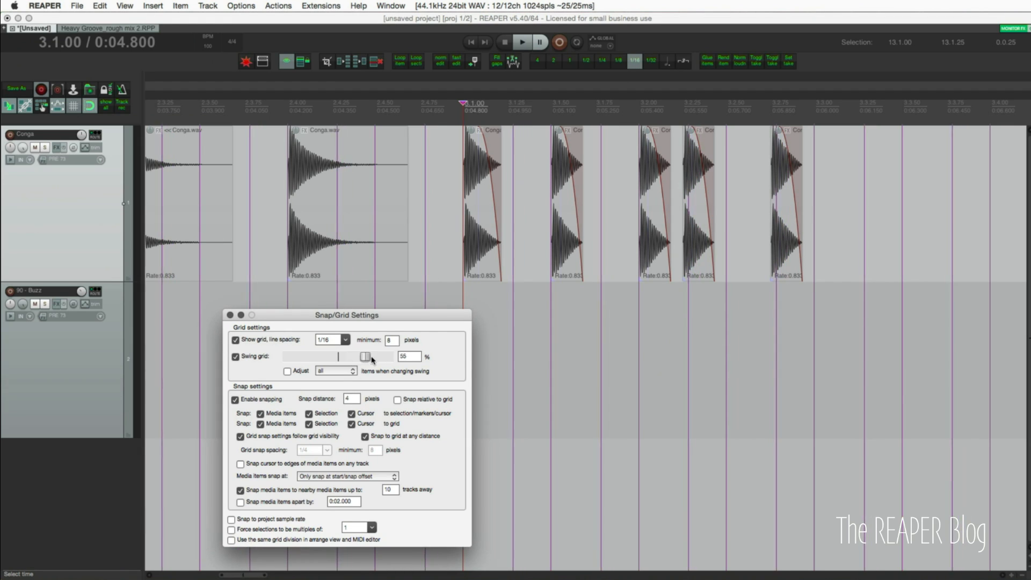
drag(361, 355, 352, 355)
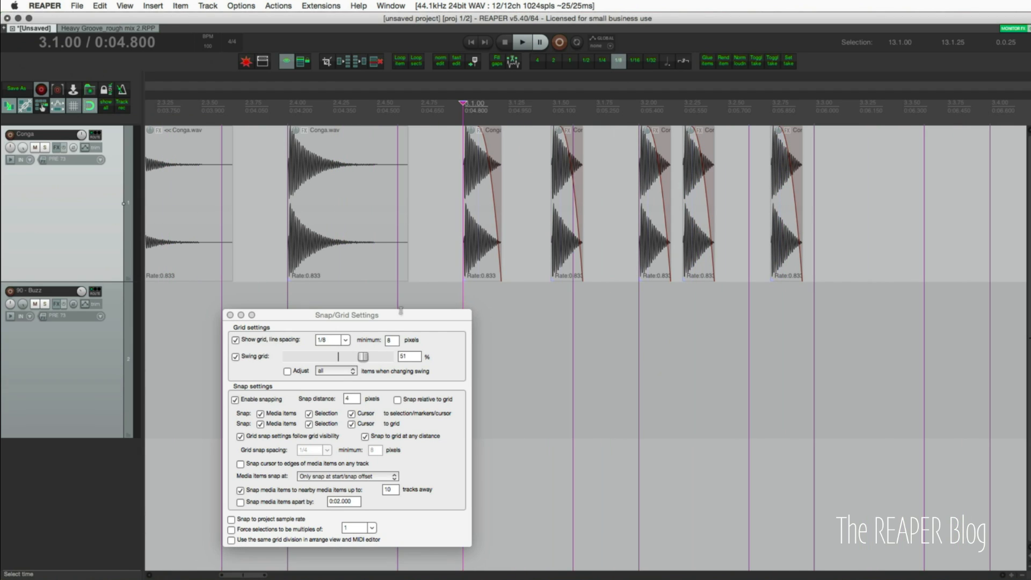
drag(363, 357, 359, 357)
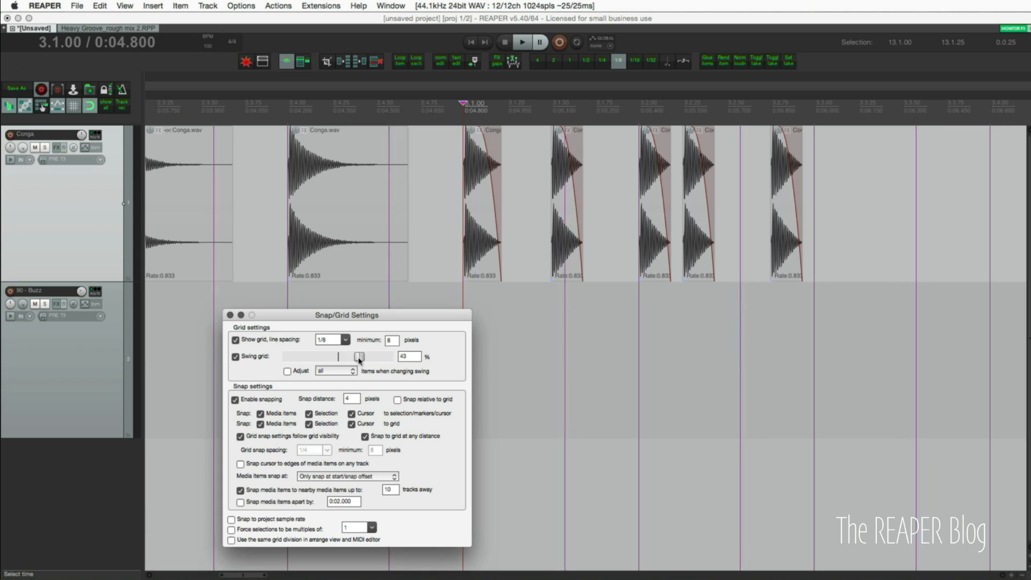
drag(359, 356, 358, 356)
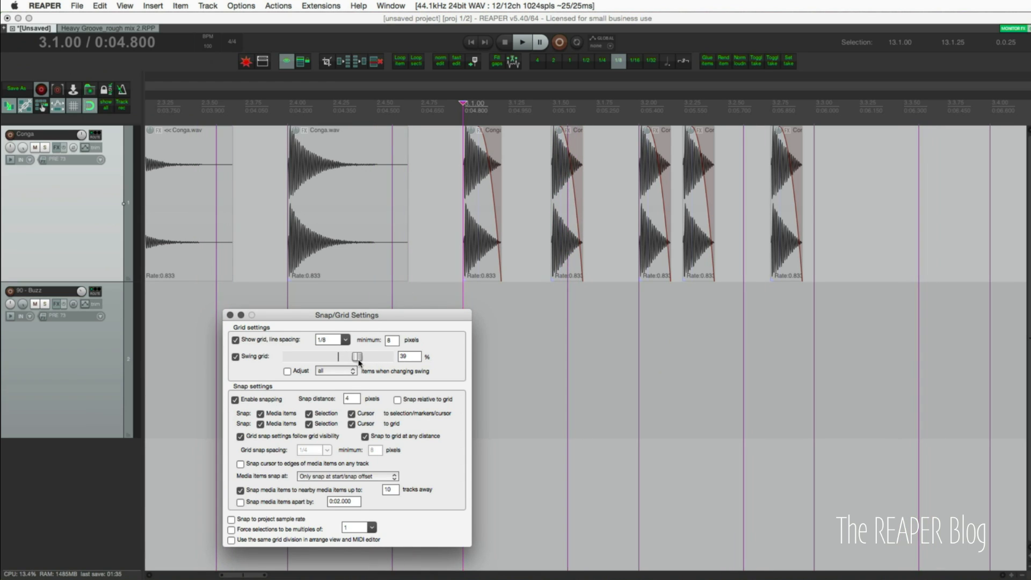
Set the grid line spacing to 1/16 notes.
click(345, 340)
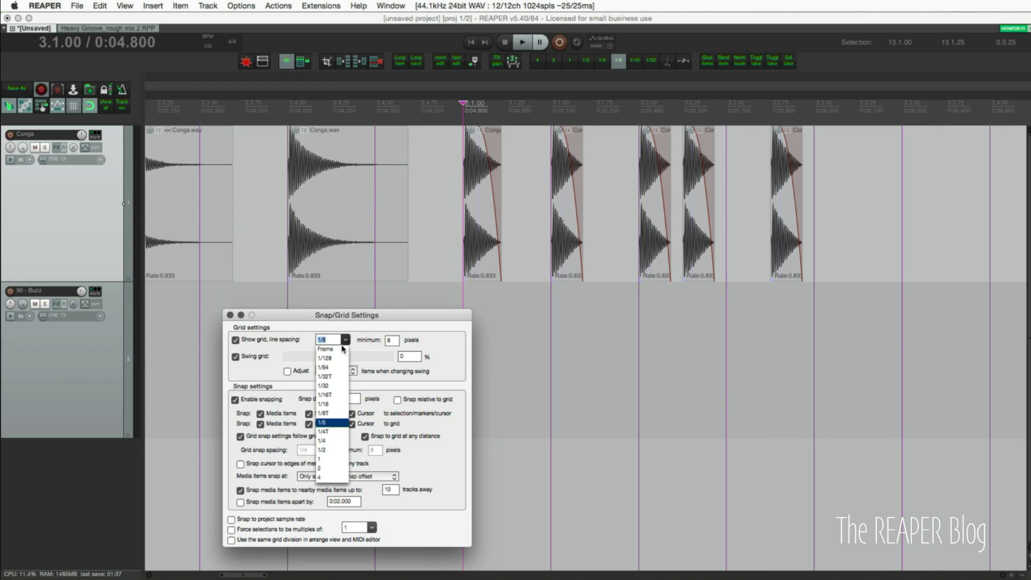
mouse_move(332, 406)
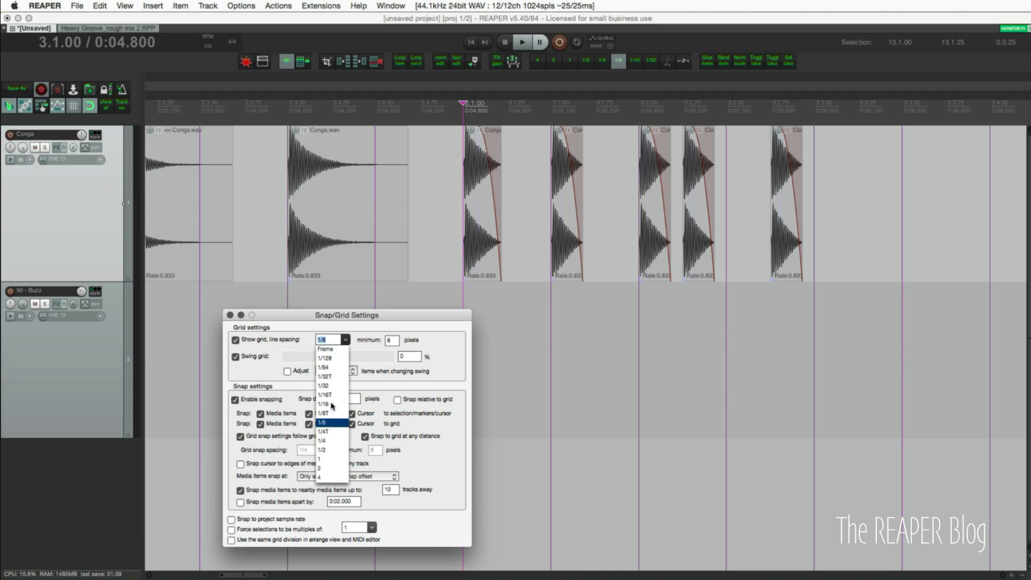
click(322, 396)
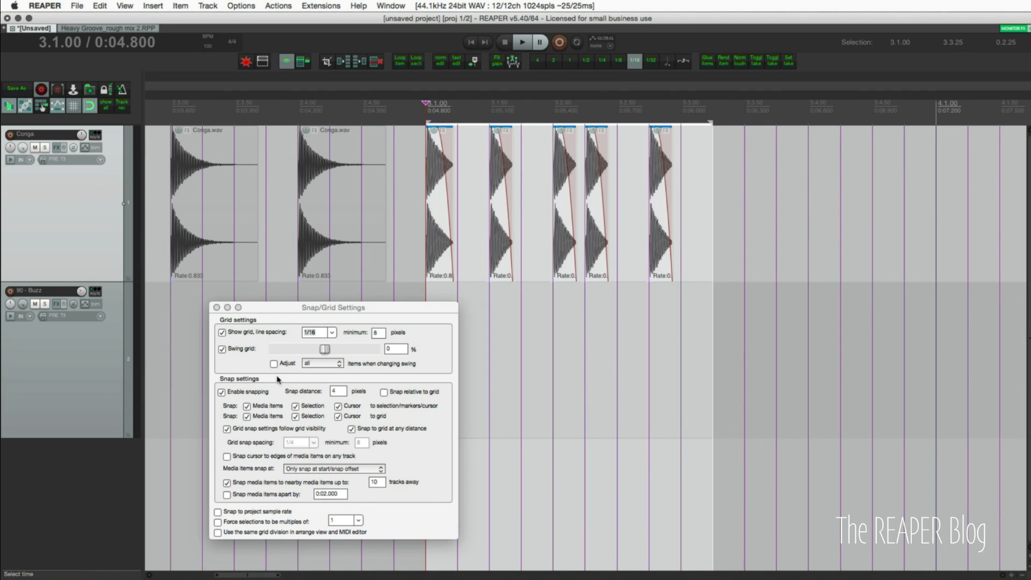
Enable Adjust for selected items and swing the grid up to about 61%, moving the Conga hits.
click(276, 363)
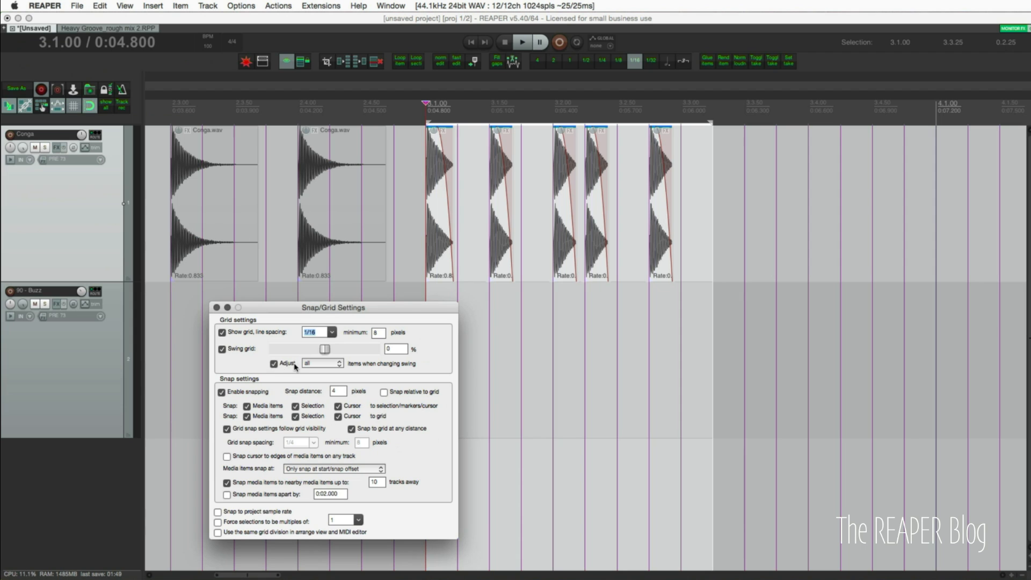
click(322, 362)
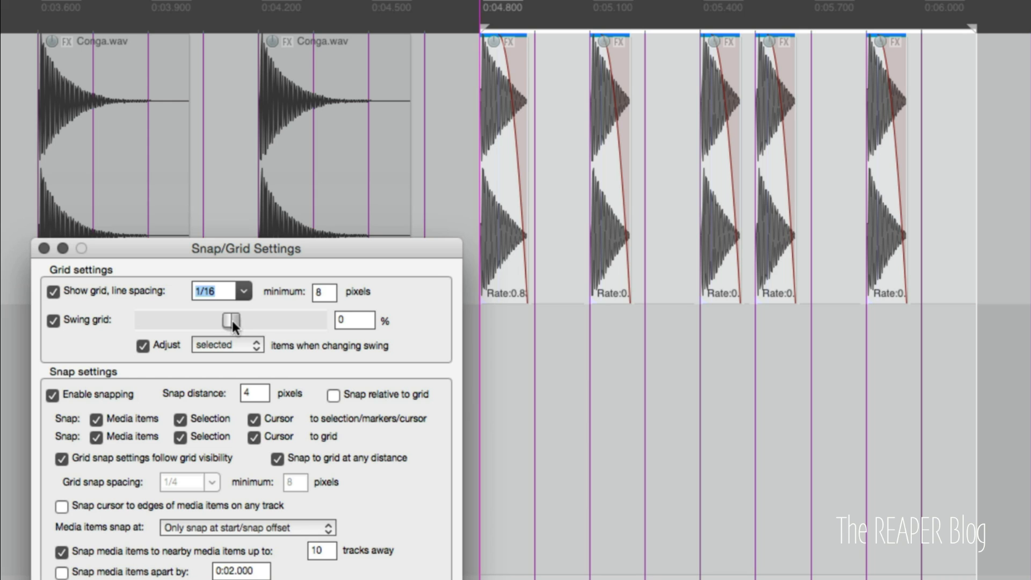
drag(230, 320, 248, 327)
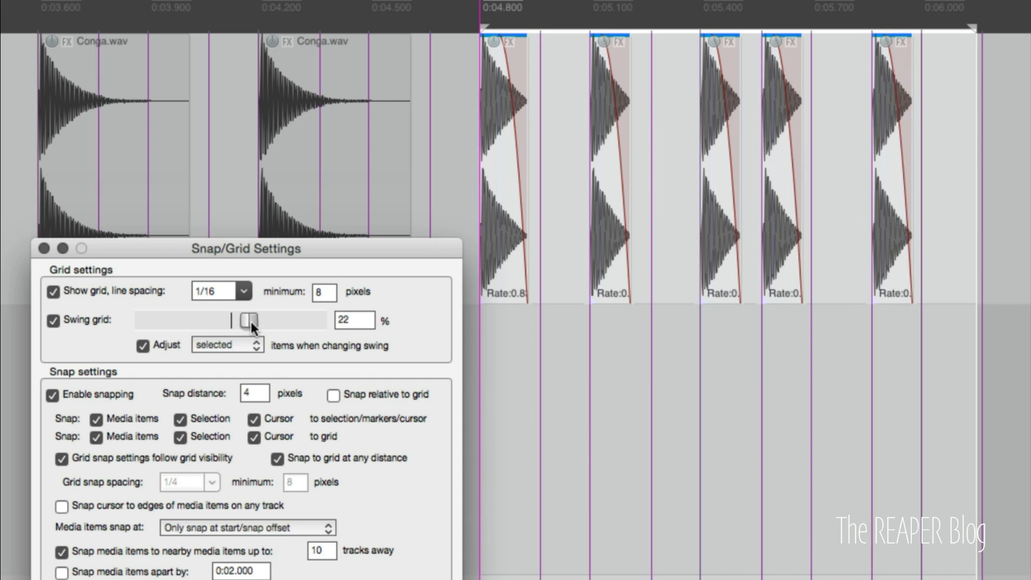
drag(250, 322, 270, 322)
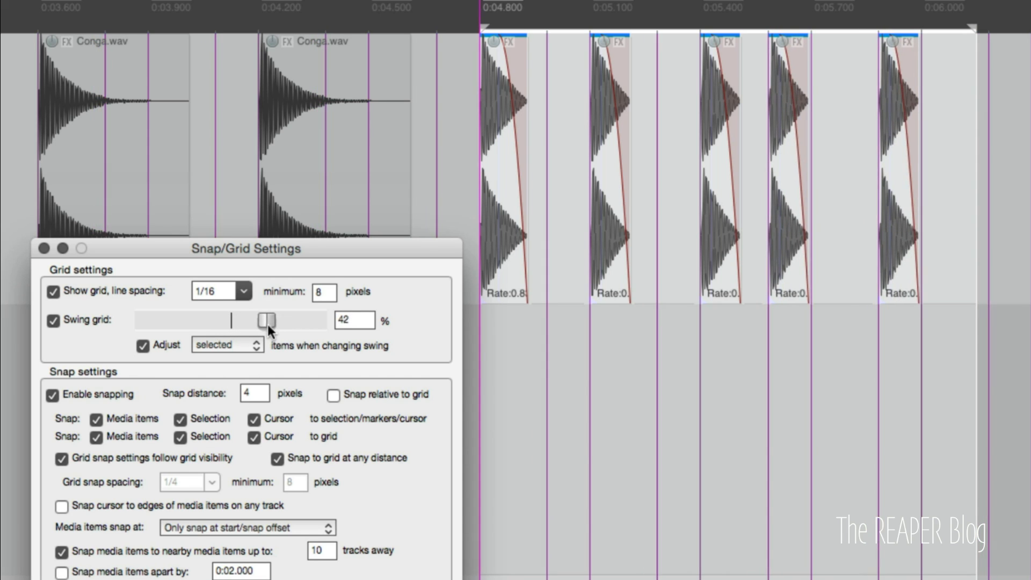
drag(260, 320, 282, 320)
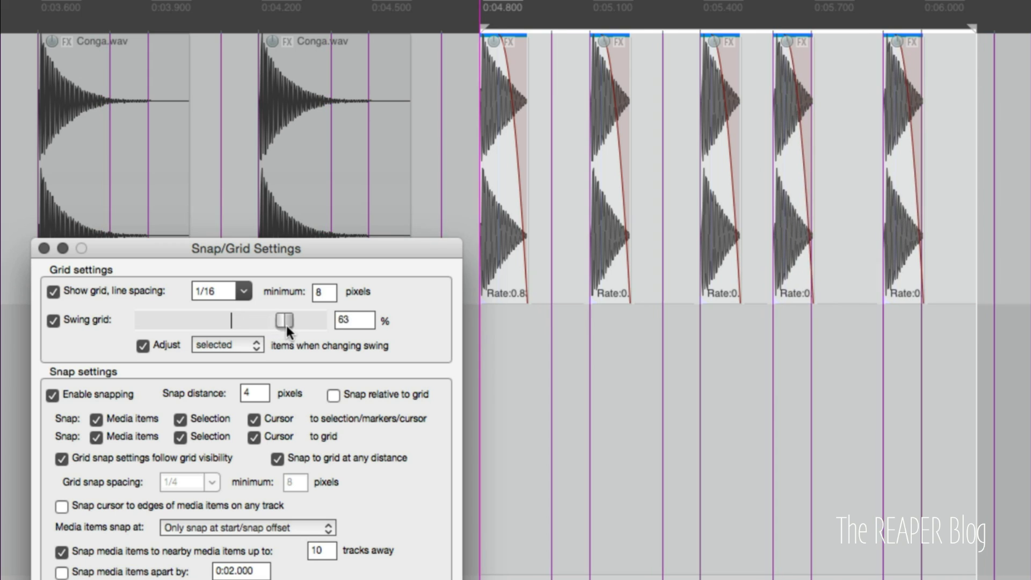
drag(287, 321, 275, 321)
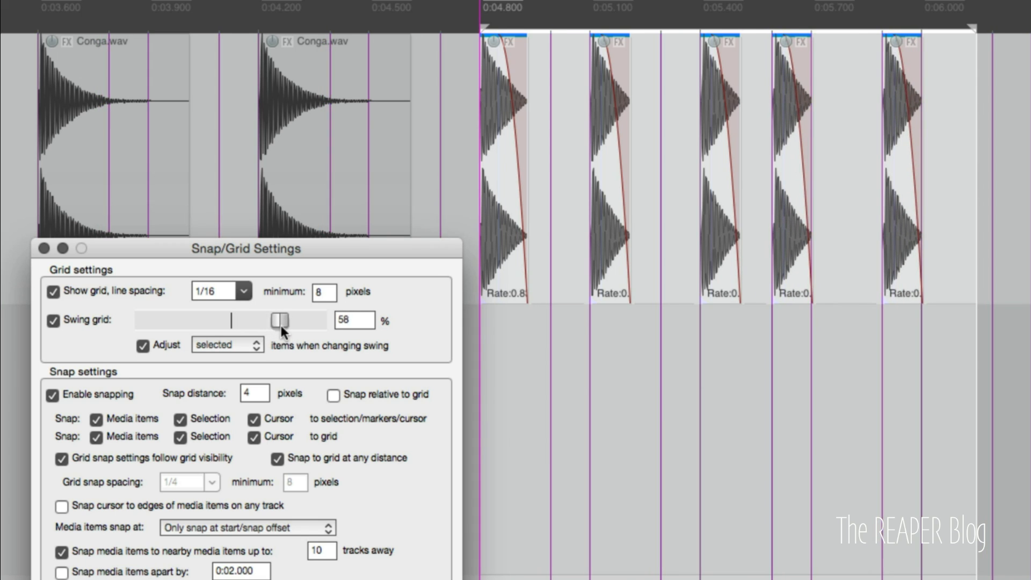
drag(276, 320, 282, 320)
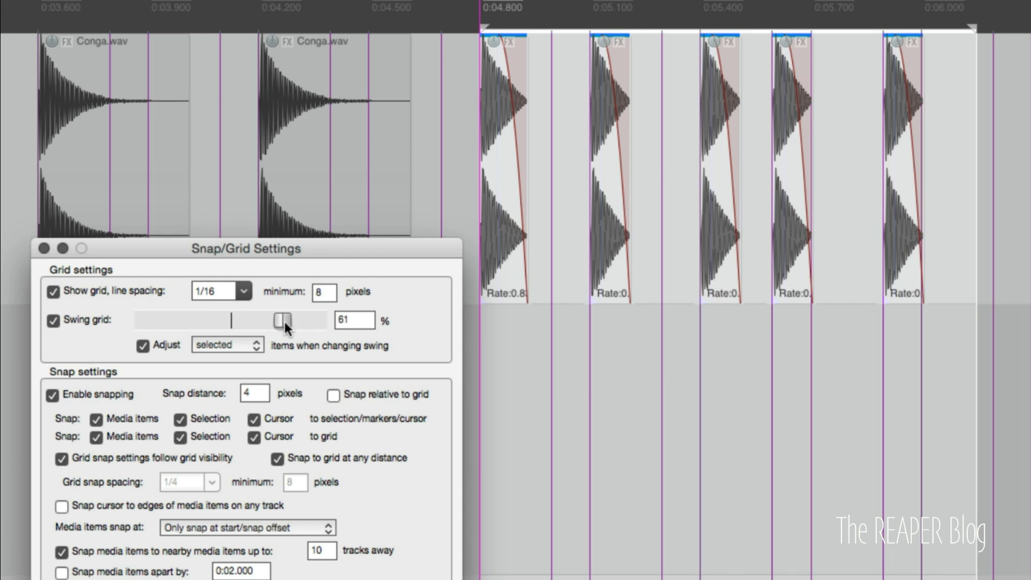
Reset swing to 0, try 24%, 40% and -36%, then switch Swing grid off.
drag(283, 319, 228, 320)
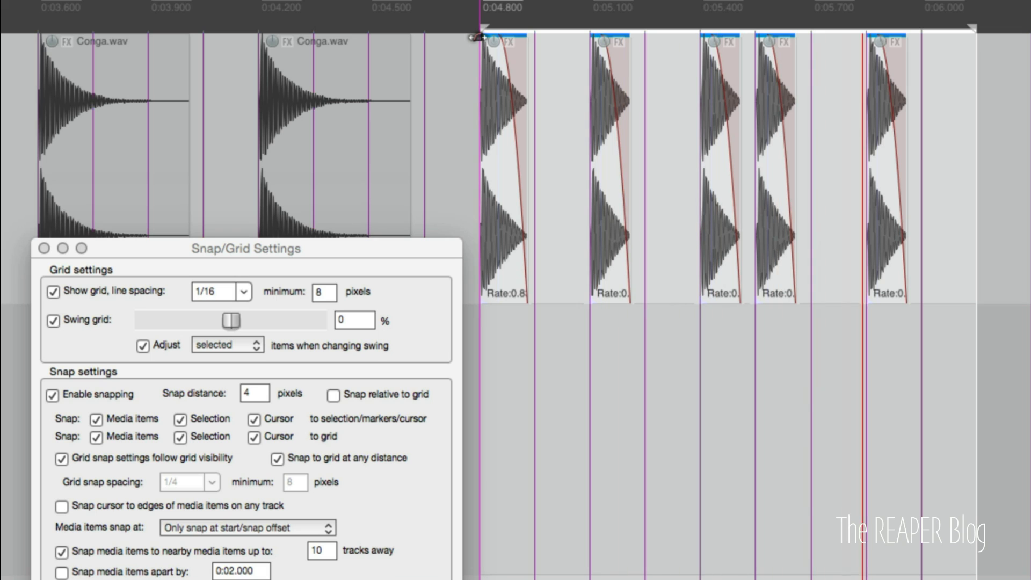
drag(230, 320, 244, 320)
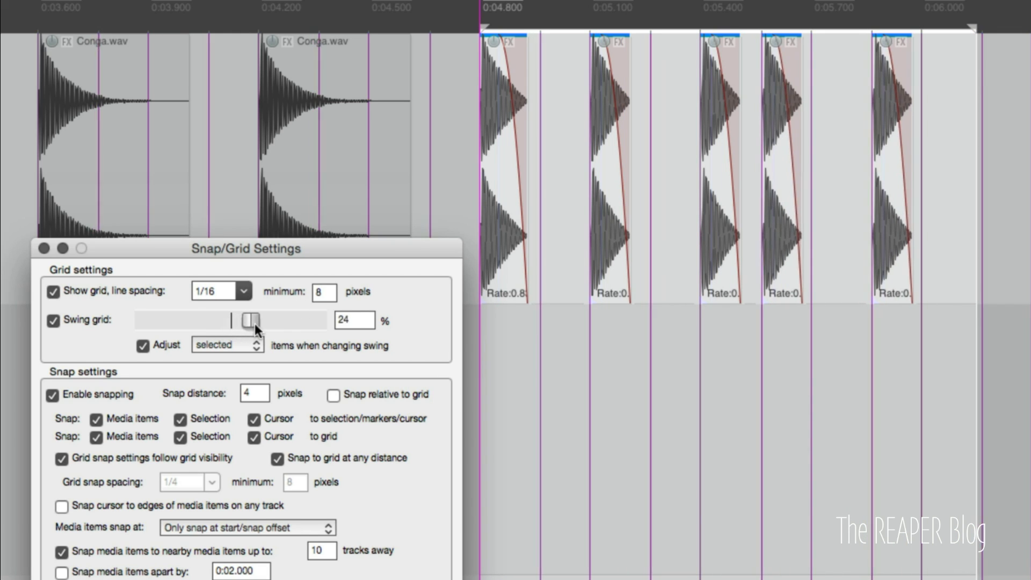
drag(247, 322, 263, 322)
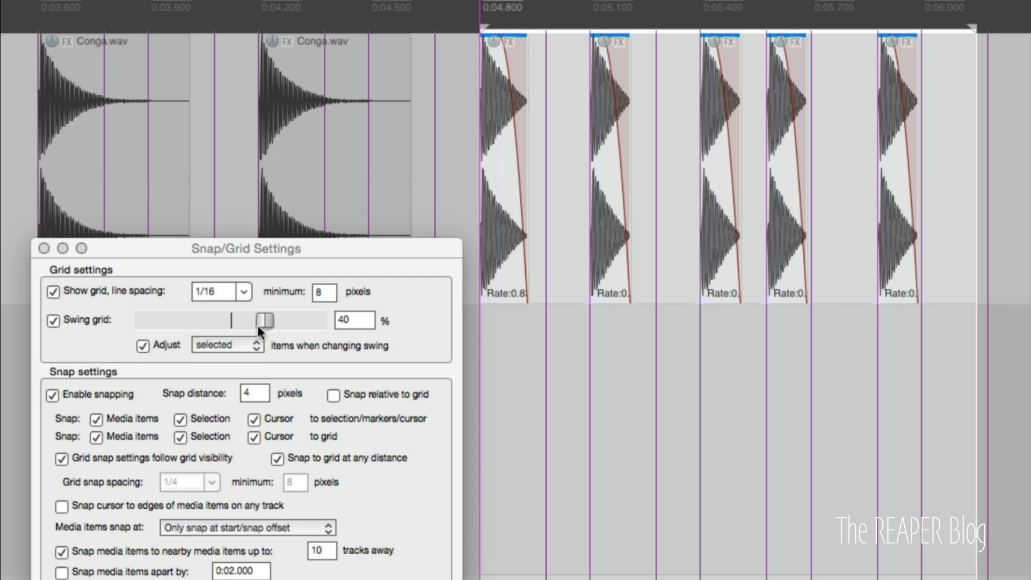
drag(257, 321, 199, 321)
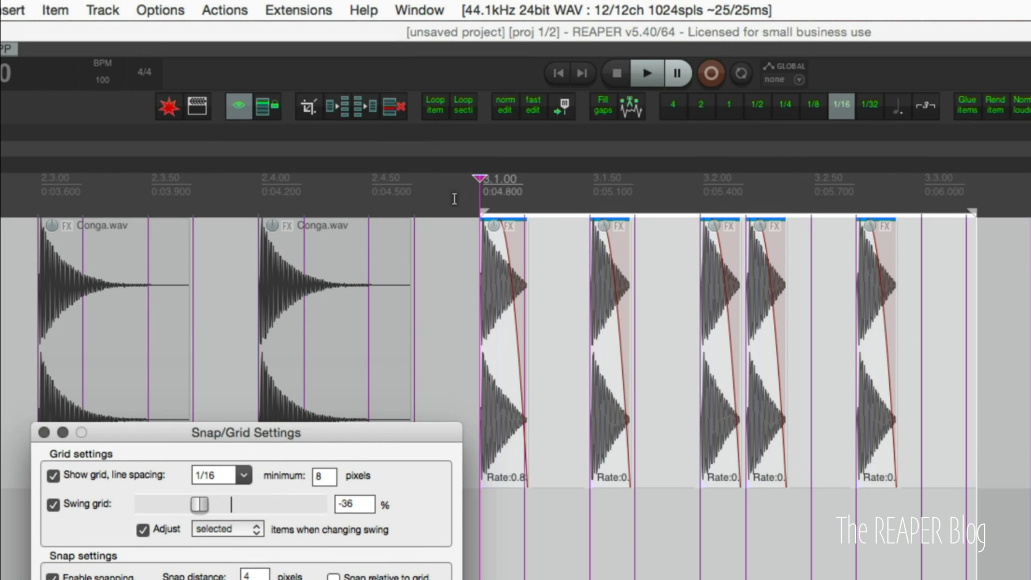
click(646, 73)
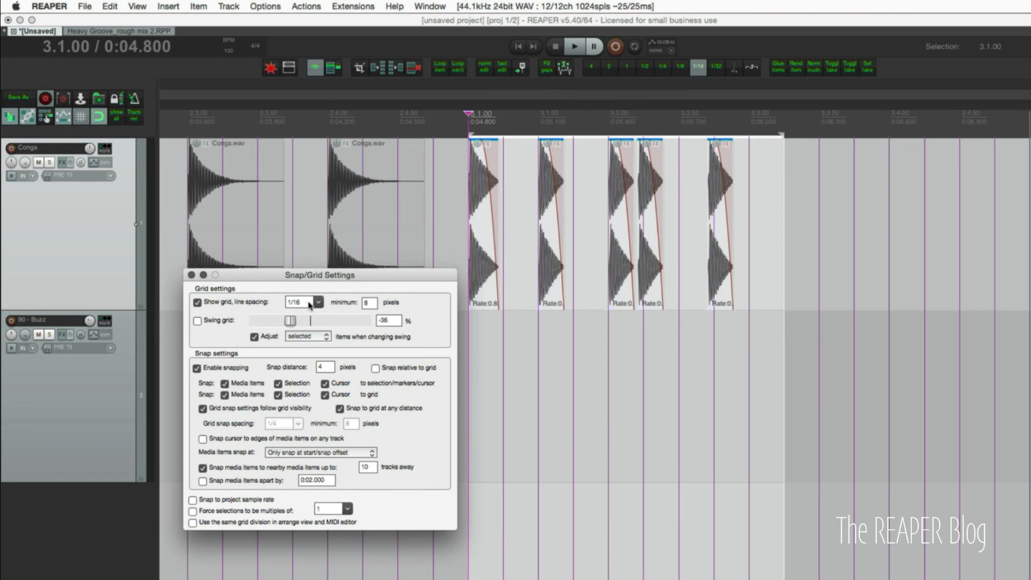
Set General preference 'Open project(s) on startup' to Prompt.
click(191, 274)
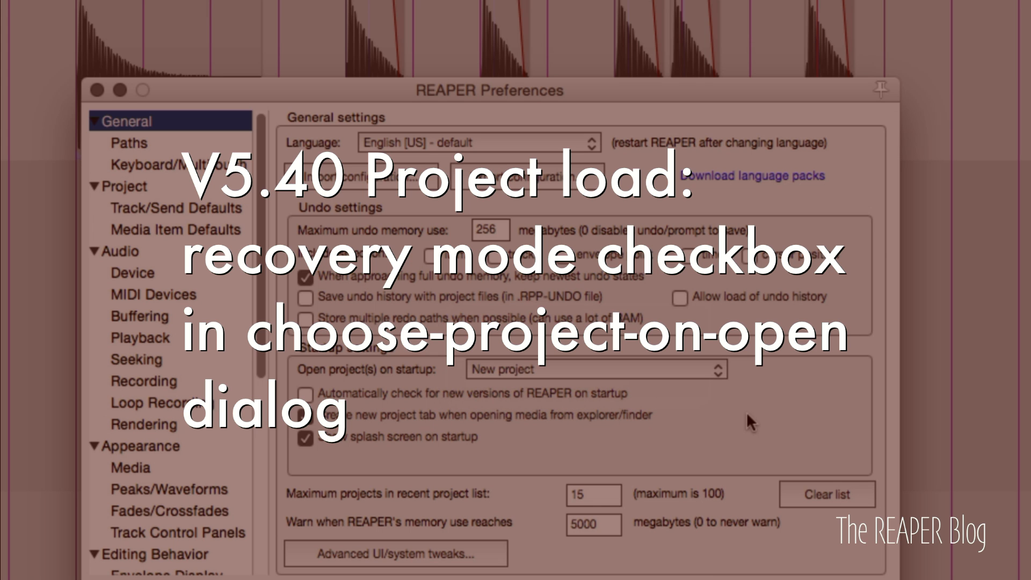
mouse_move(493, 385)
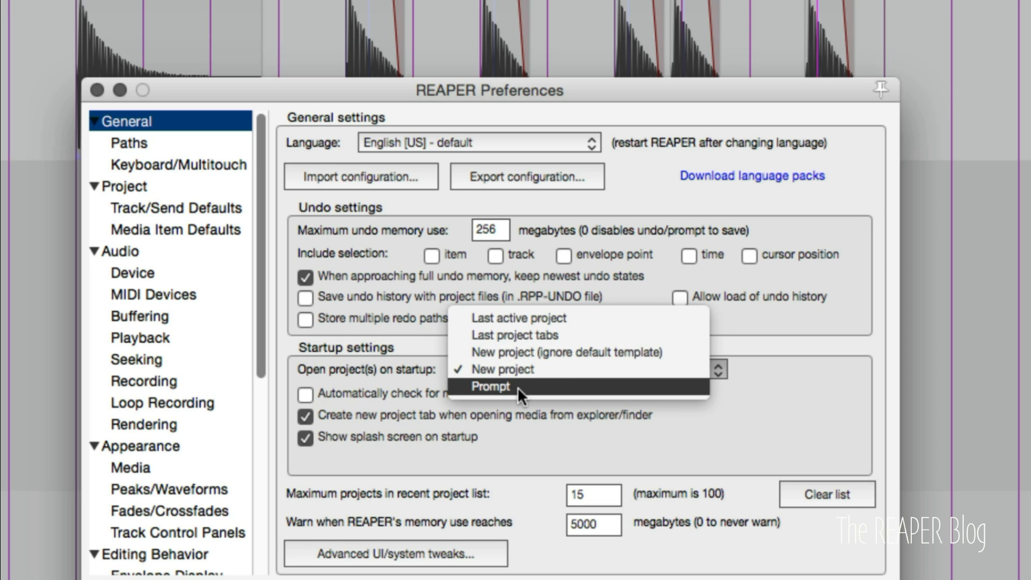
click(489, 386)
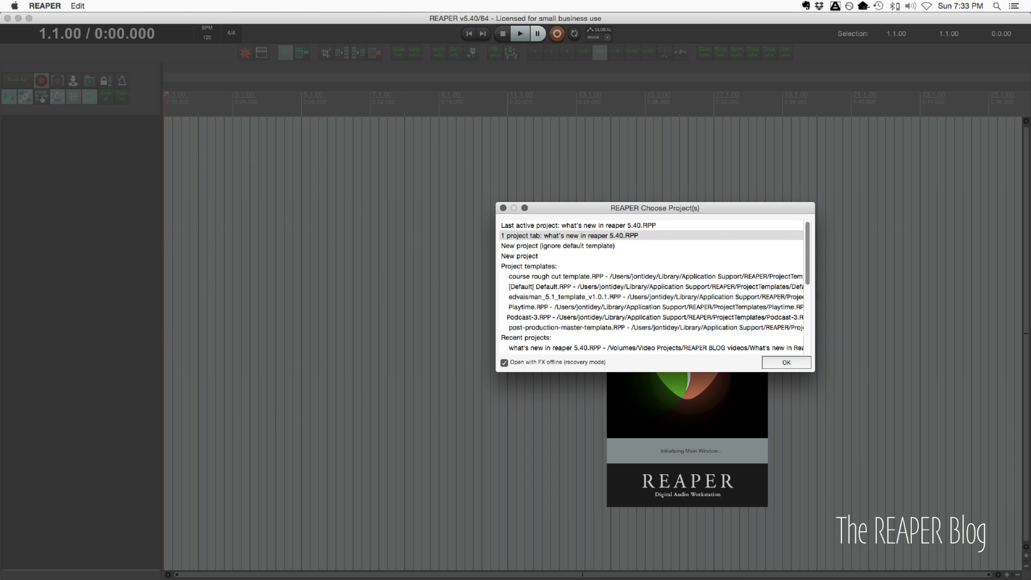
Load the project from the startup Choose Project dialog.
click(786, 362)
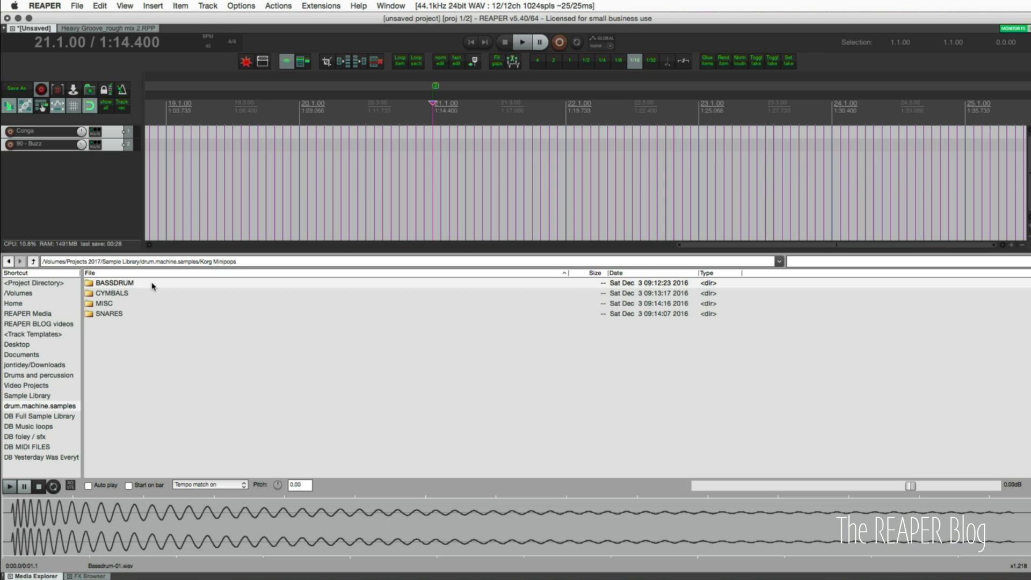
Insert Bassdrum-01.wav onto a new track, then browse to the CYMBALS folder.
double_click(114, 282)
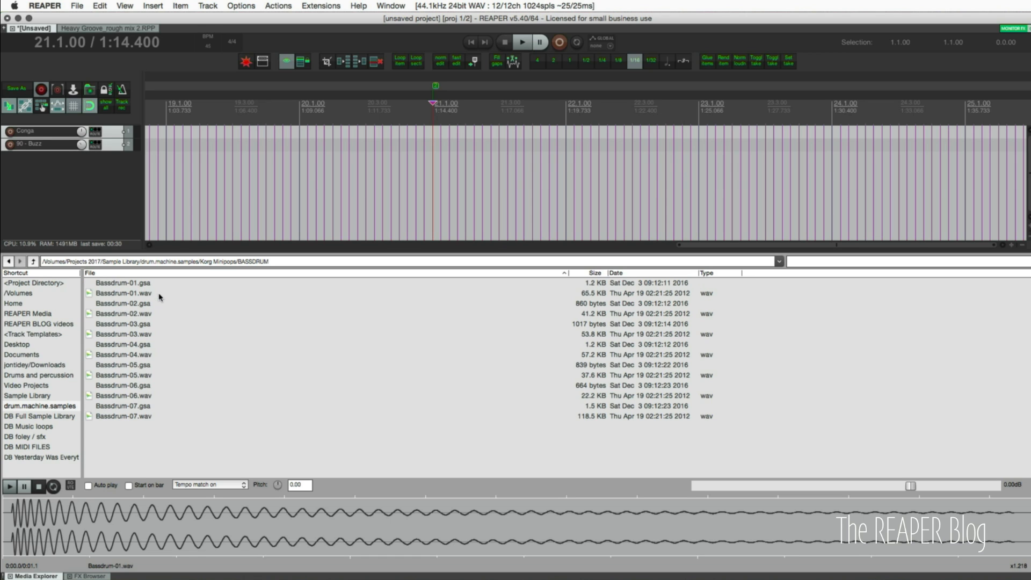
click(124, 292)
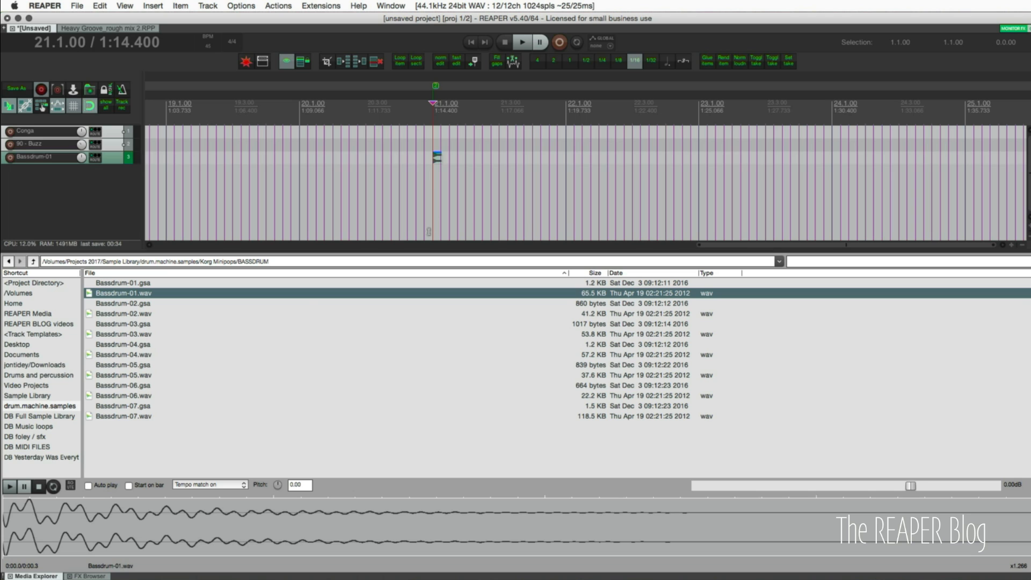
click(25, 261)
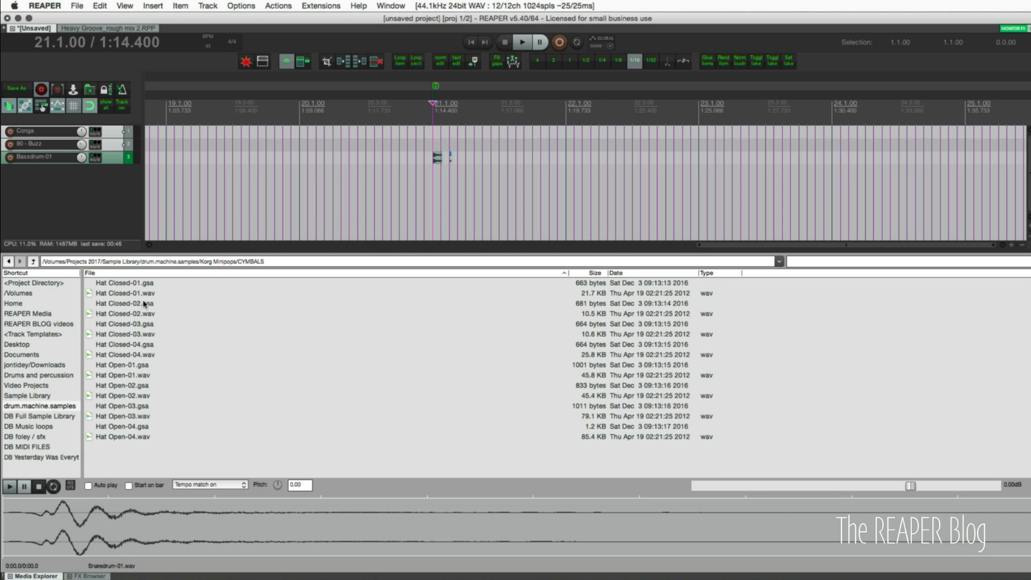
click(125, 292)
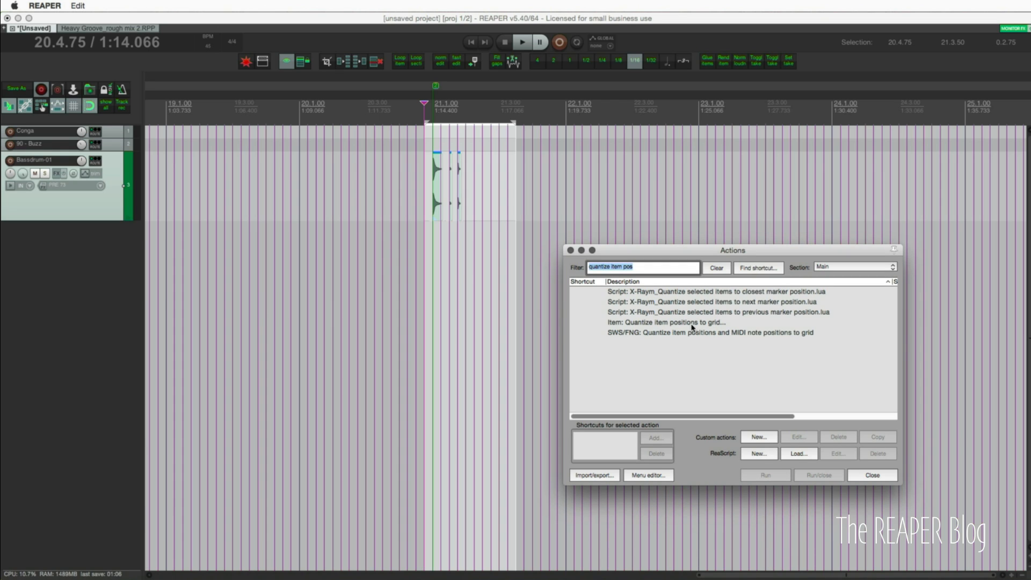
mouse_move(696, 315)
text(rs5k)
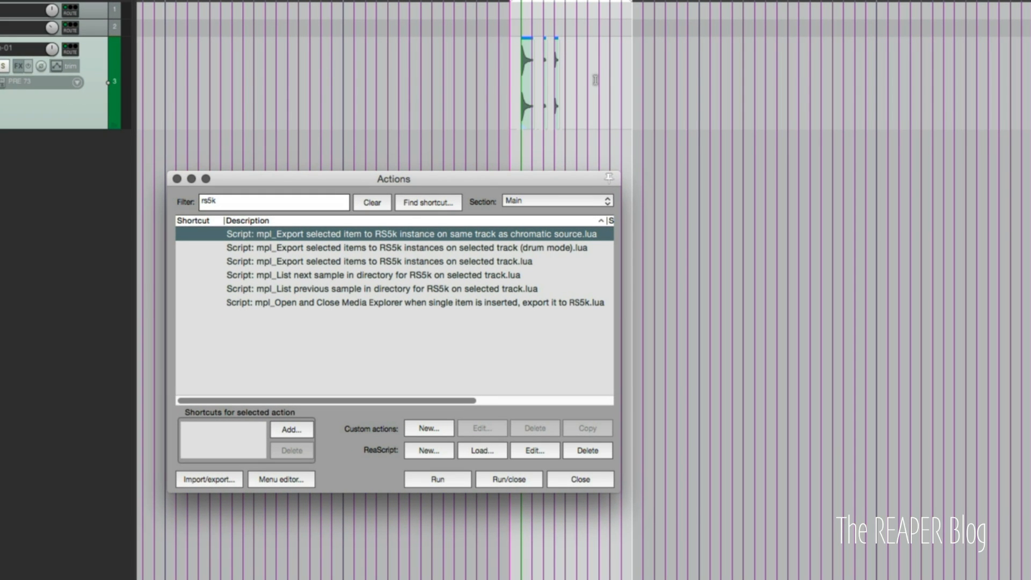
mouse_move(433, 301)
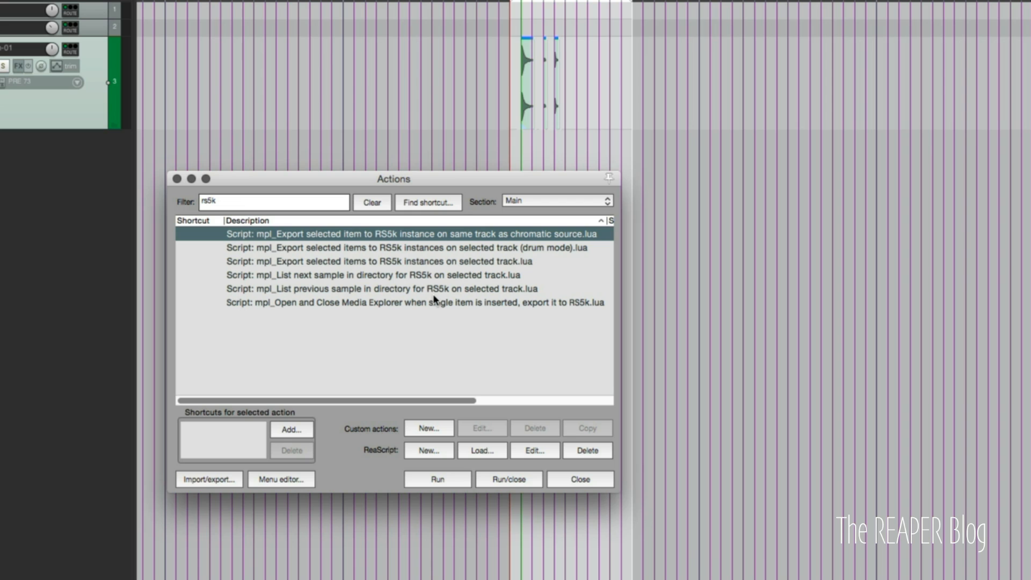
mouse_move(441, 297)
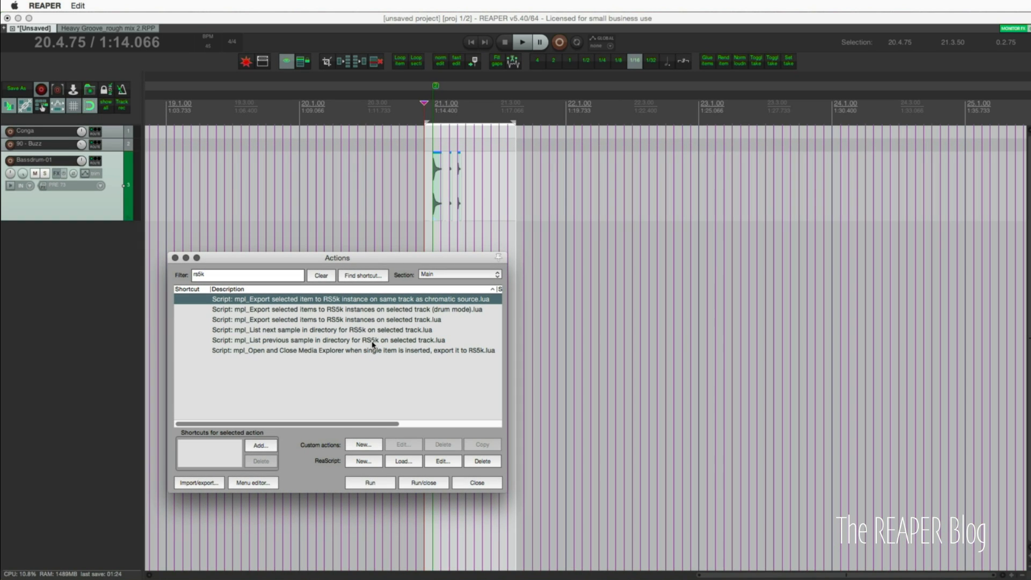
Run 'mpl_Export selected items to RS5k instances on selected track.lua' from the Actions list.
click(353, 309)
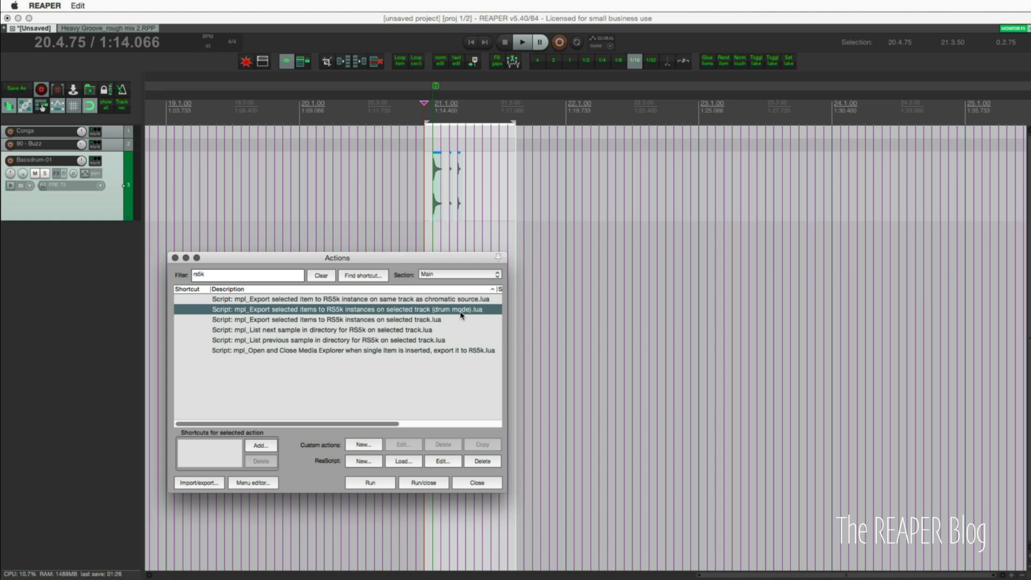
mouse_move(318, 313)
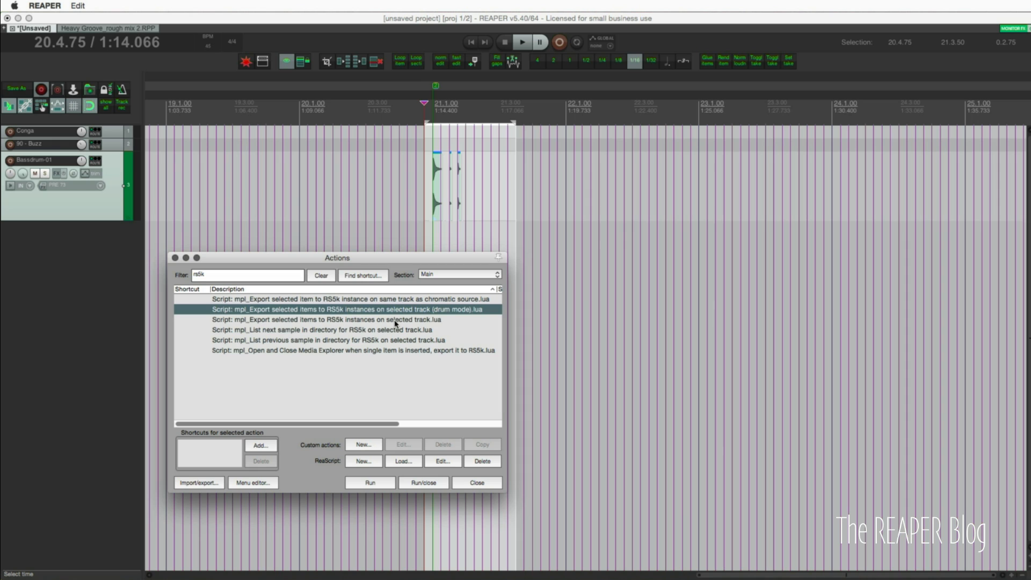
click(352, 320)
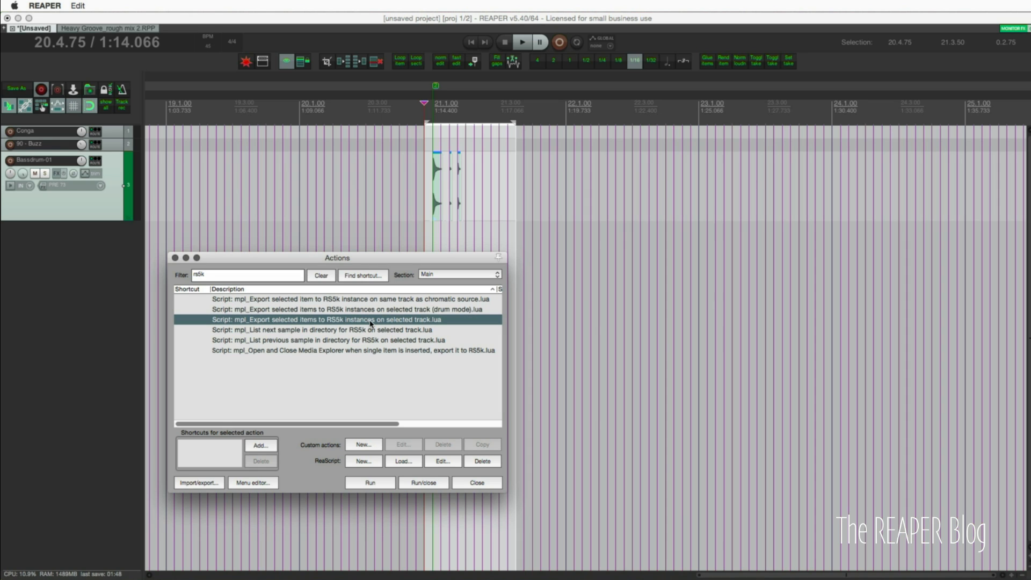
mouse_move(372, 321)
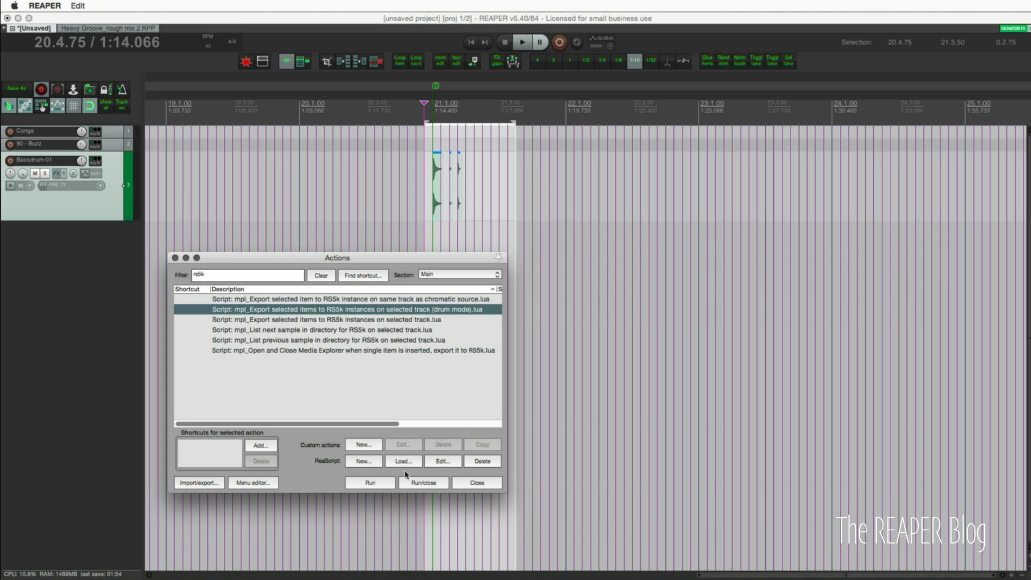
click(369, 483)
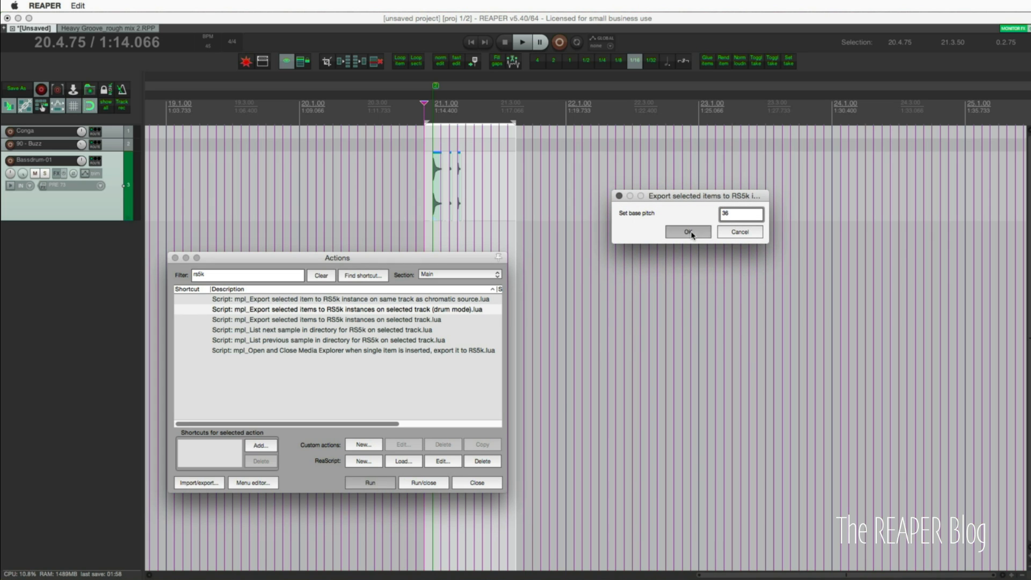
Accept base pitch 36 and view the three RS5K instances in Bassdrum-01's FX chain.
click(687, 232)
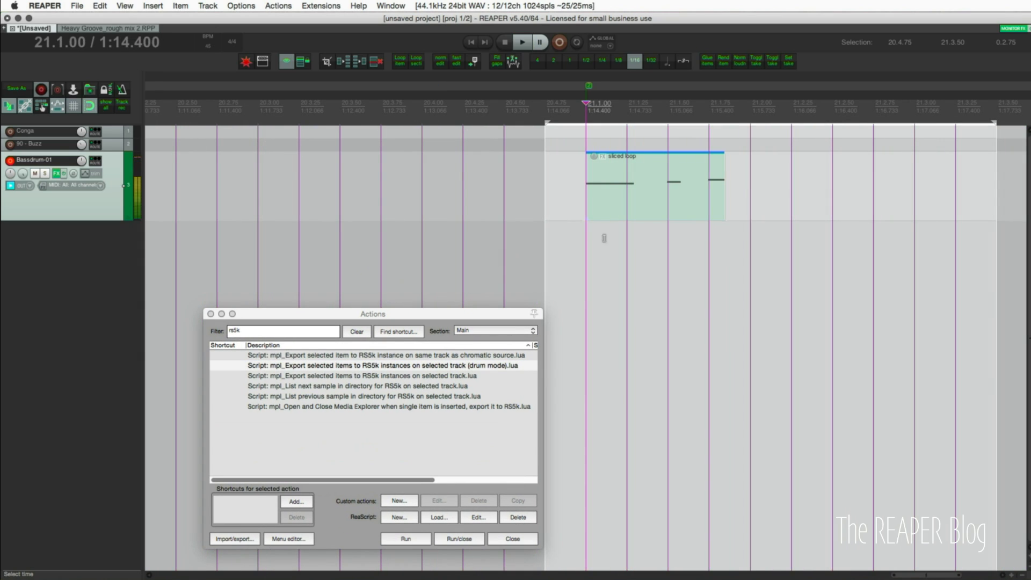
click(405, 538)
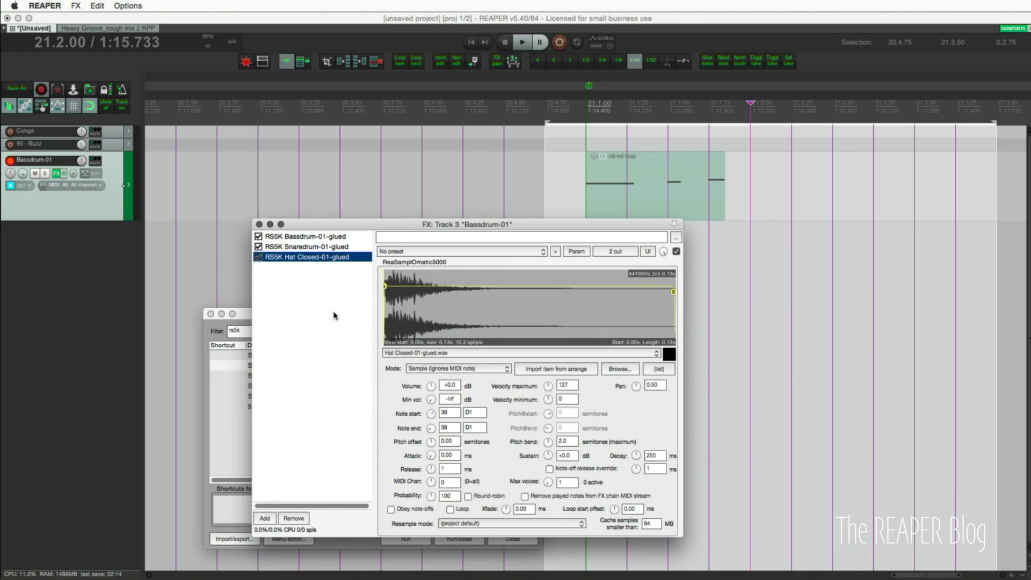
mouse_move(561, 486)
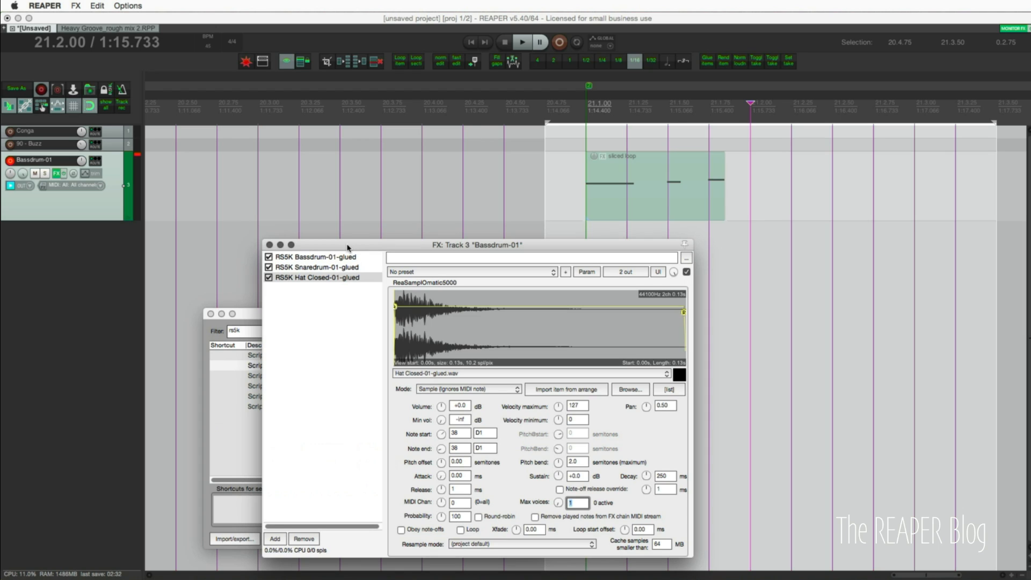
mouse_move(376, 244)
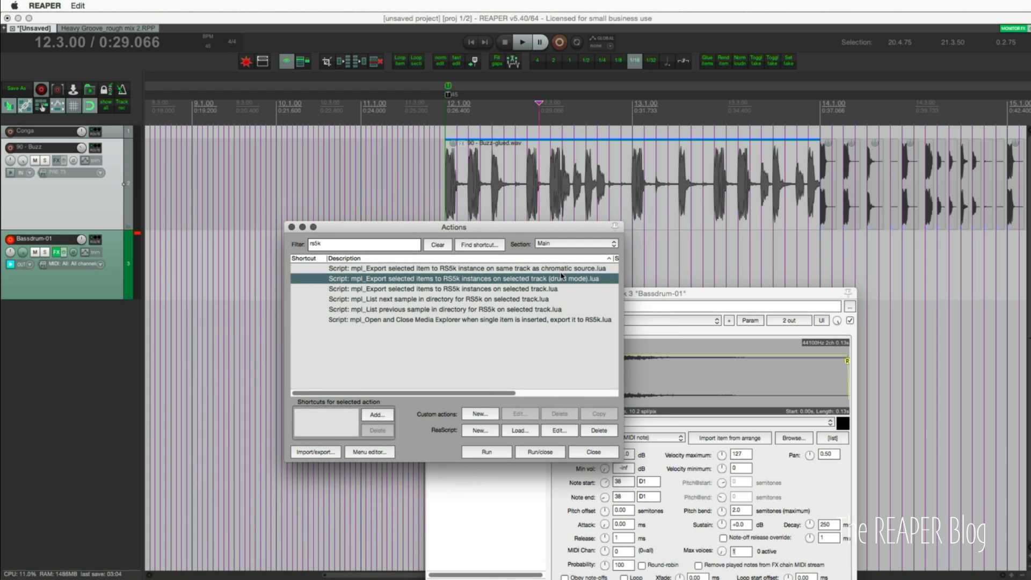
Export the glued Buzz loop to a chromatic RS5k instance on the 90 - Buzz track and view its FX chain.
click(461, 268)
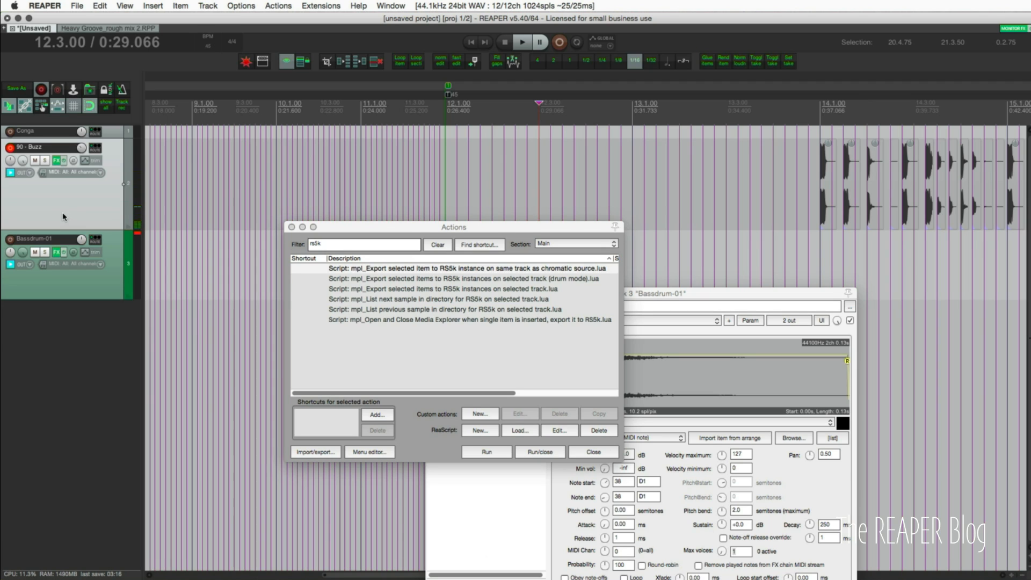
click(485, 452)
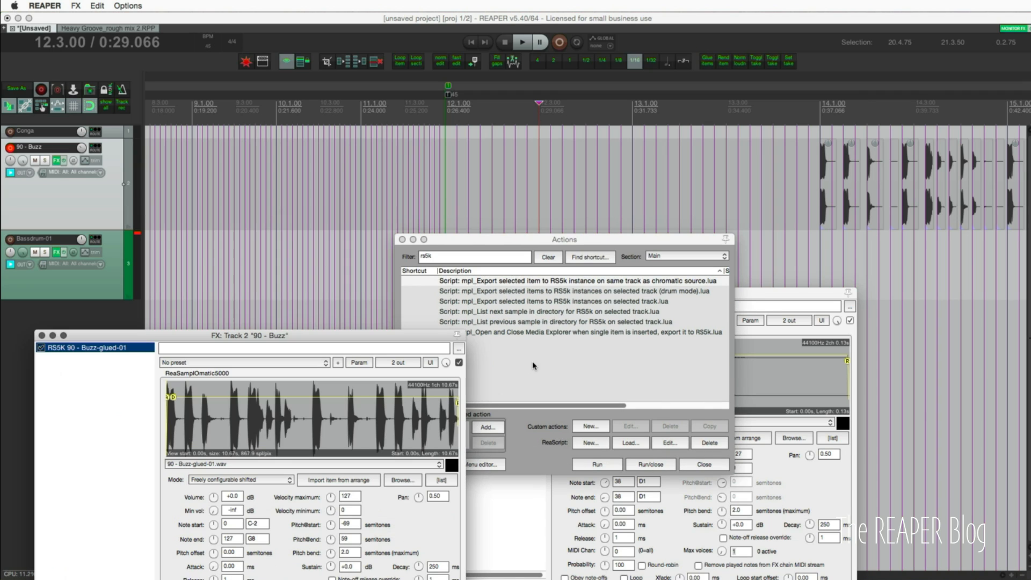
mouse_move(577, 529)
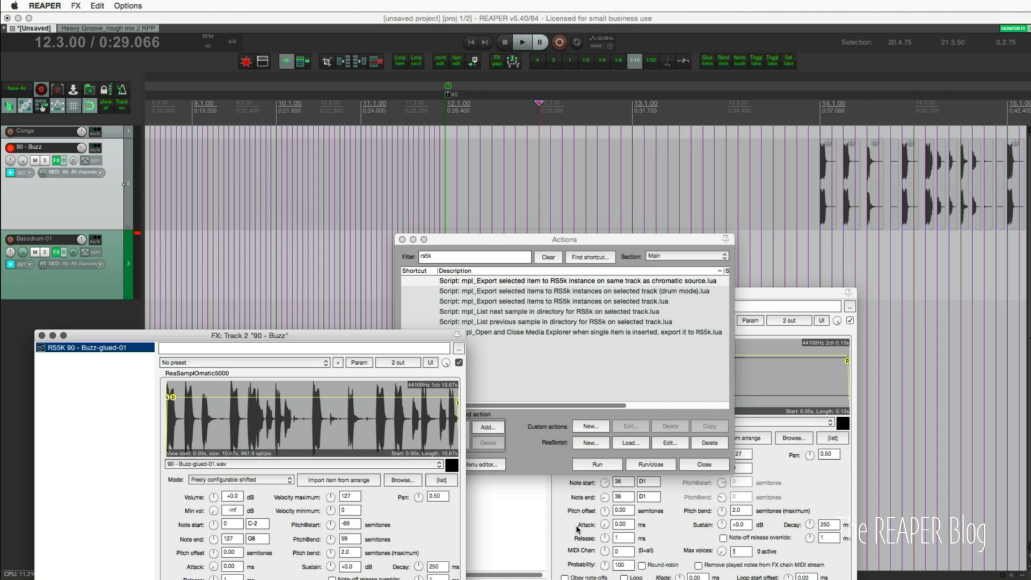
click(38, 347)
text(m)
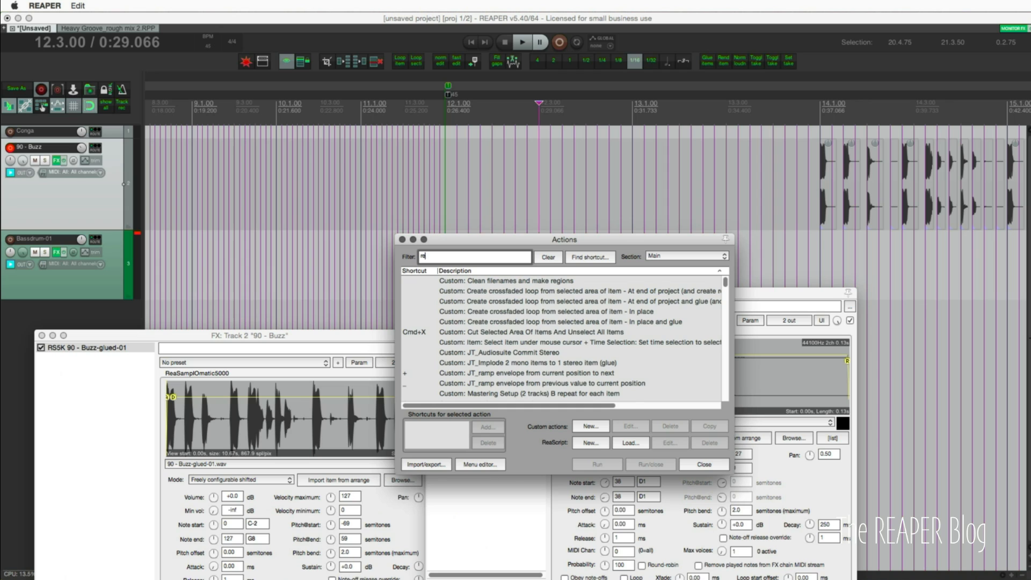
Filter Actions by 'reasamp', step the Buzz sampler's pitch offset up to 5 semitones, then reset to 0.
text(reasamp)
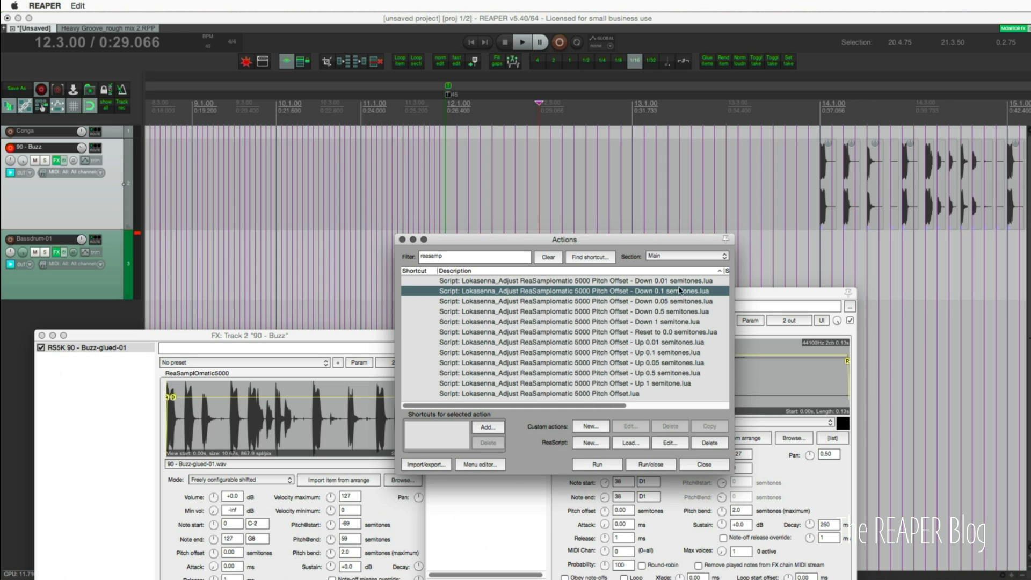
click(566, 280)
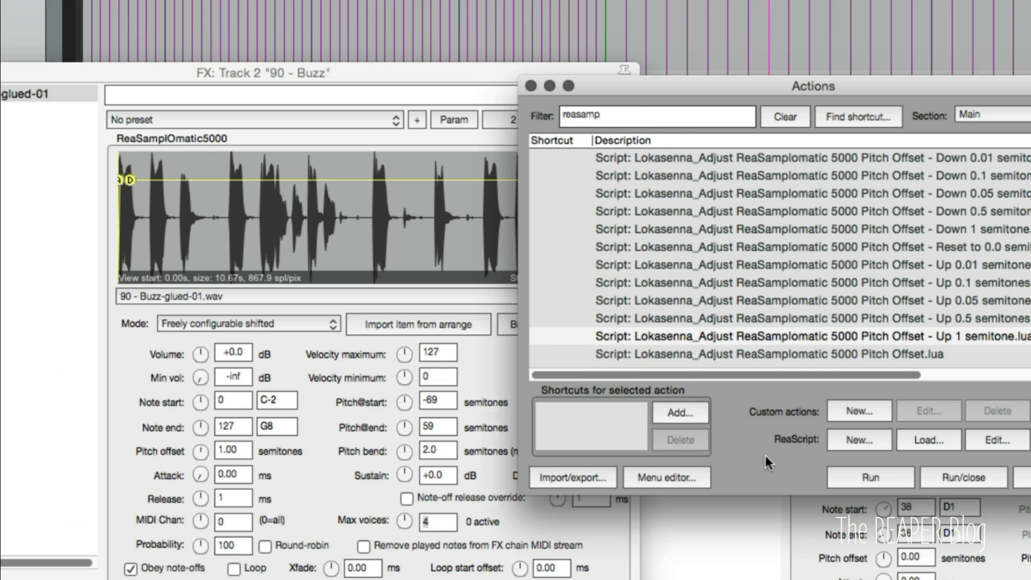
click(869, 477)
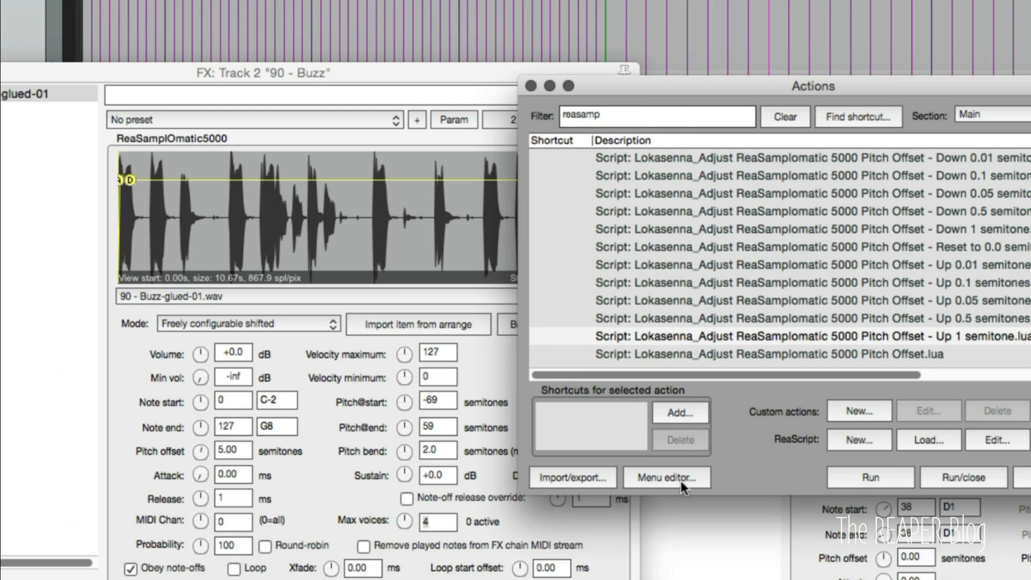
mouse_move(943, 325)
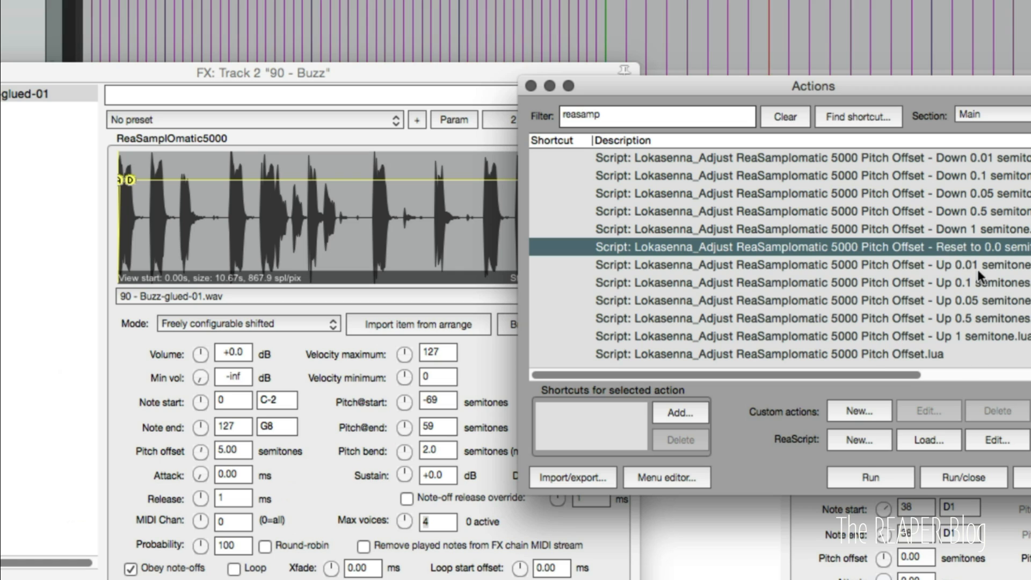
click(869, 476)
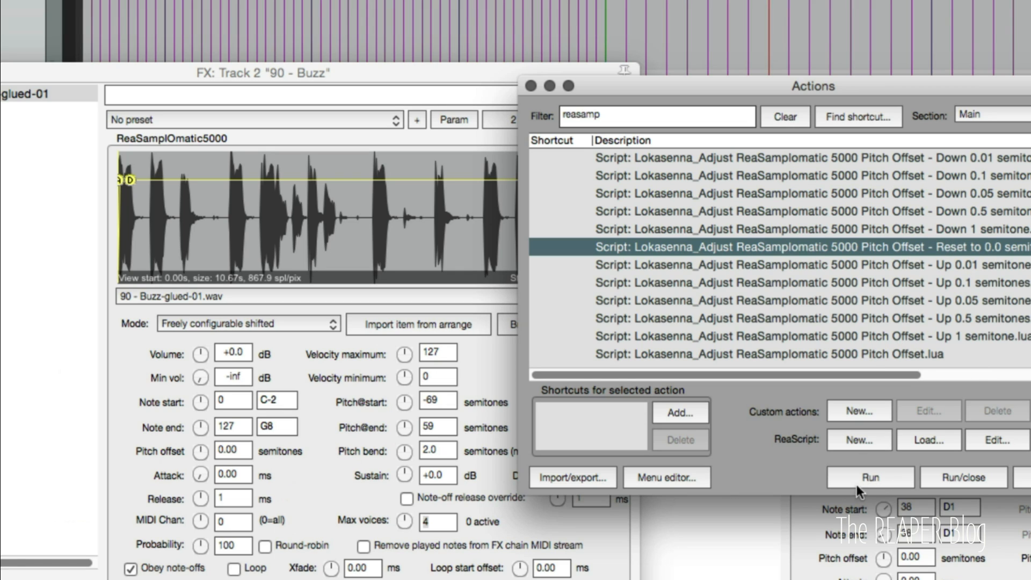
mouse_move(471, 331)
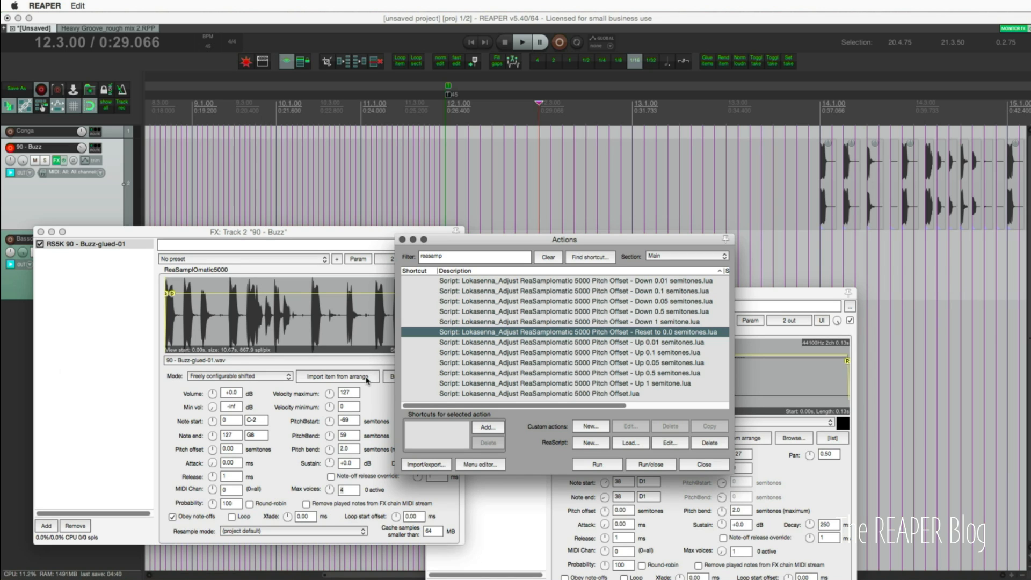
Browse the ReaPack package list via Extensions, then close the browser, Actions and FX windows.
click(321, 7)
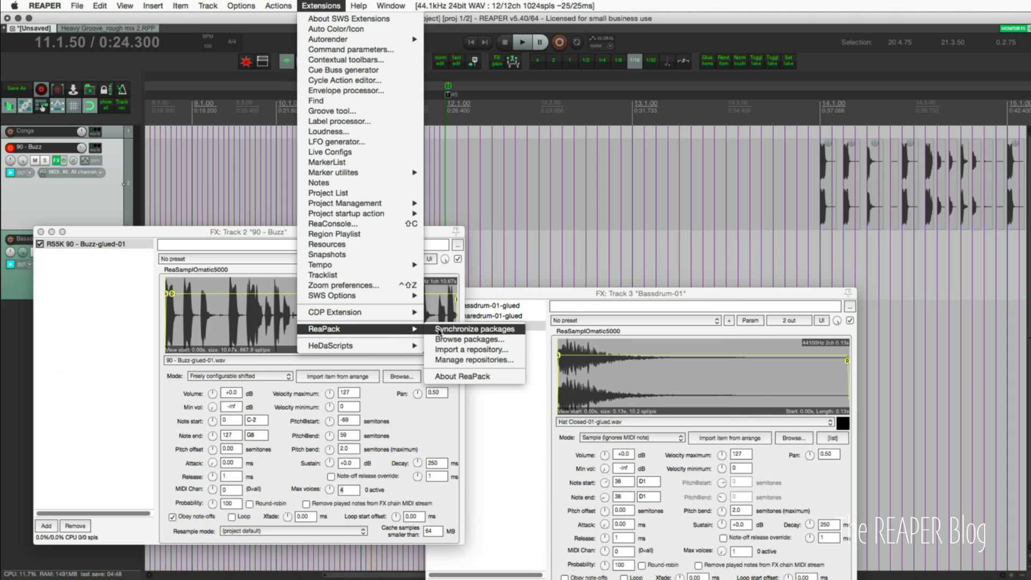
click(467, 339)
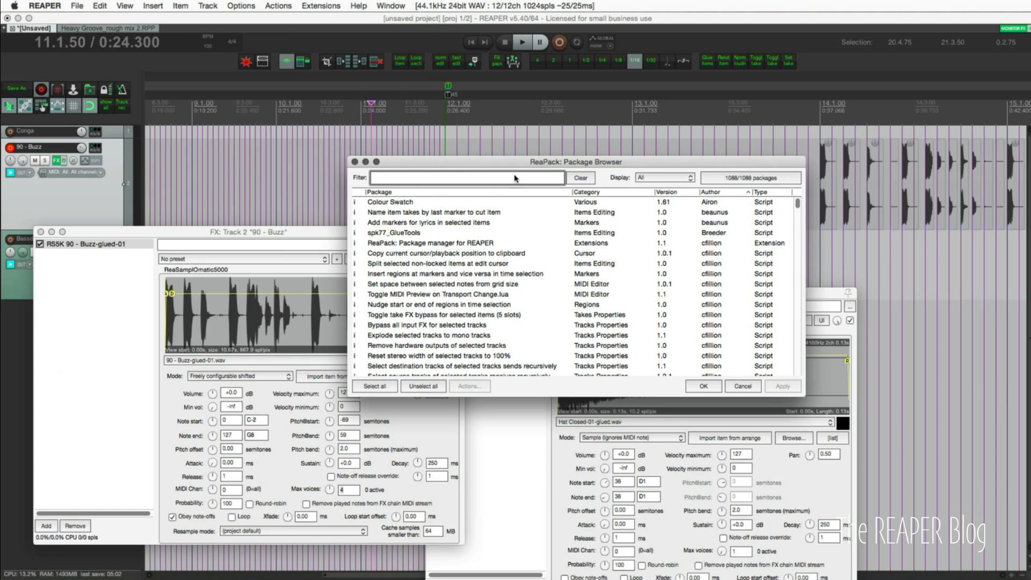
click(742, 386)
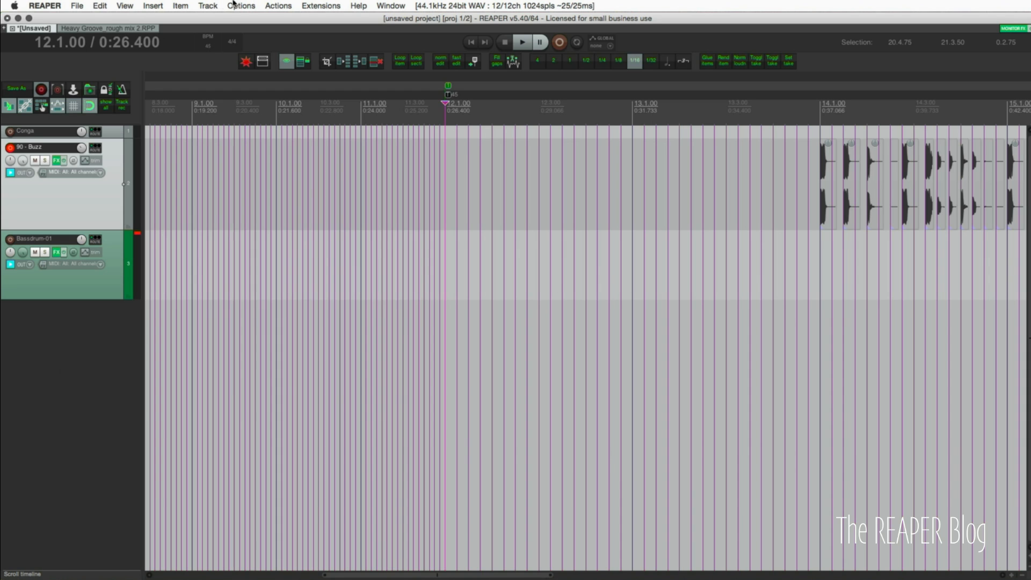
Apply the Default_5.0_hidpi theme from Options > Themes.
click(241, 6)
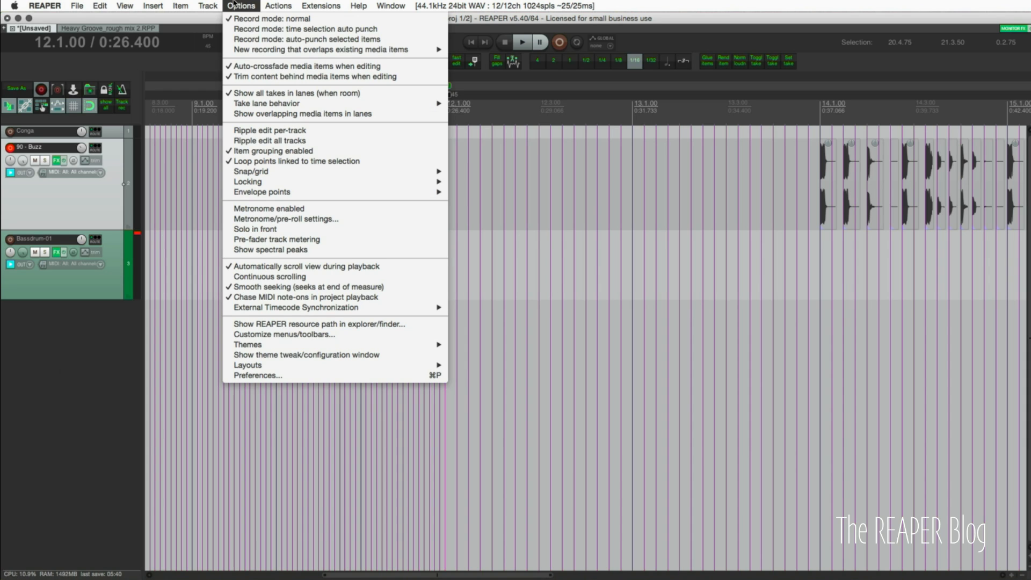
mouse_move(248, 343)
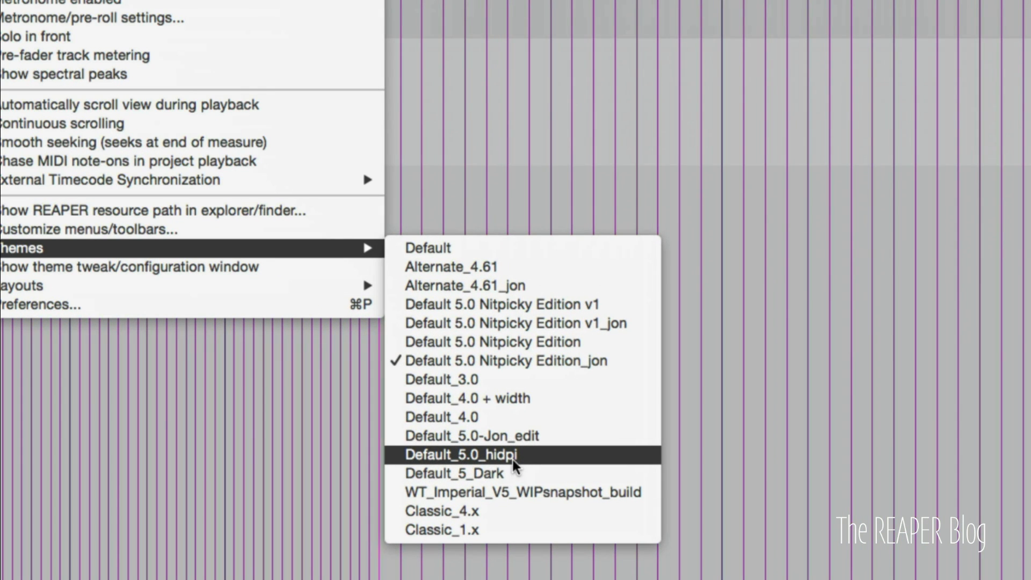
click(459, 455)
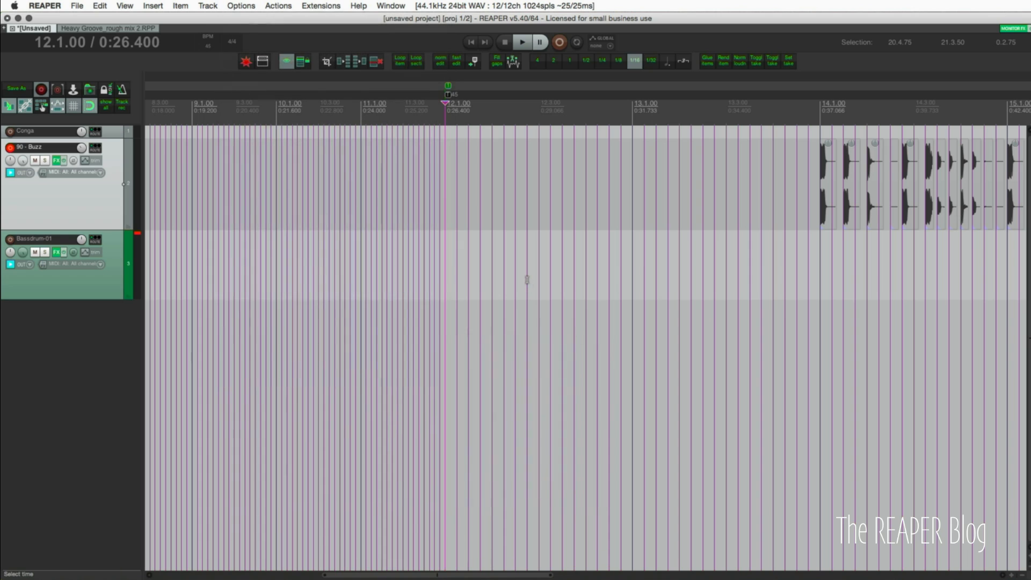